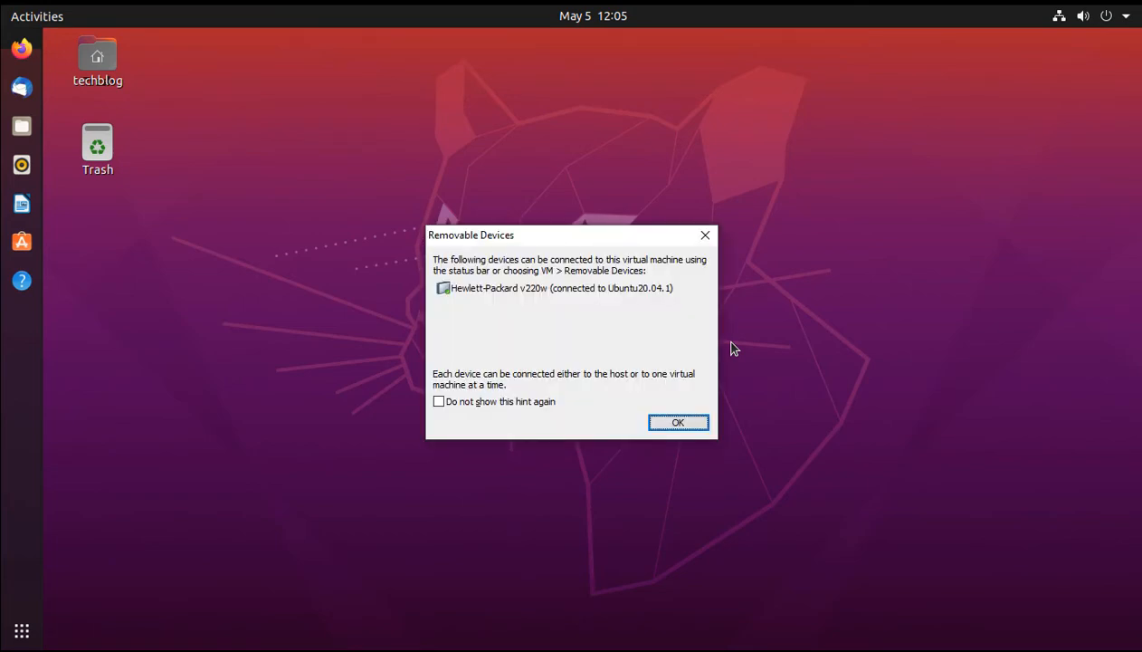
# Dismiss the Removable Devices notice and reposition the UUI pen drive window on the desktop
pyautogui.click(678, 422)
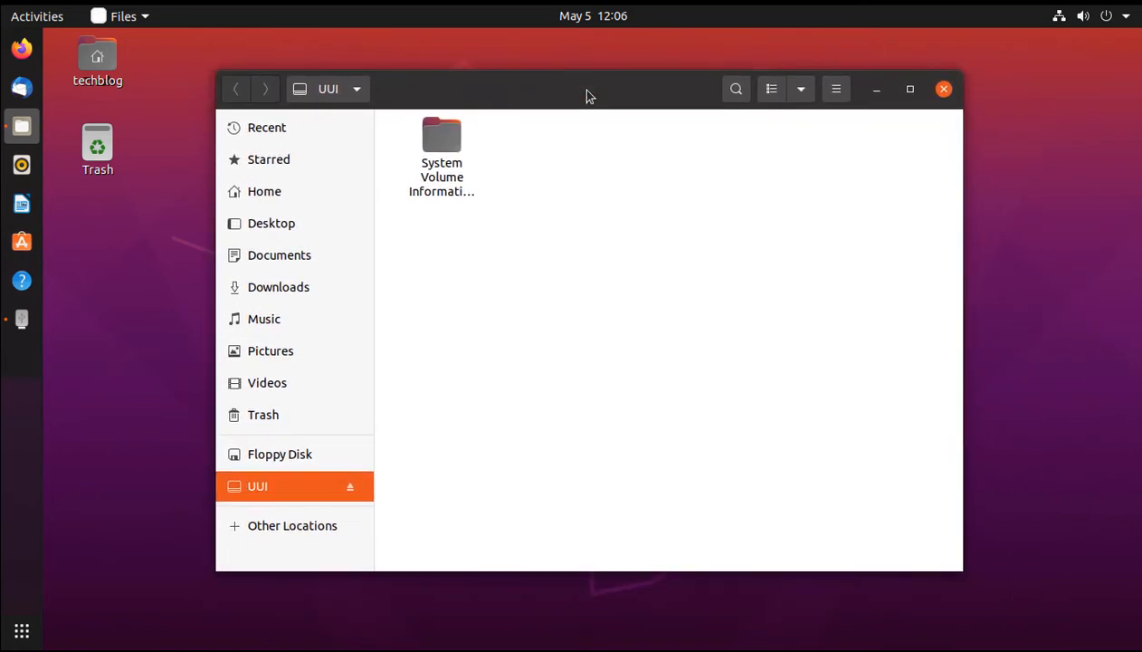
pyautogui.moveTo(586, 98); pyautogui.dragTo(554, 98)
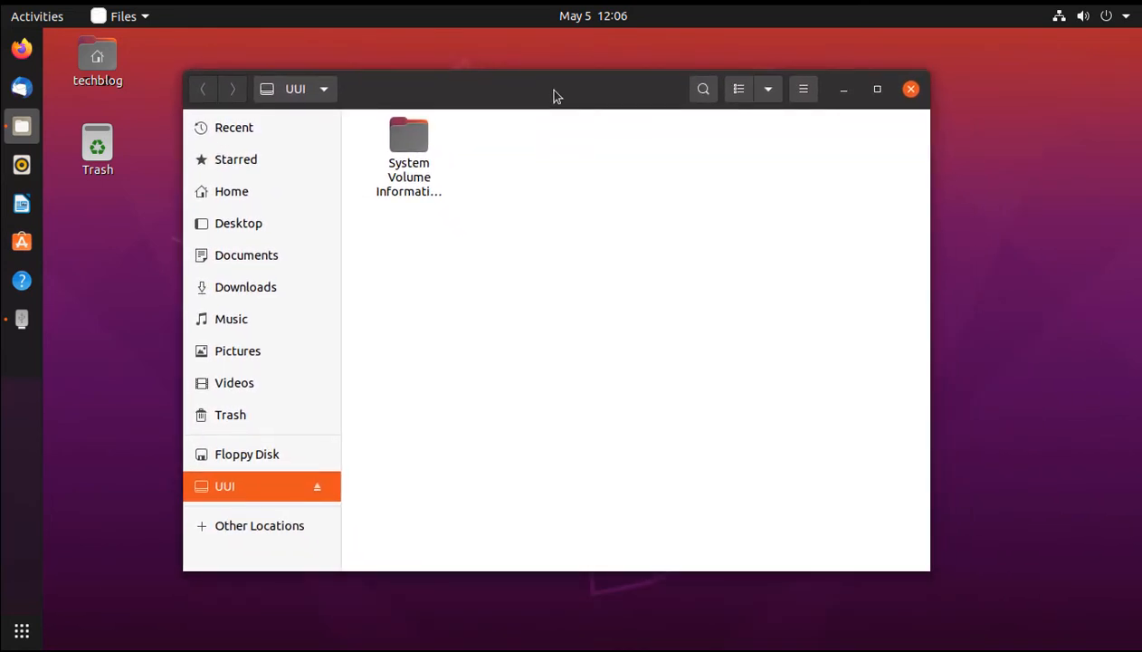
pyautogui.moveTo(557, 208)
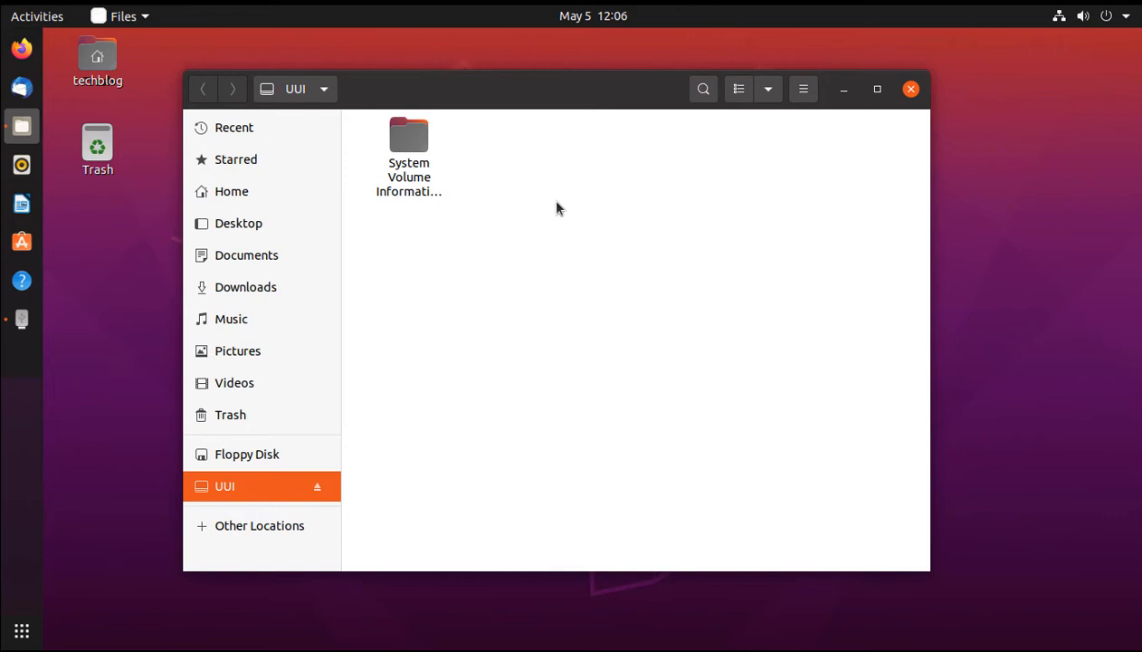
pyautogui.moveTo(728, 397)
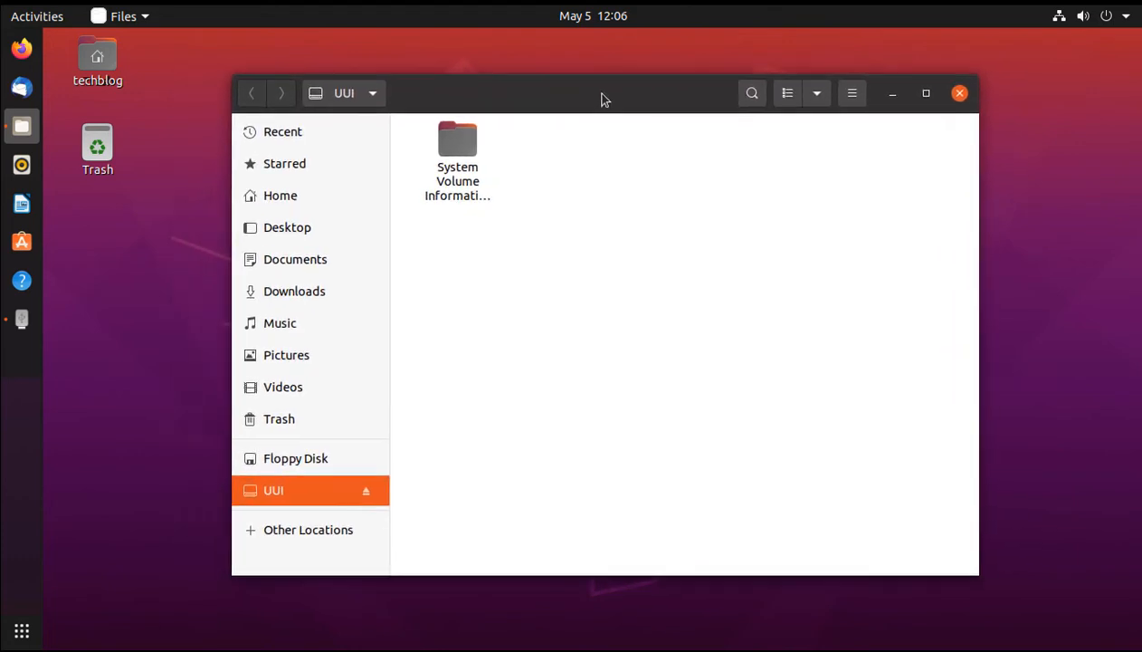
pyautogui.moveTo(605, 100); pyautogui.dragTo(593, 87)
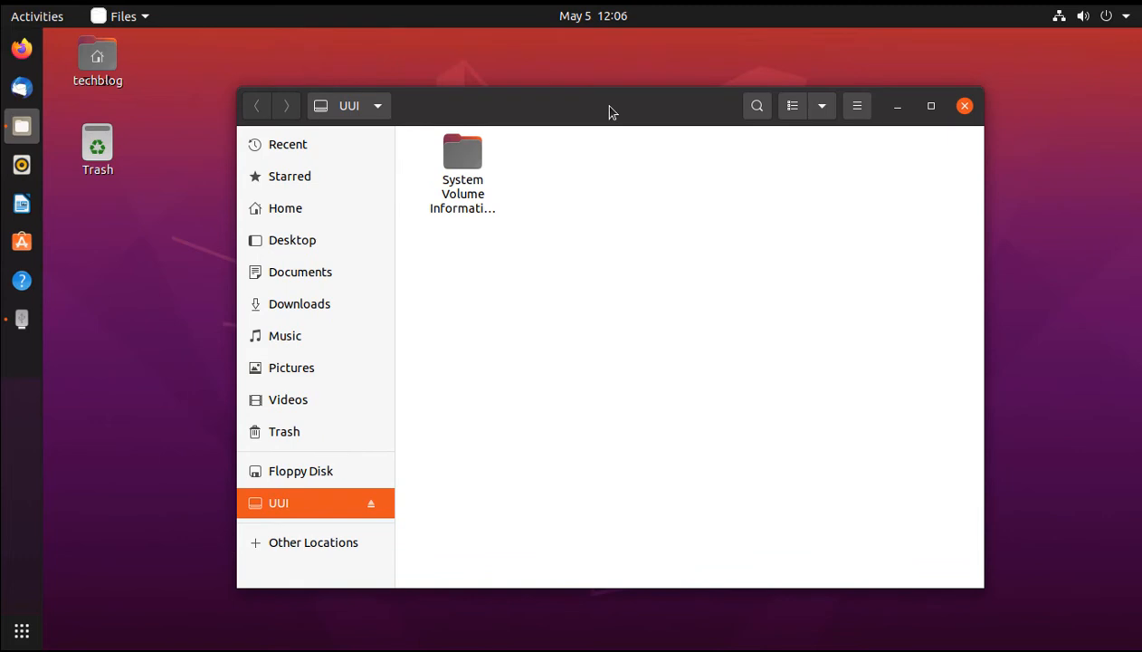
pyautogui.moveTo(878, 167)
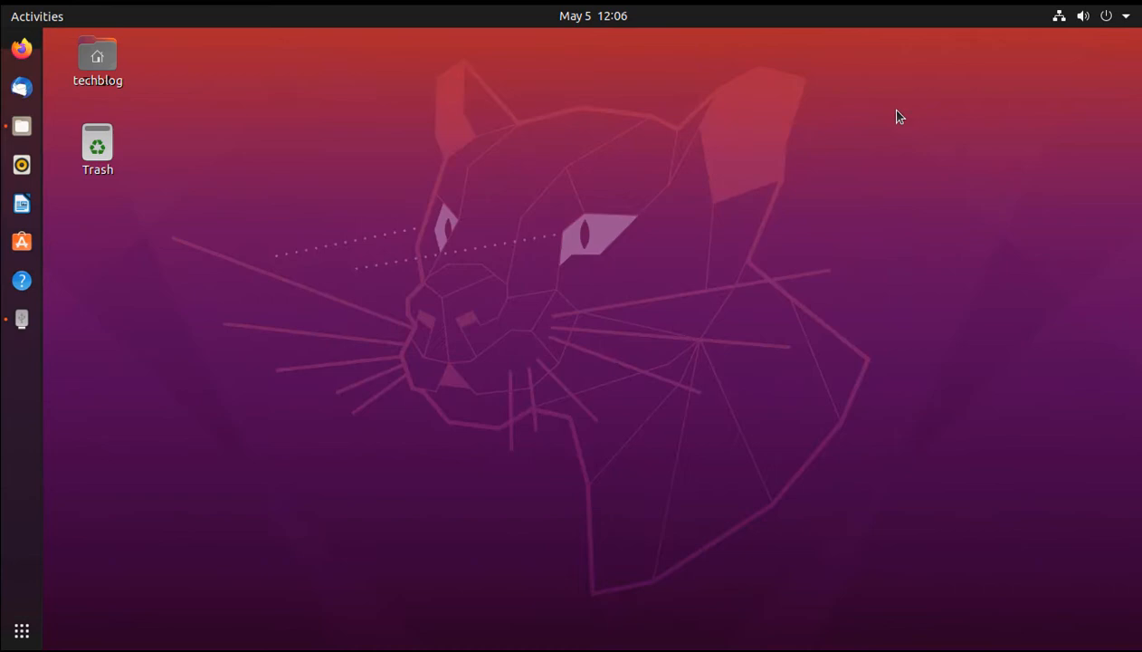
pyautogui.moveTo(21, 630)
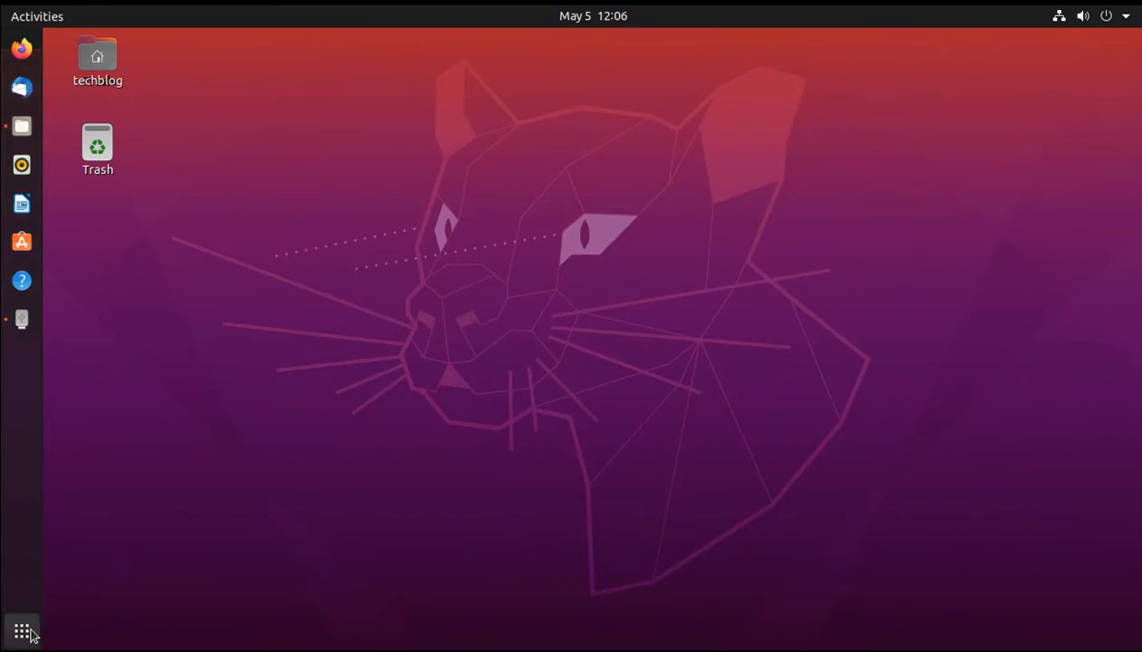
# Launch Terminal, run sudo apt update to refresh package lists, then clear the screen
pyautogui.click(22, 630)
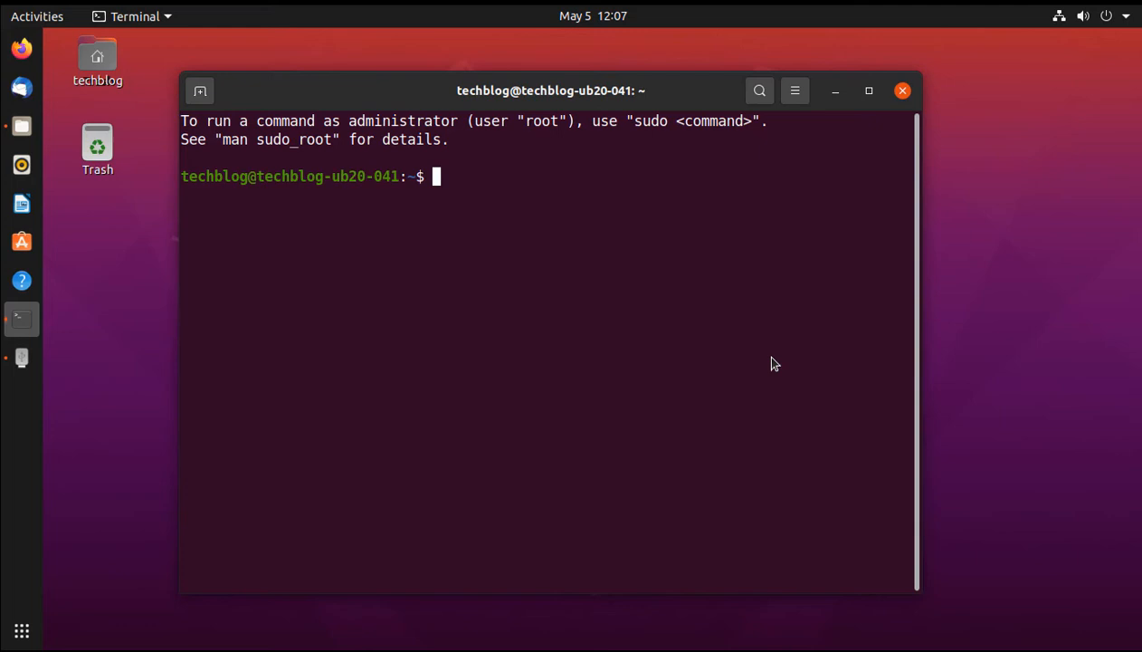
pyautogui.write('sudo')
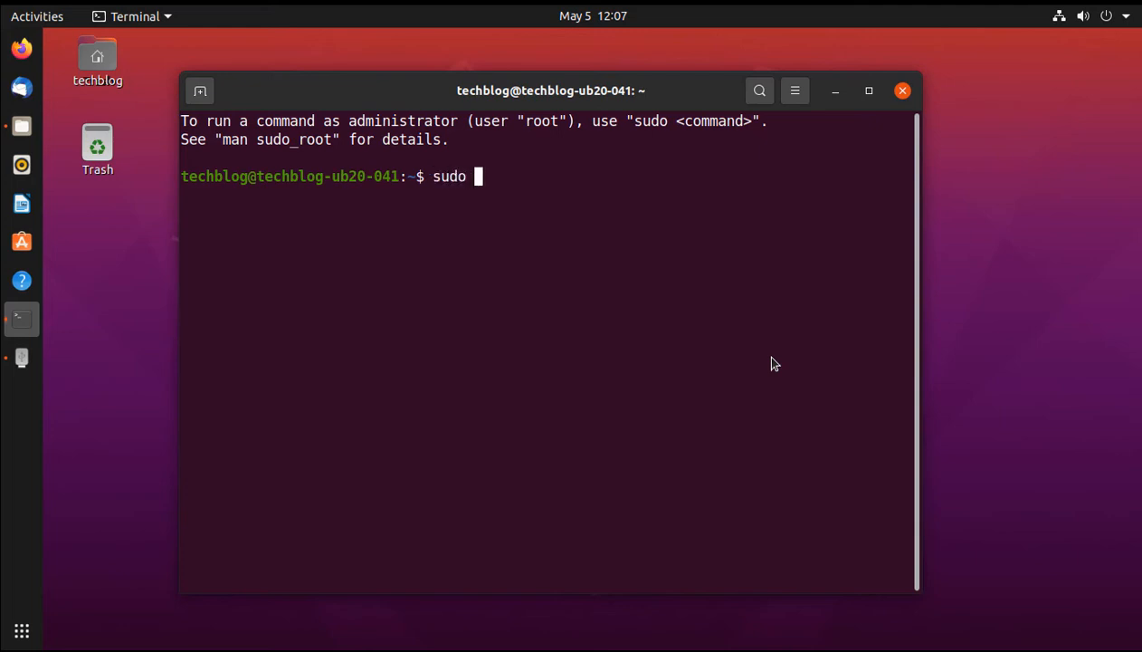
pyautogui.write('apt u')
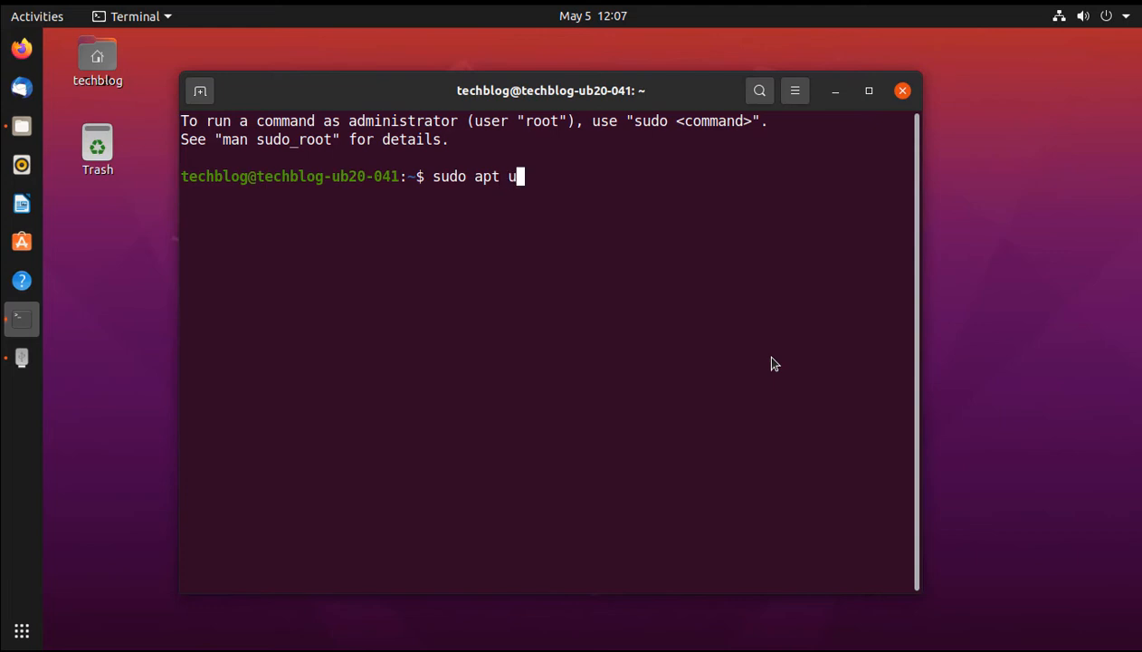
pyautogui.write('pdate')
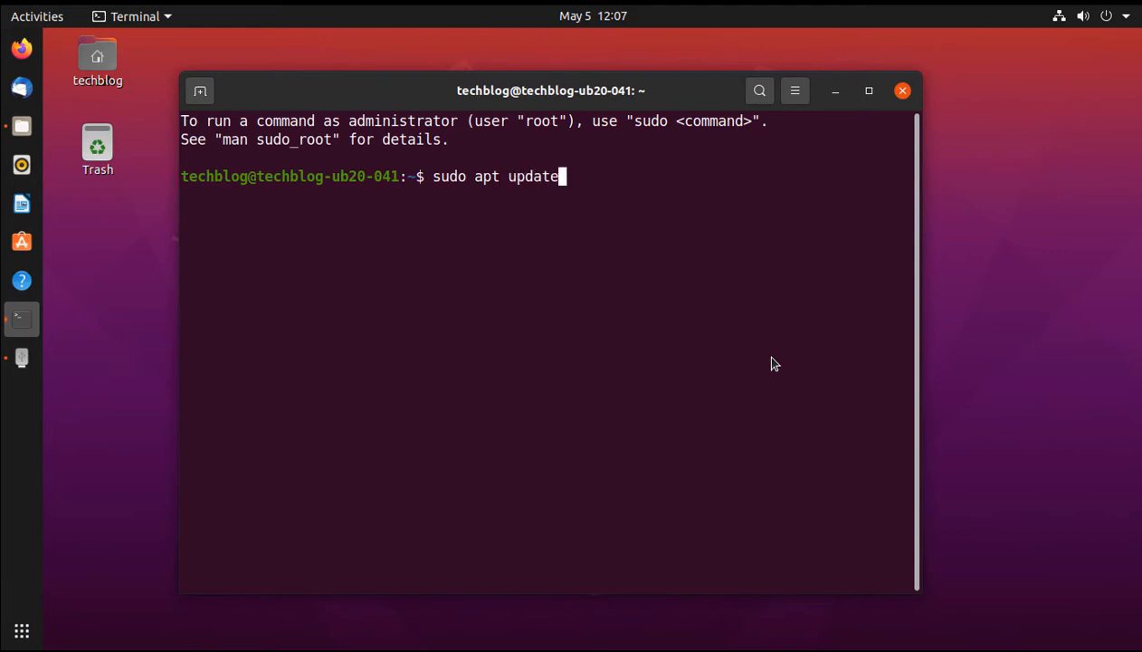
pyautogui.press('Return')
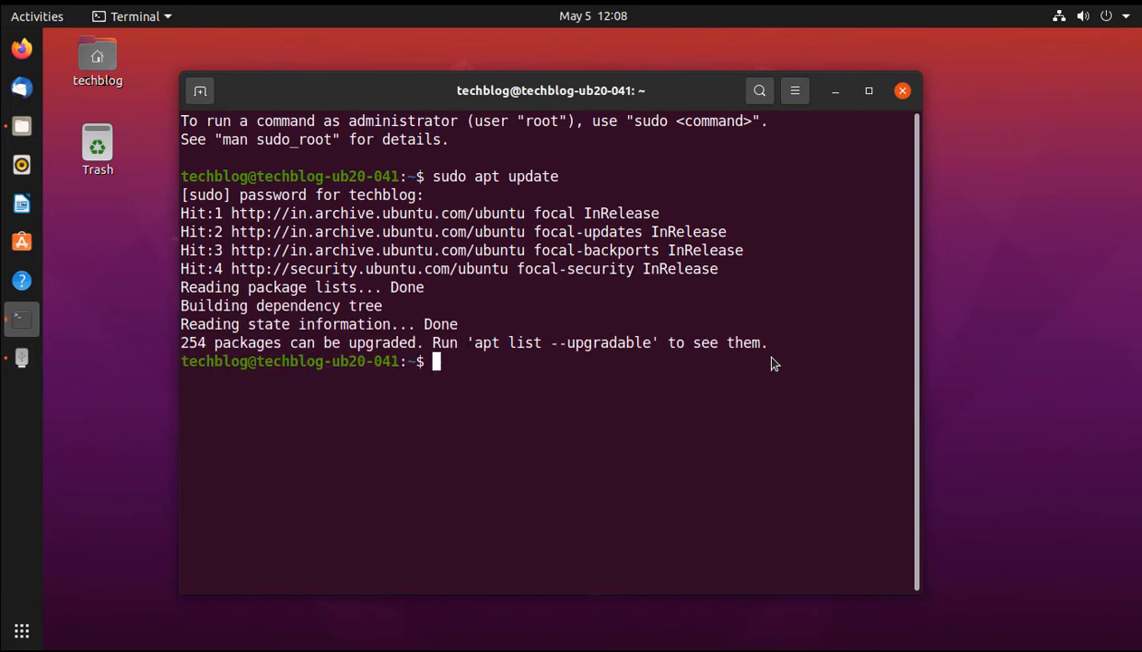
pyautogui.write('clear')
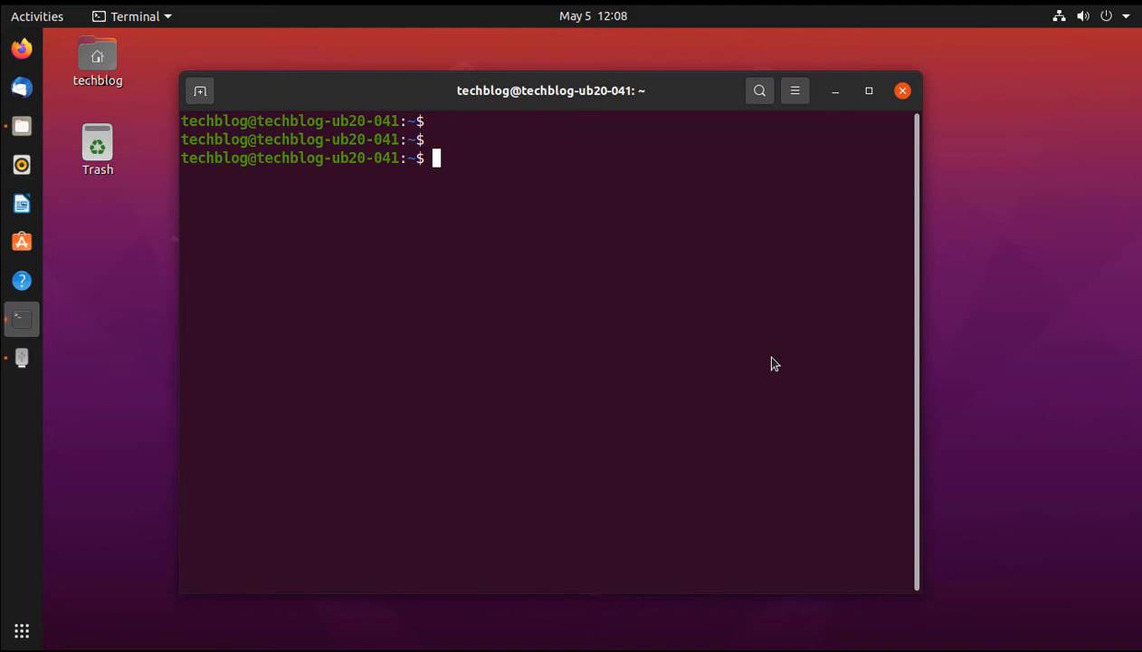
# Run sudo apt install foremost, which stalls on the dpkg lock held by another process
pyautogui.write('sudo apt')
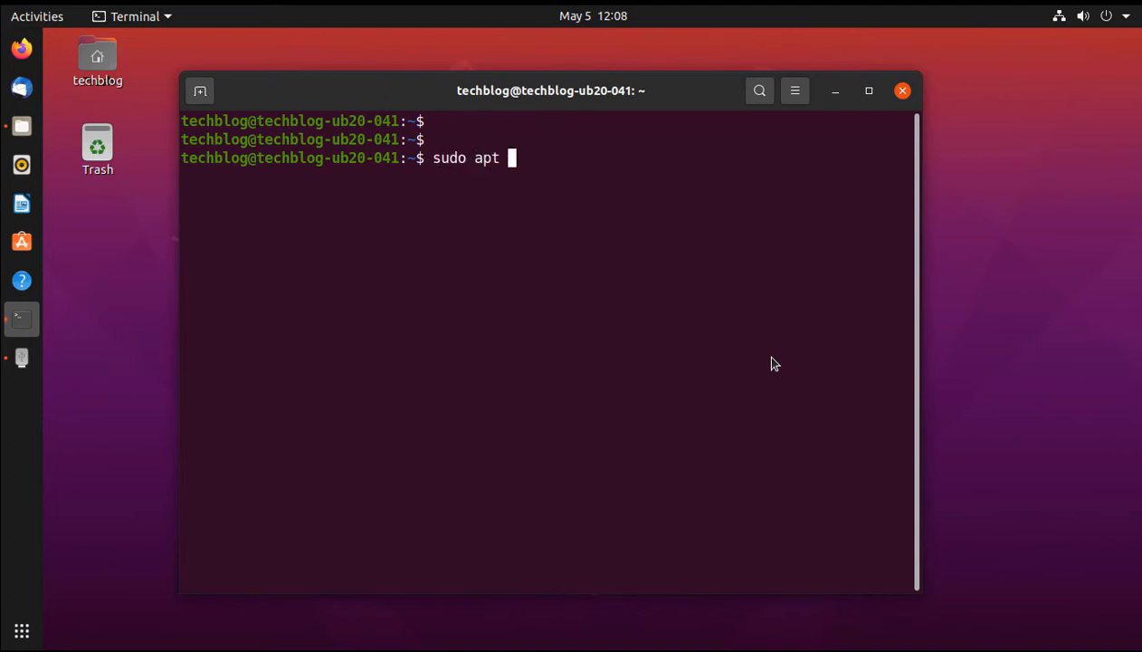
pyautogui.write('install')
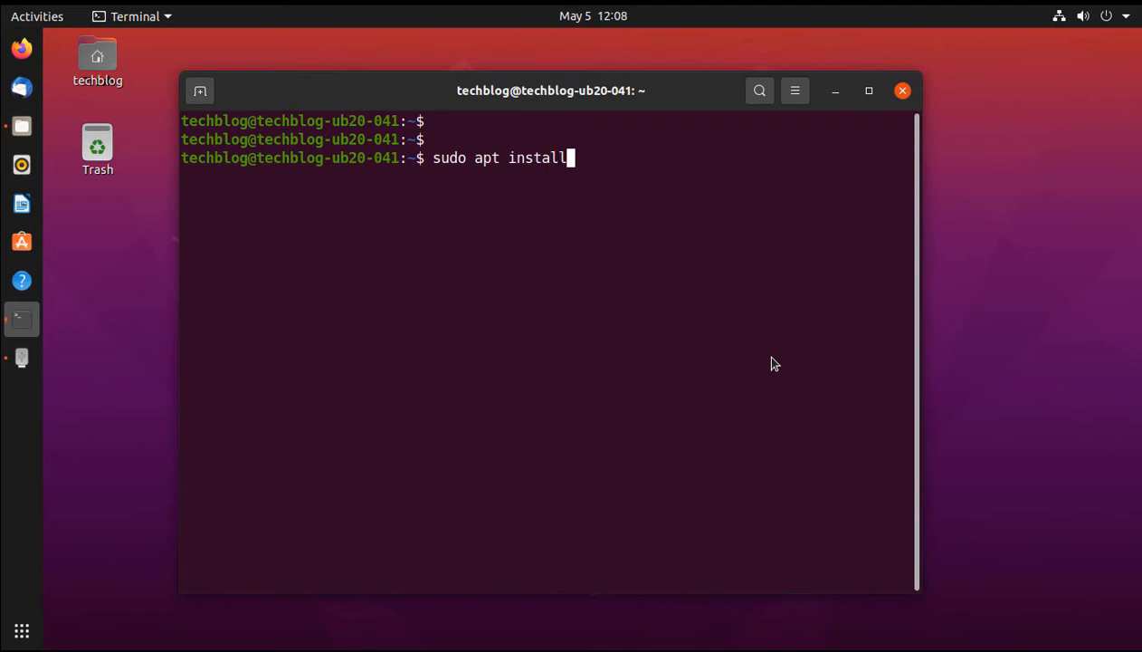
pyautogui.write('fore')
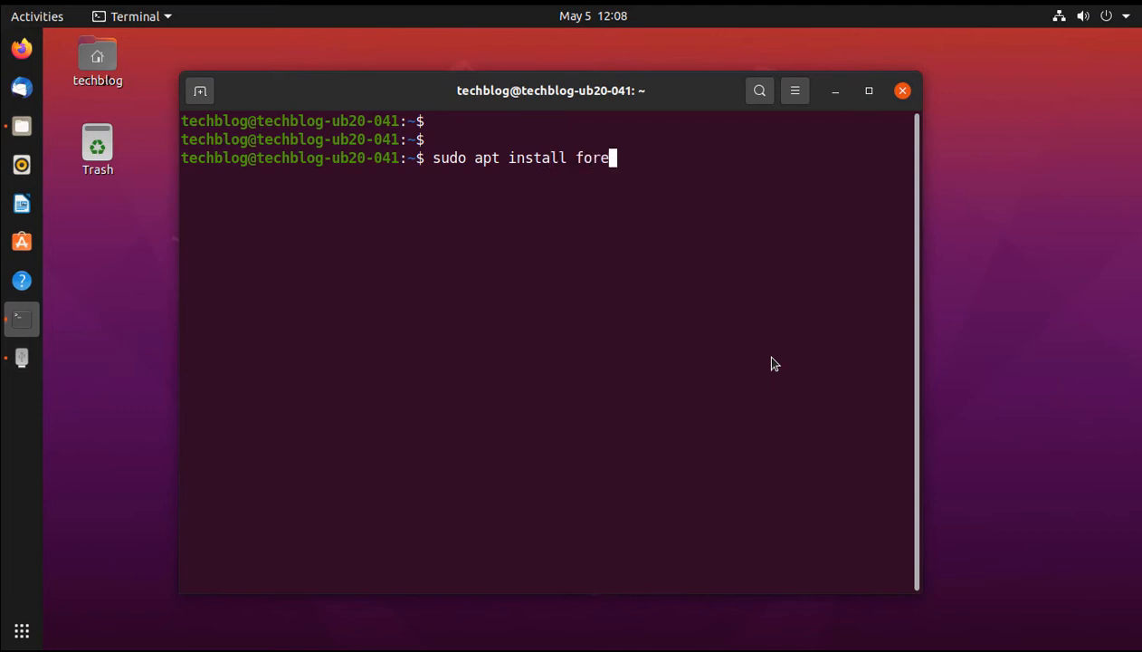
pyautogui.write('mos')
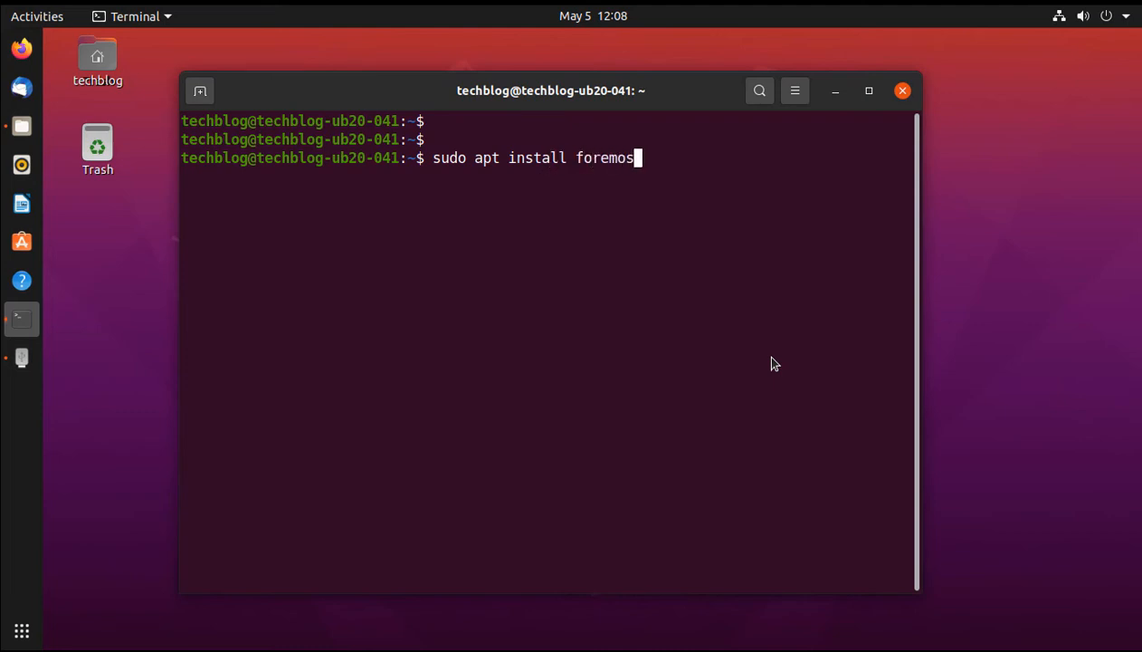
pyautogui.press('Return')
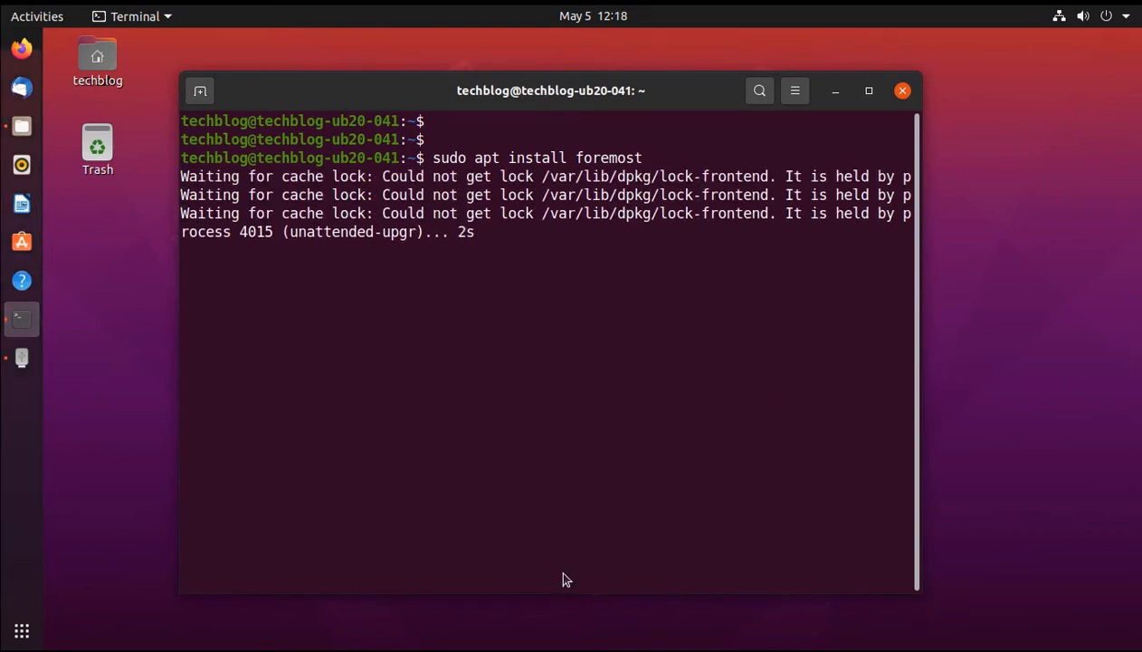
pyautogui.write('cler')
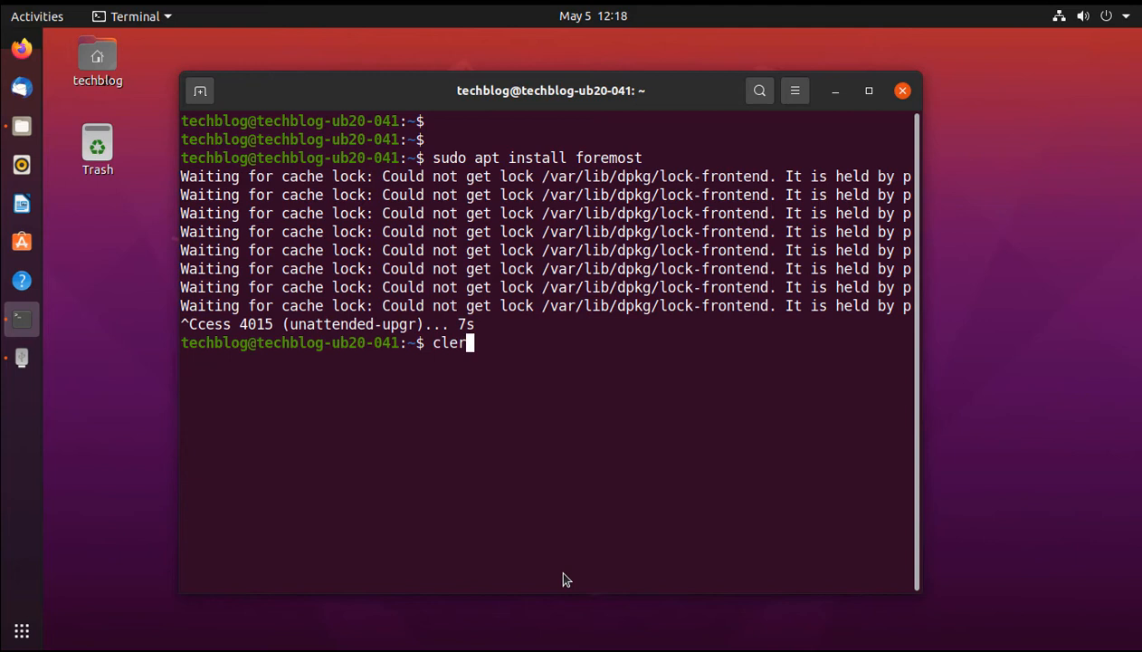
# List running apt processes with ps aux | grep -i apt to find the lock holder
pyautogui.write('ps aux | grep -i apt')
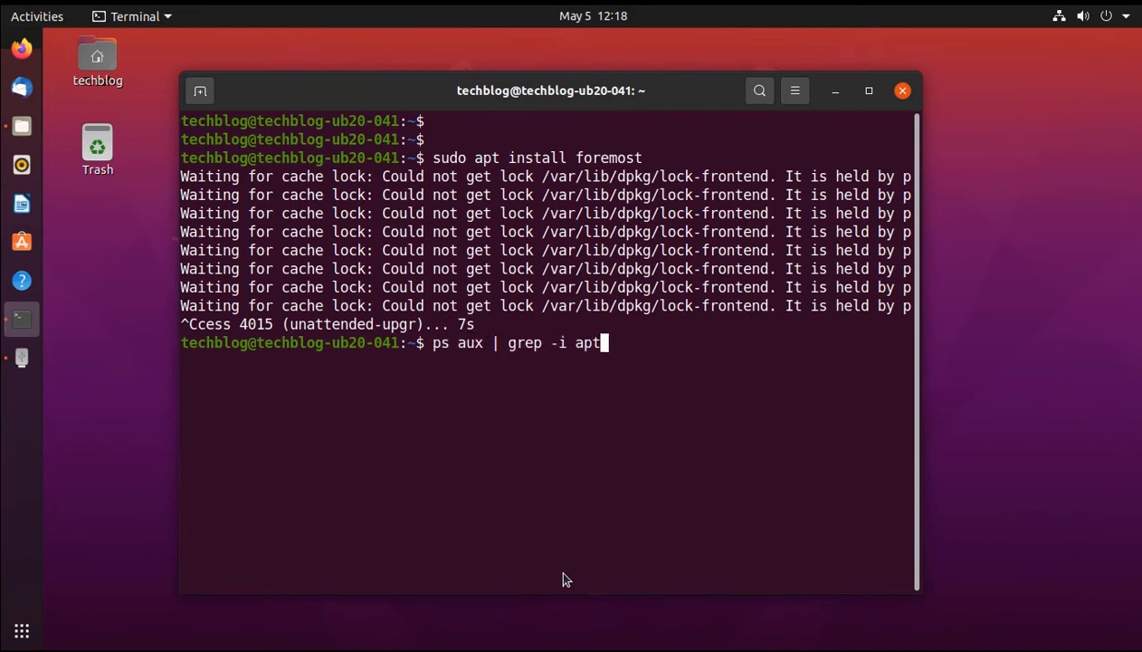
pyautogui.press('Return')
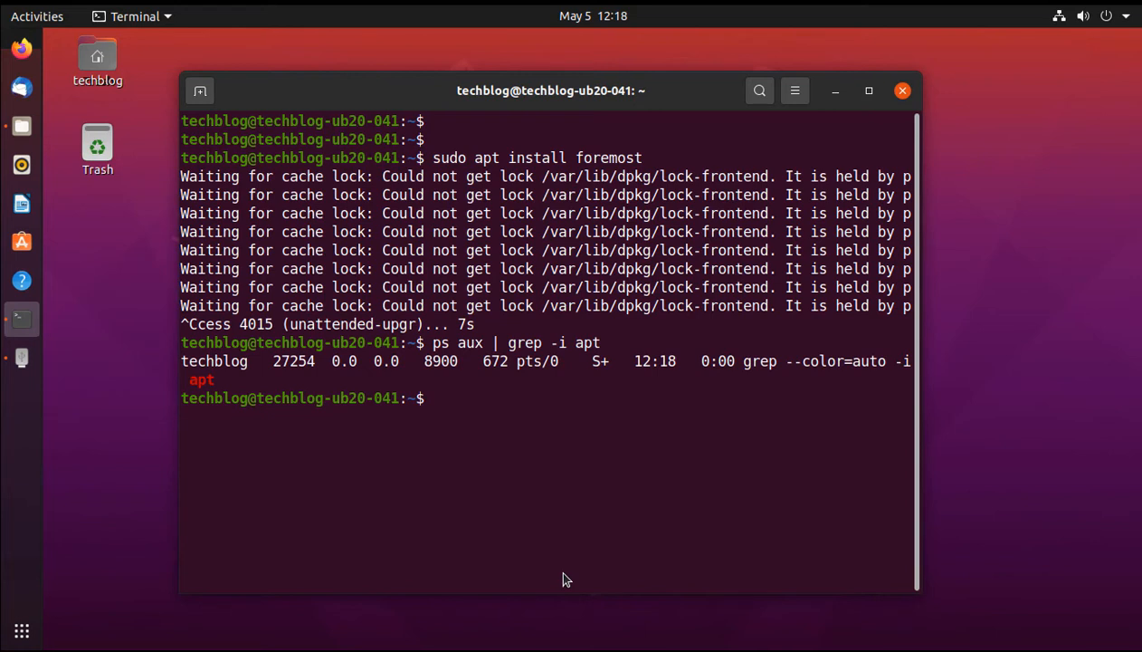
pyautogui.write('sudo apt install foremost')
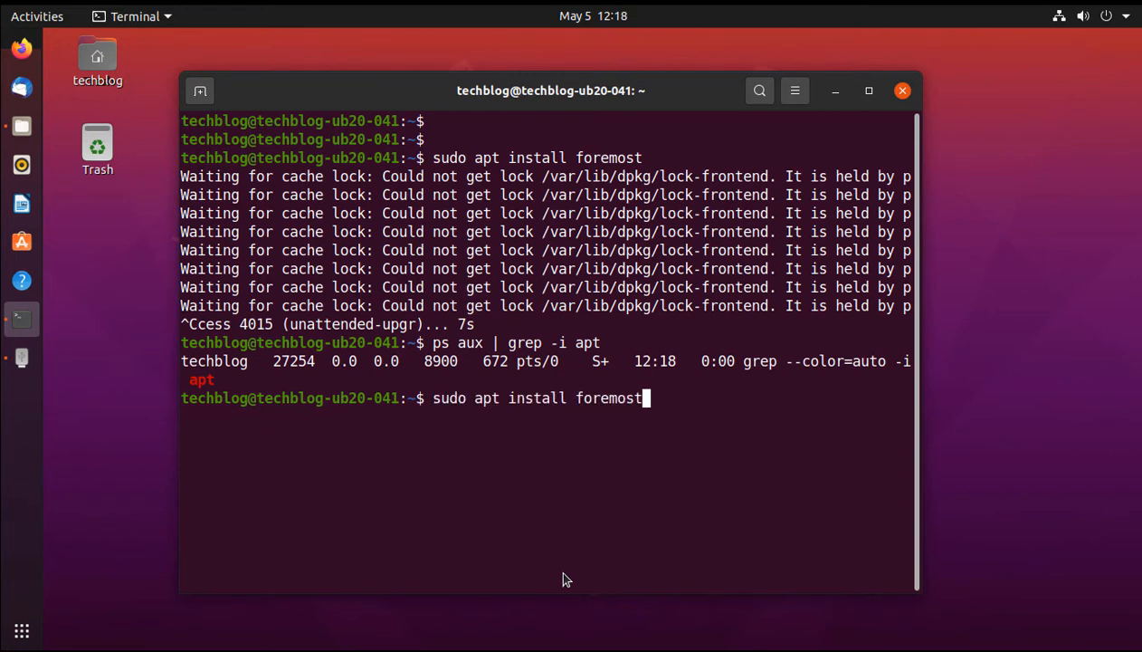
pyautogui.write('clear')
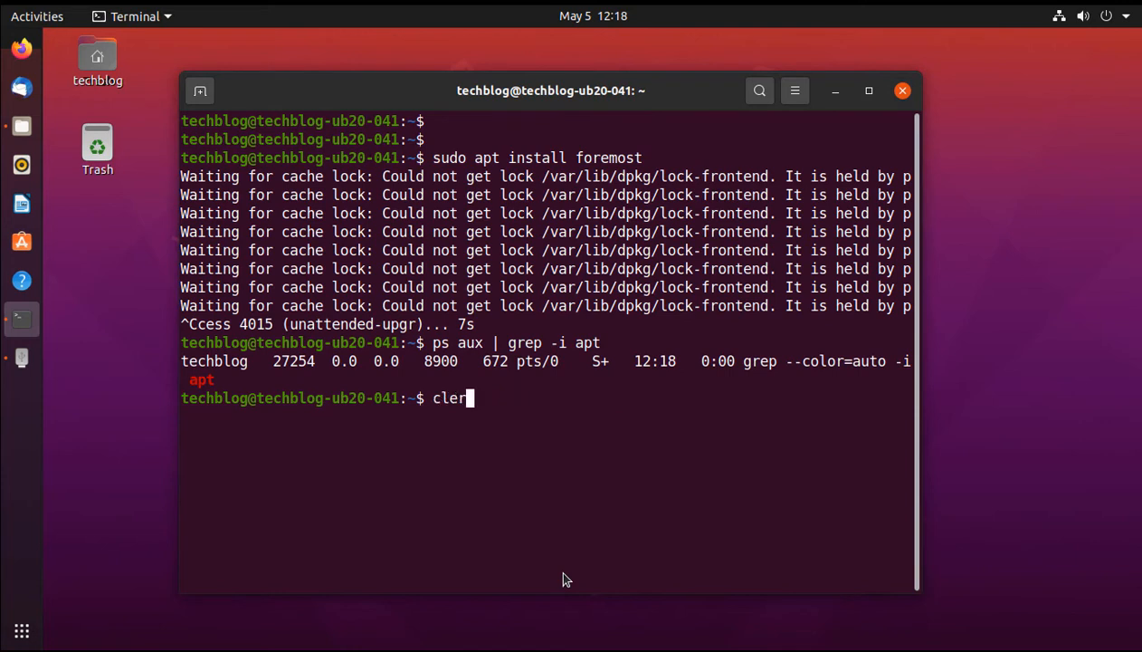
# Attempt sudo kill on the lock-holding process IDs 27254 and 240
pyautogui.write('sudo kill 8')
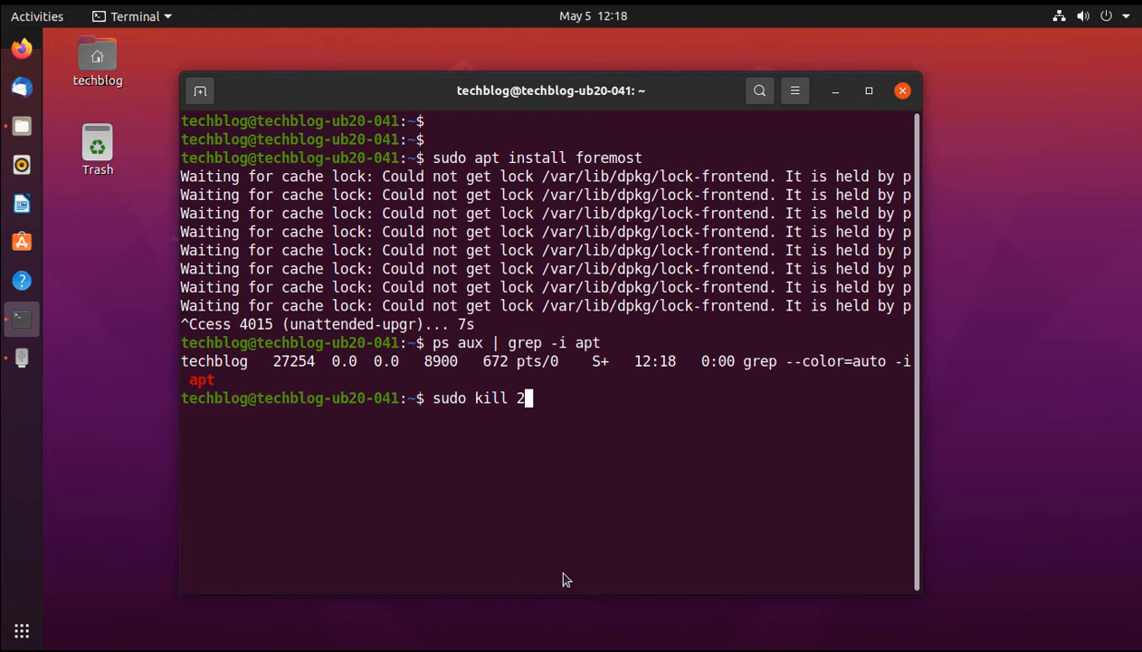
pyautogui.write('7')
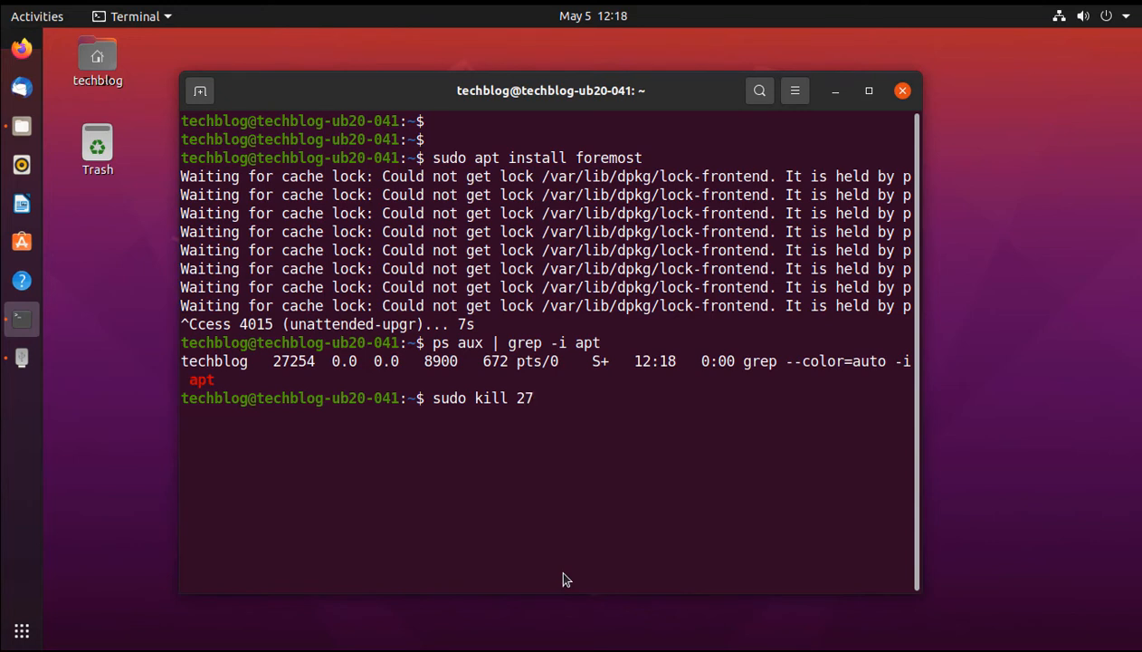
pyautogui.write('254')
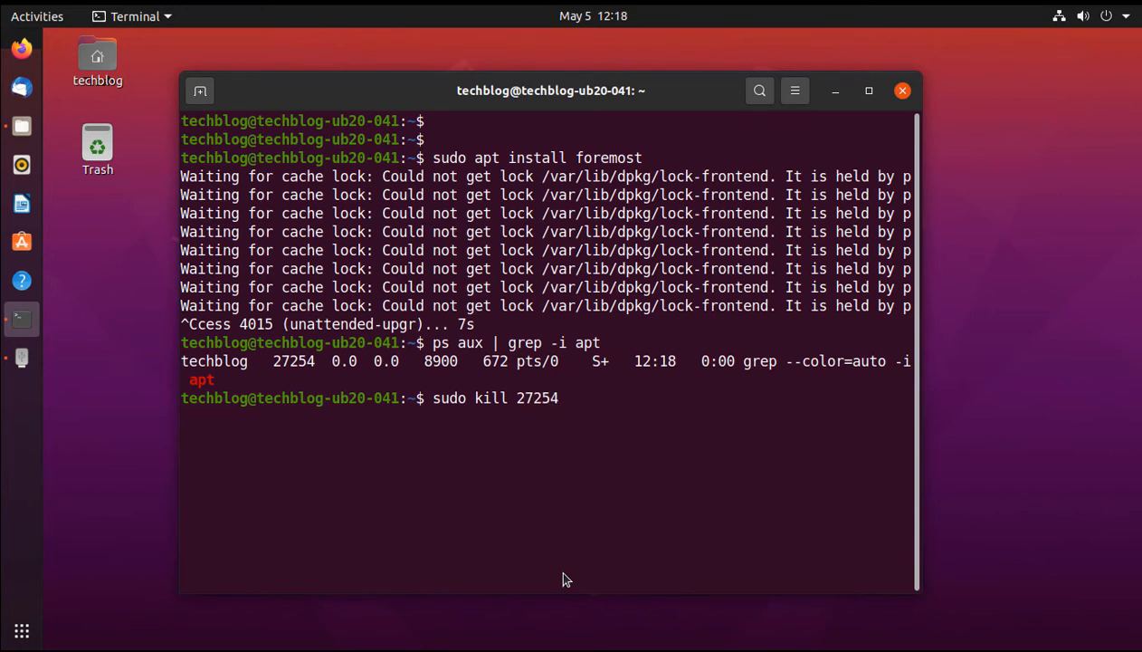
pyautogui.press('Return')
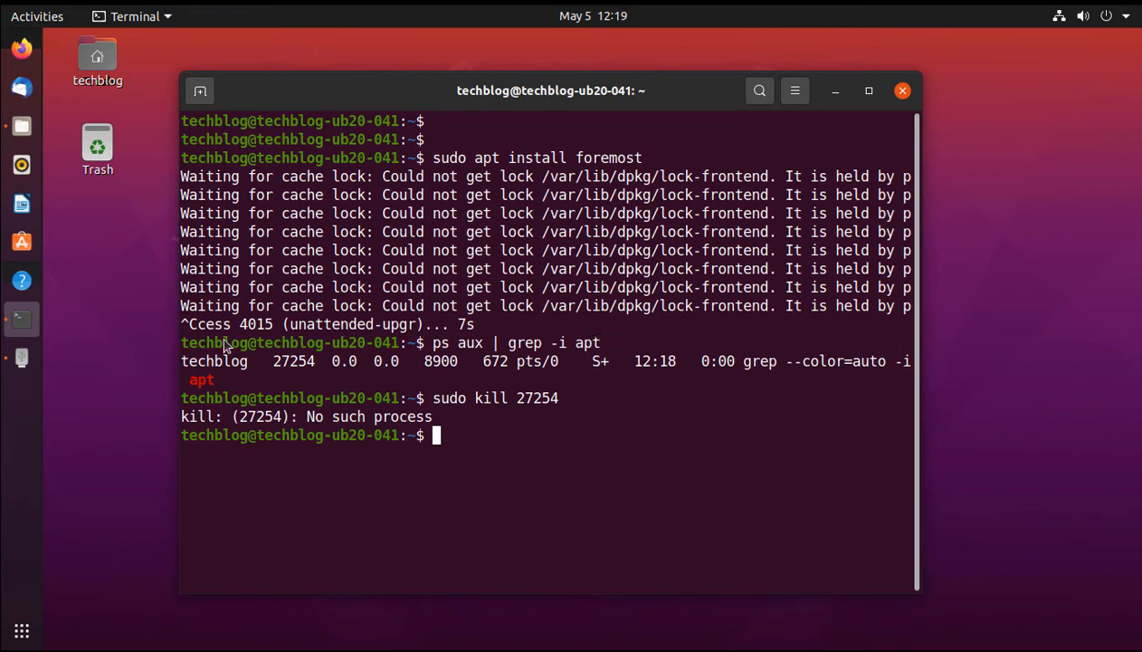
pyautogui.doubleClick(257, 324)
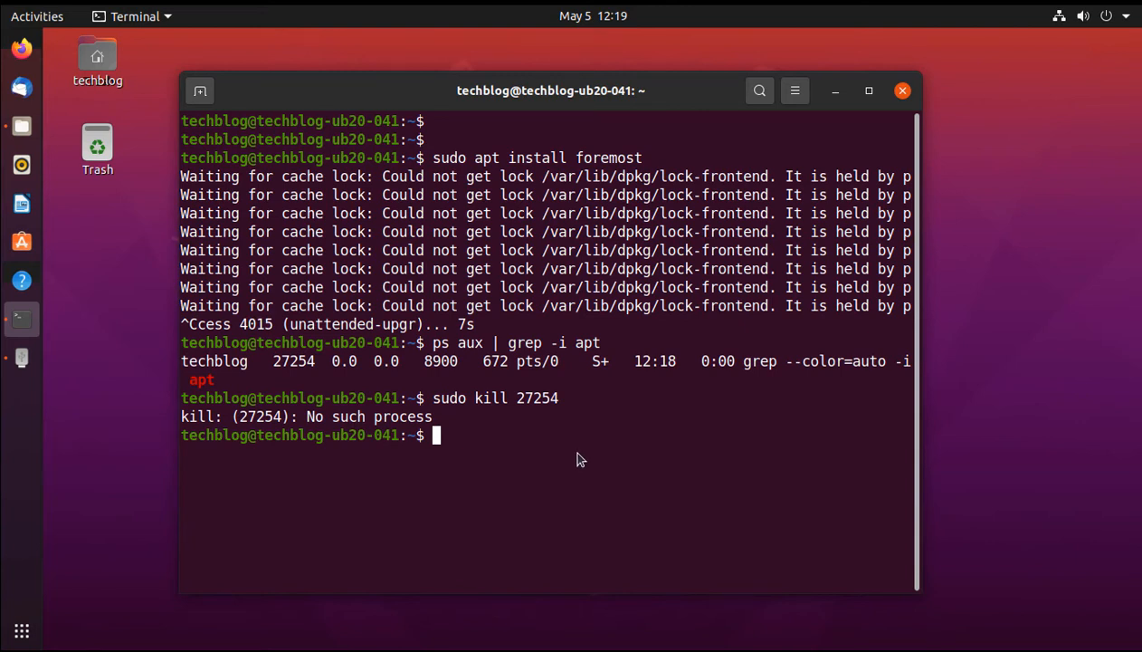
pyautogui.write('sudo kill 2')
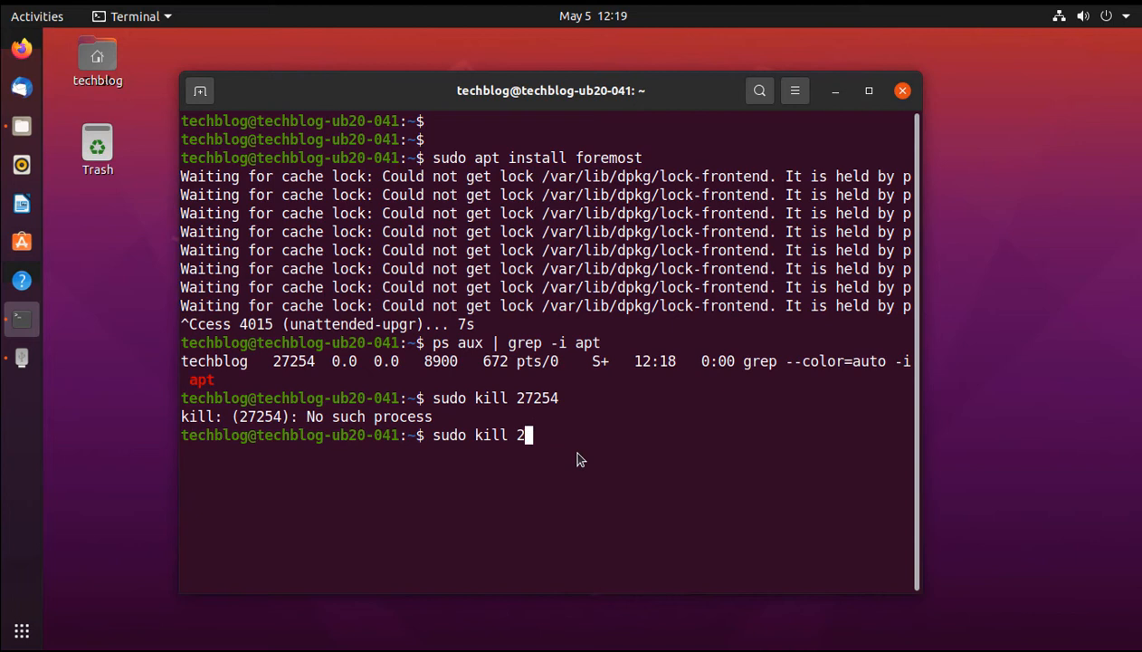
pyautogui.press('BackSpace')
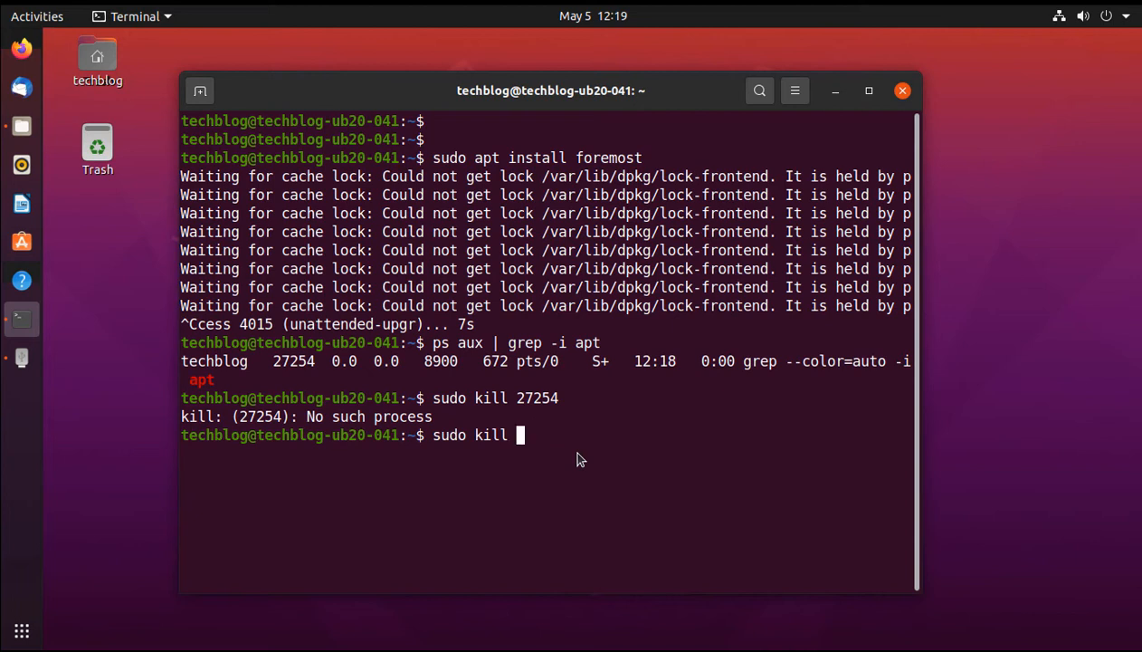
pyautogui.write('40')
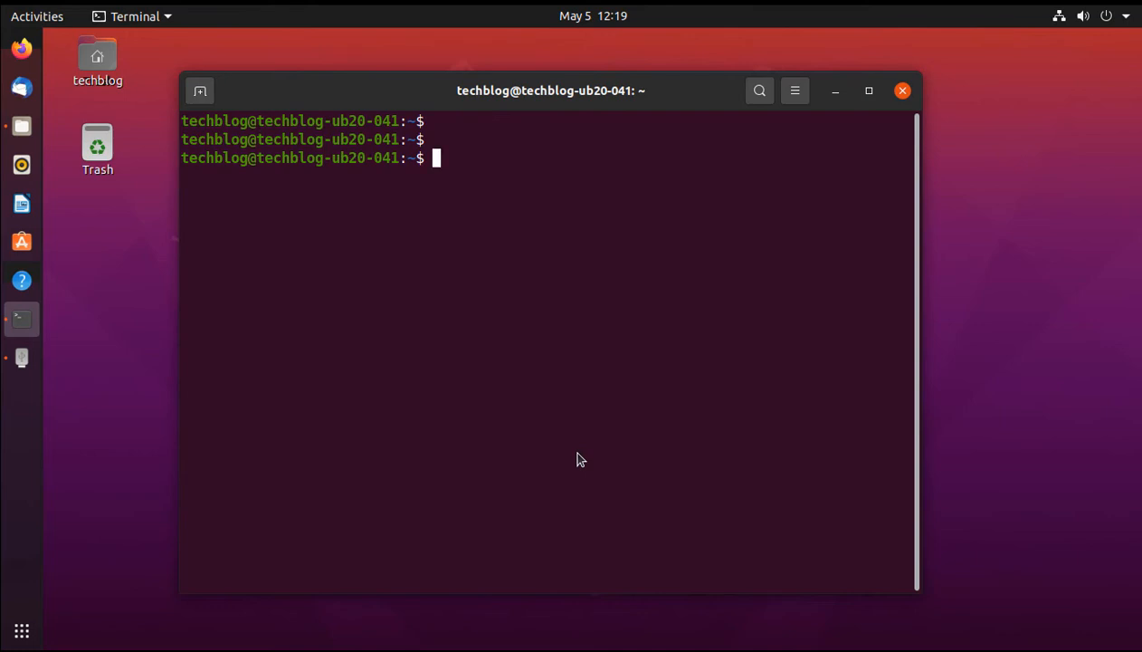
# Run sudo apt install foremost again to install the file-recovery tool
pyautogui.write('sudo')
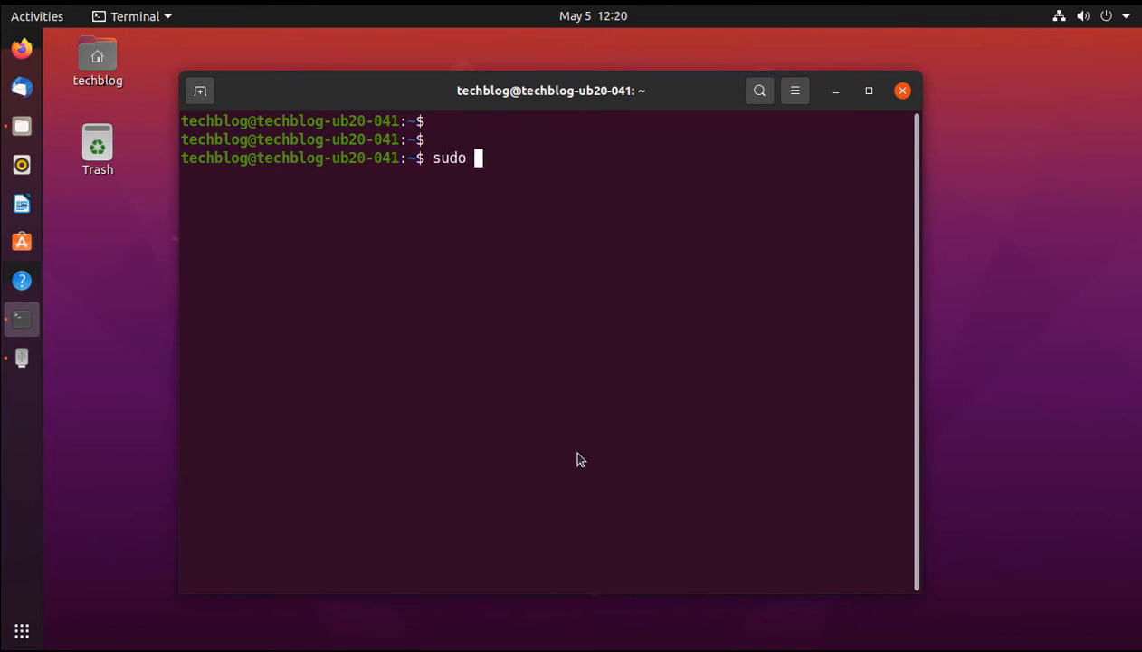
pyautogui.write('apt')
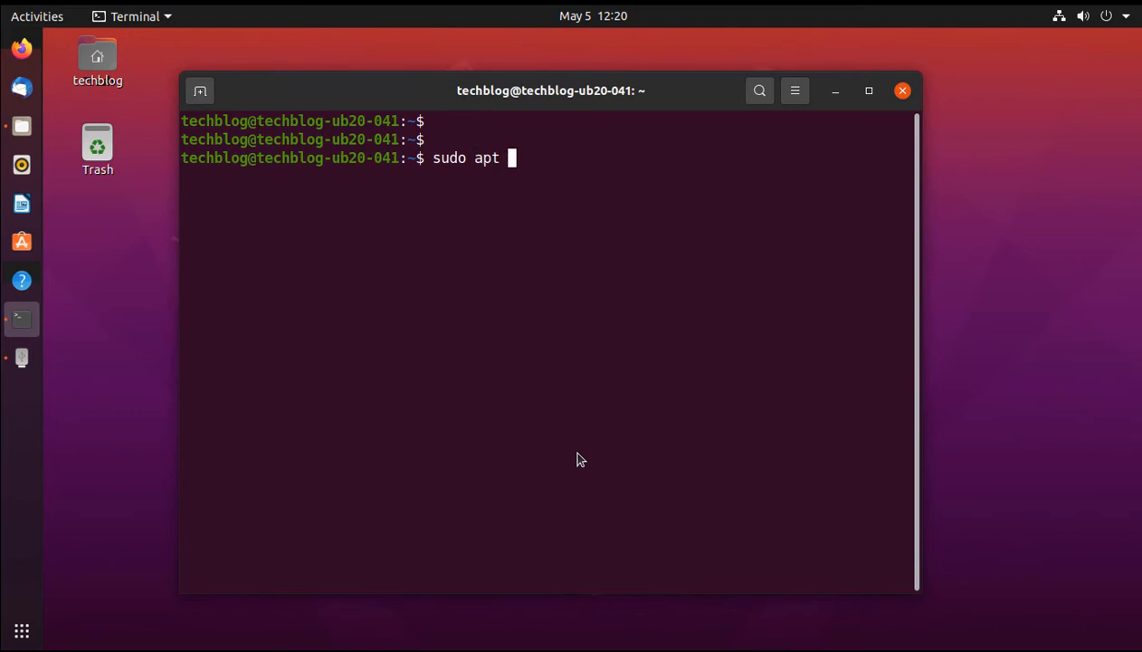
pyautogui.write('install')
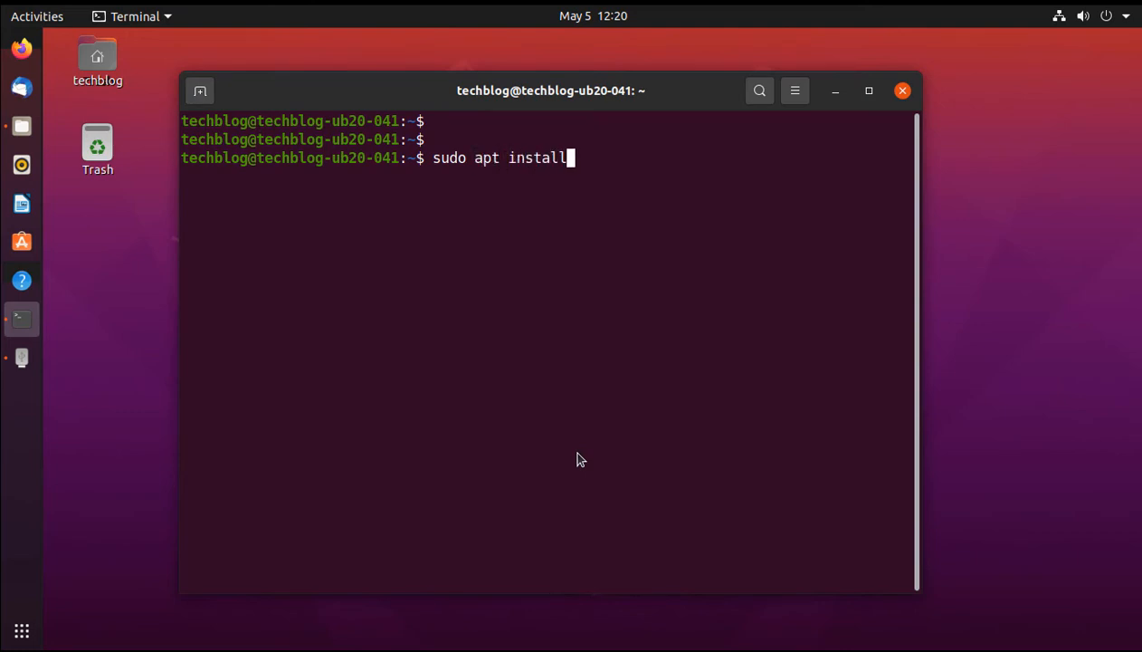
pyautogui.write('" "')
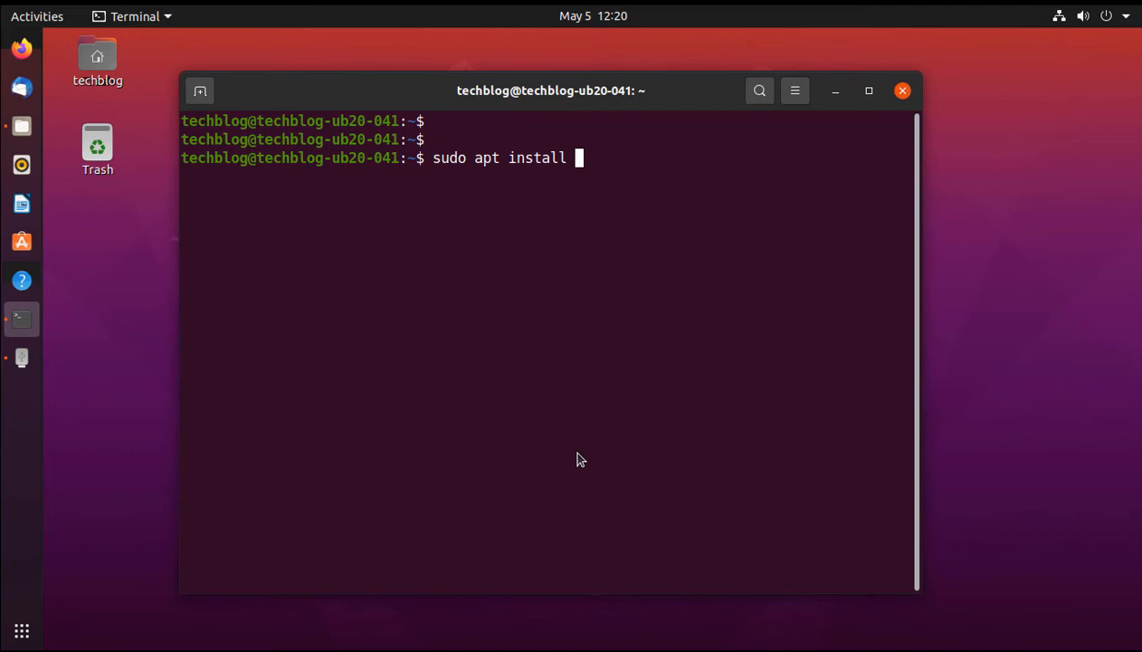
pyautogui.write('for')
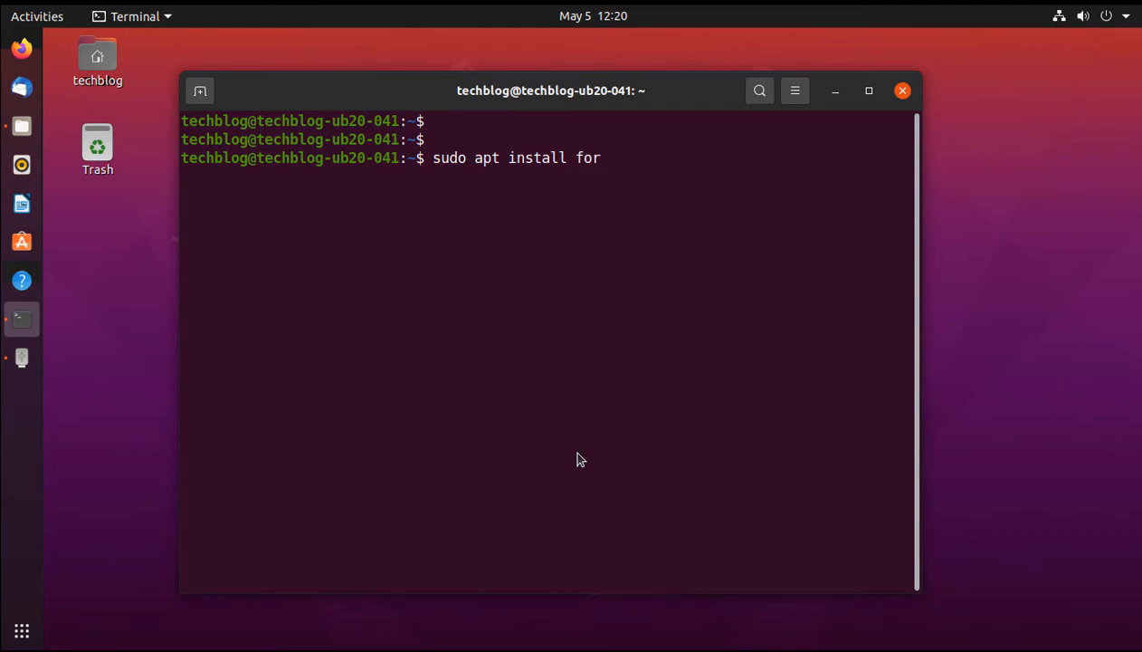
pyautogui.write('emost')
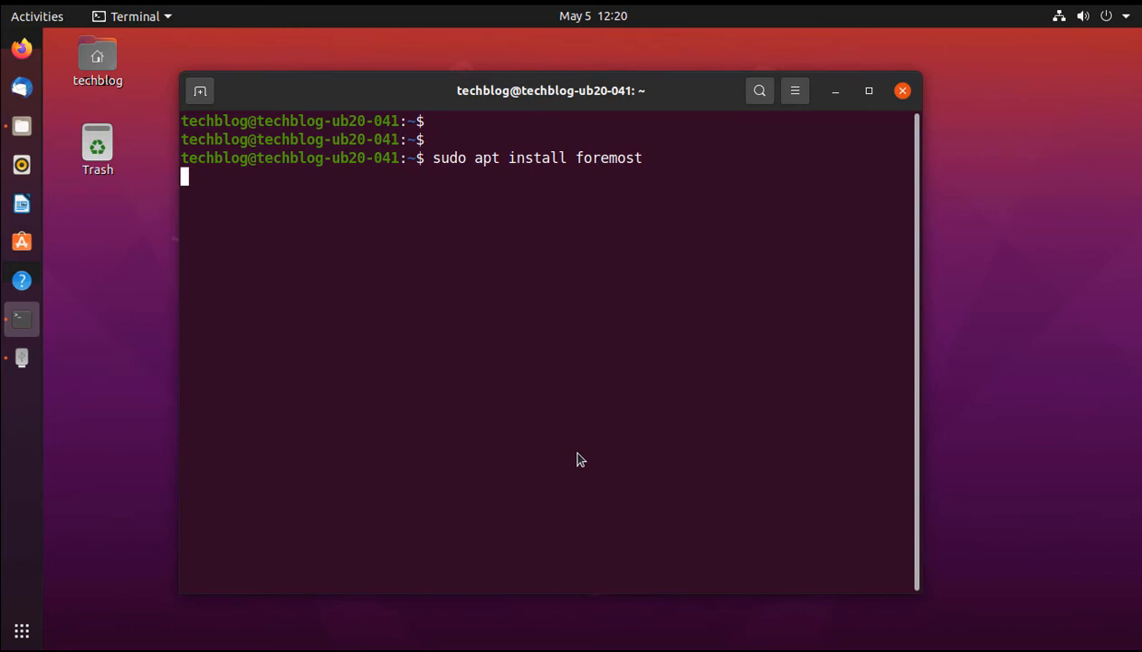
pyautogui.press('Return')
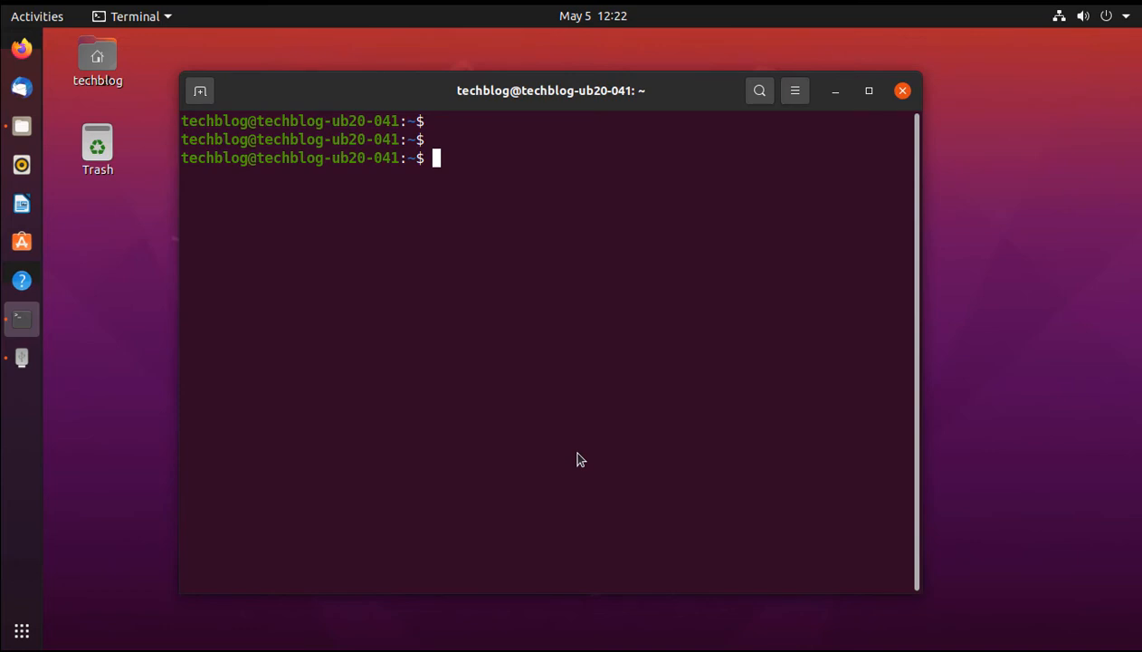
pyautogui.write('sudo')
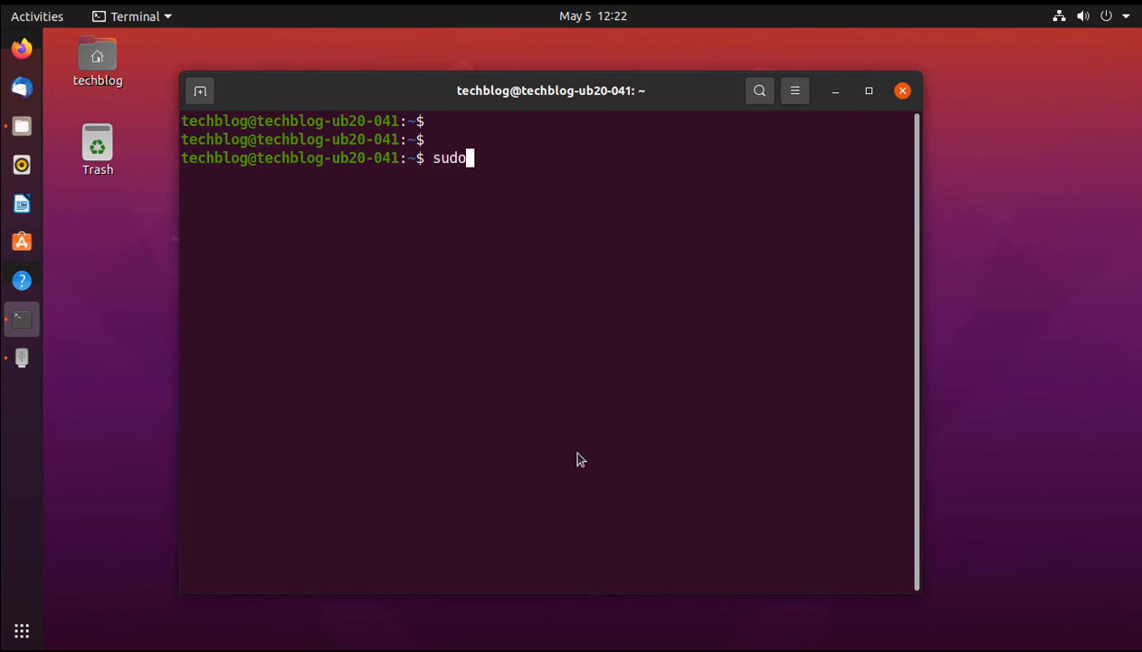
pyautogui.write('f')
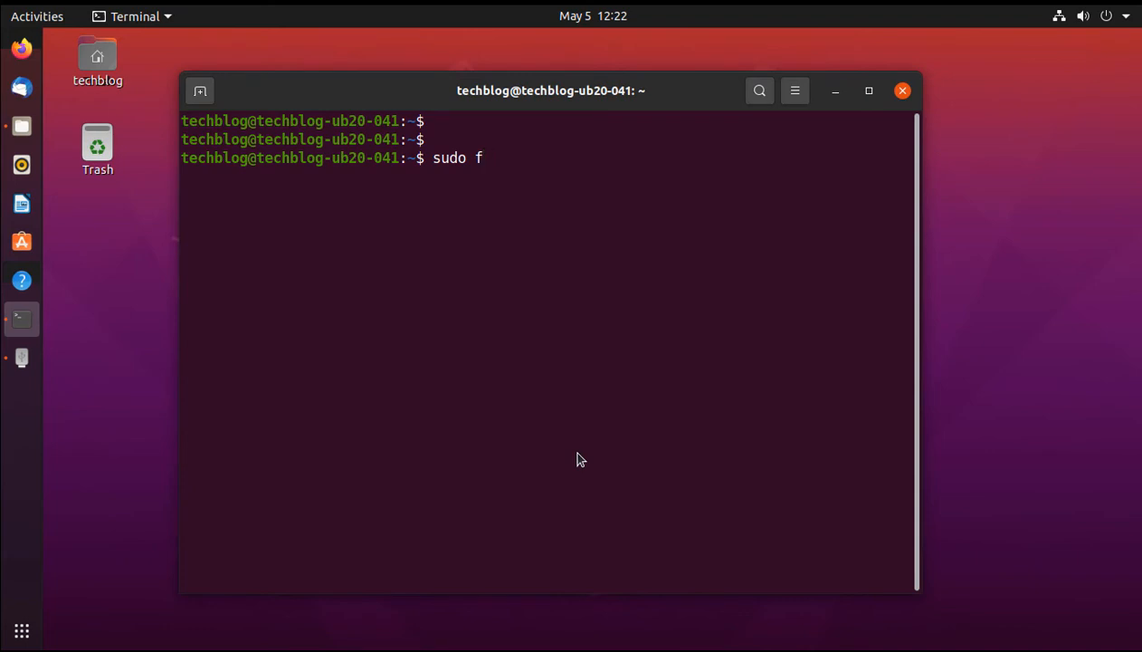
pyautogui.write('disk')
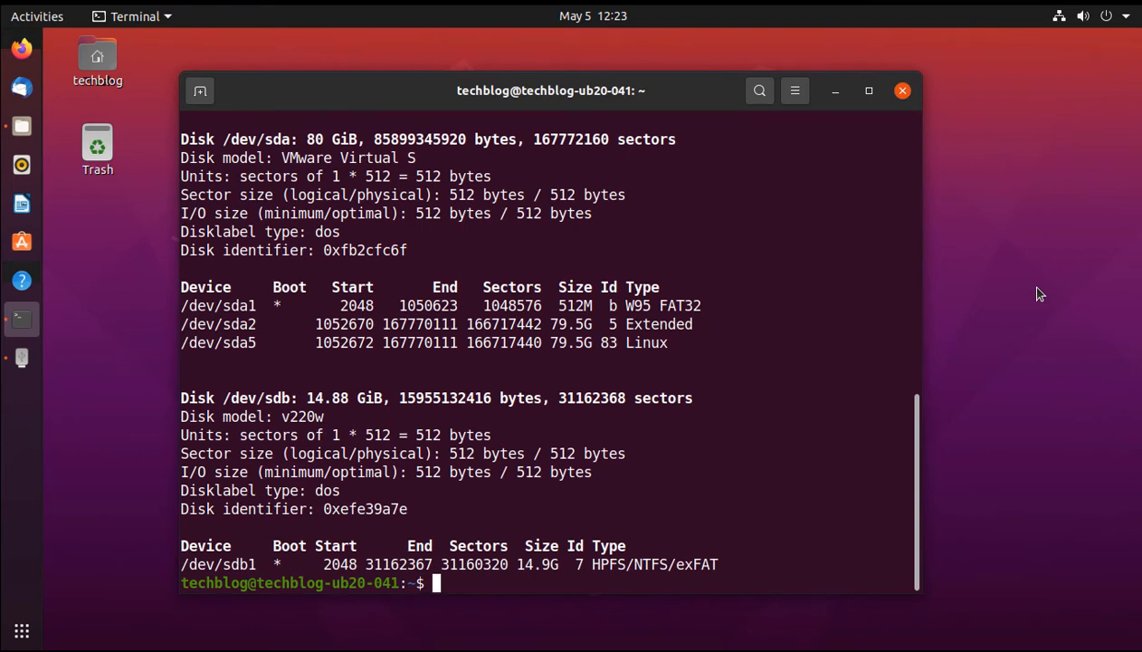
pyautogui.moveTo(679, 528)
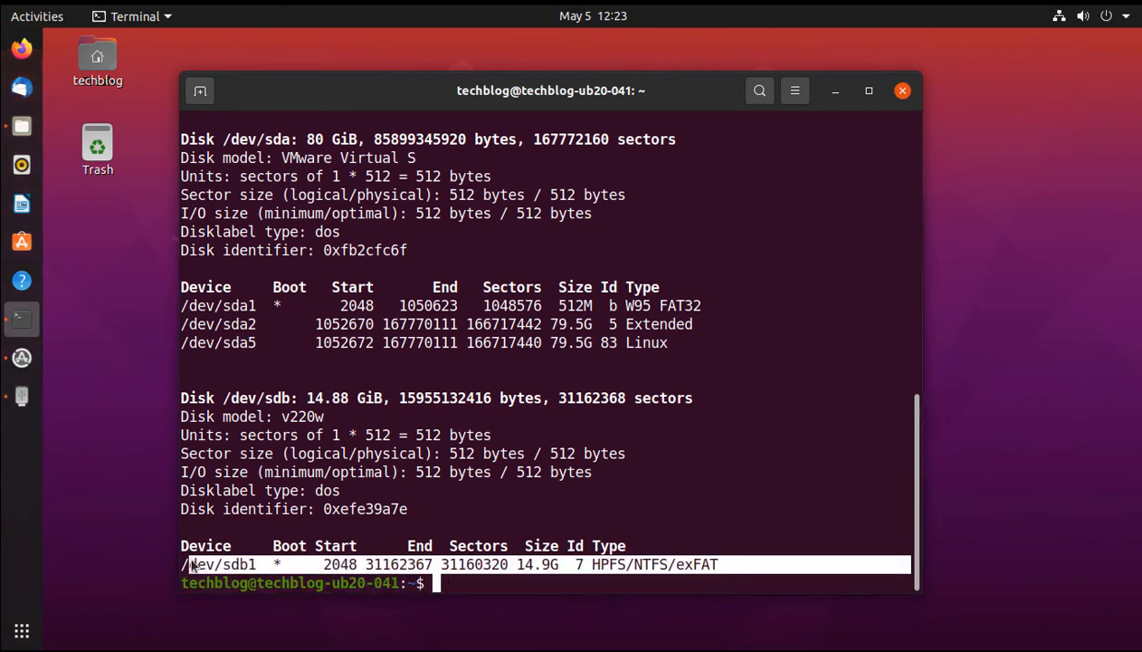
pyautogui.moveTo(188, 569)
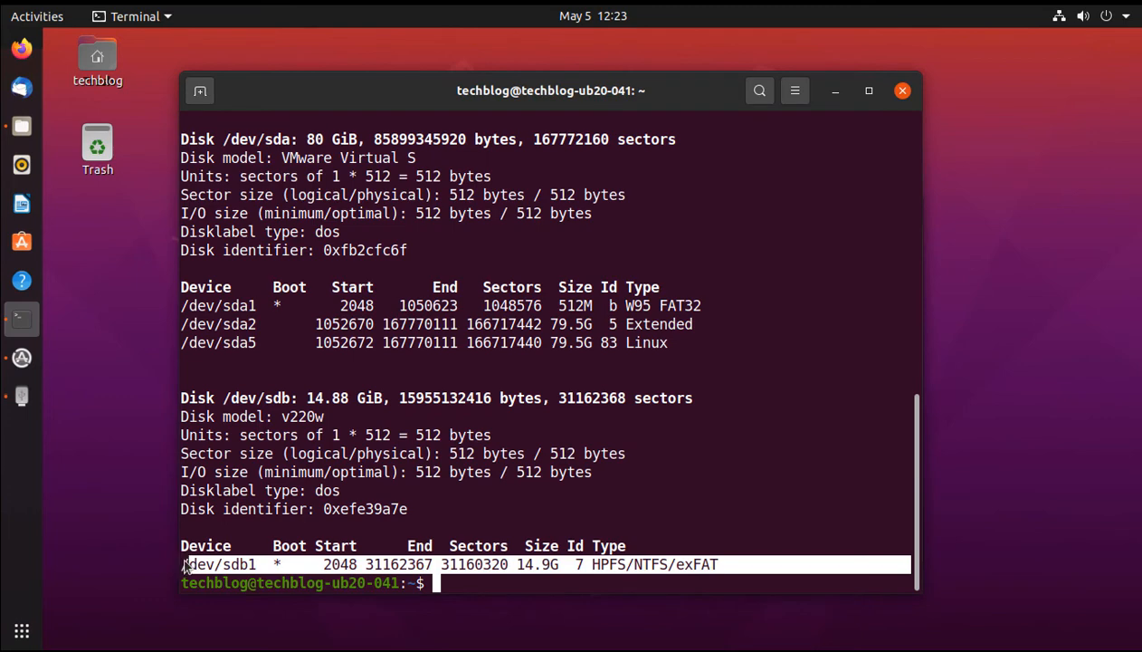
pyautogui.scroll(-3)
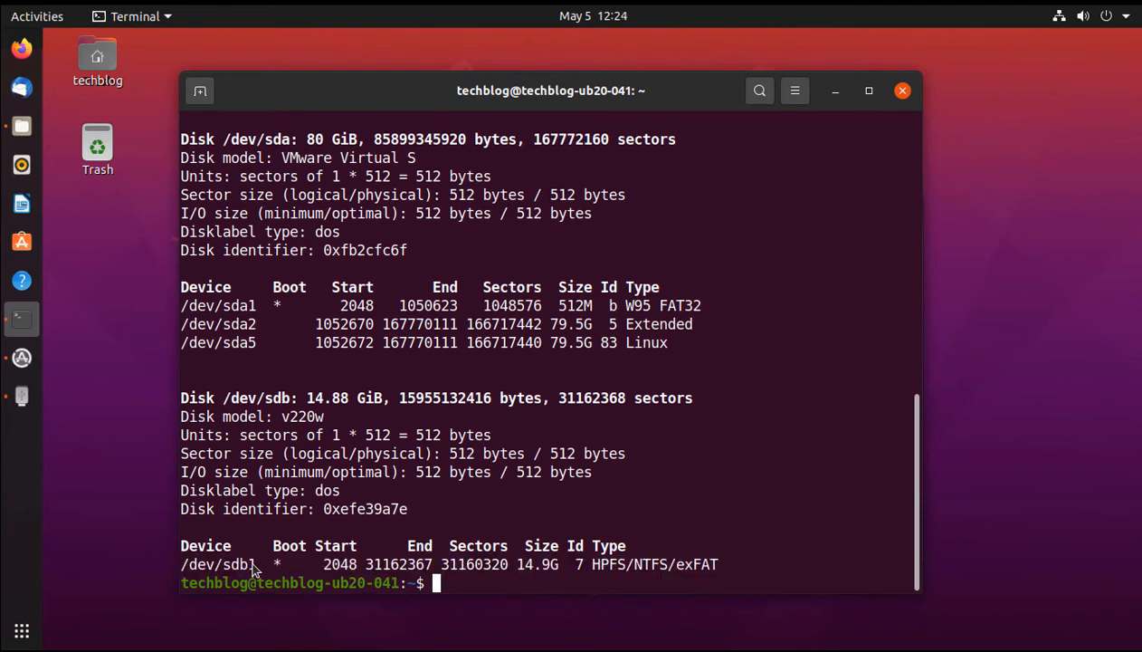
pyautogui.doubleClick(218, 564)
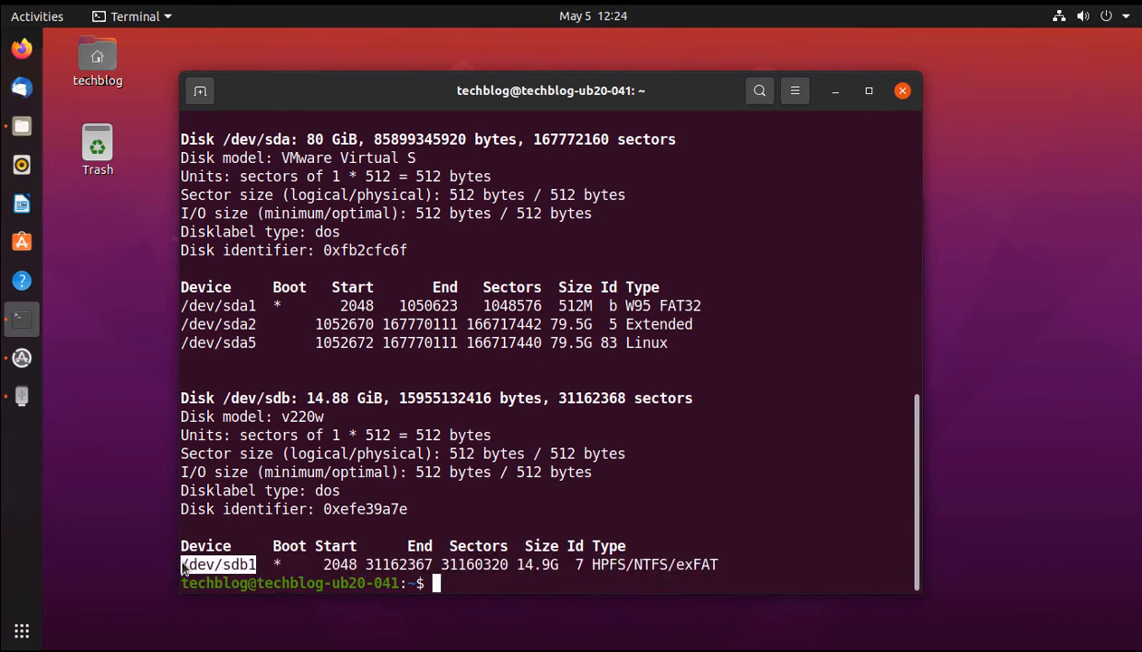
pyautogui.moveTo(521, 583)
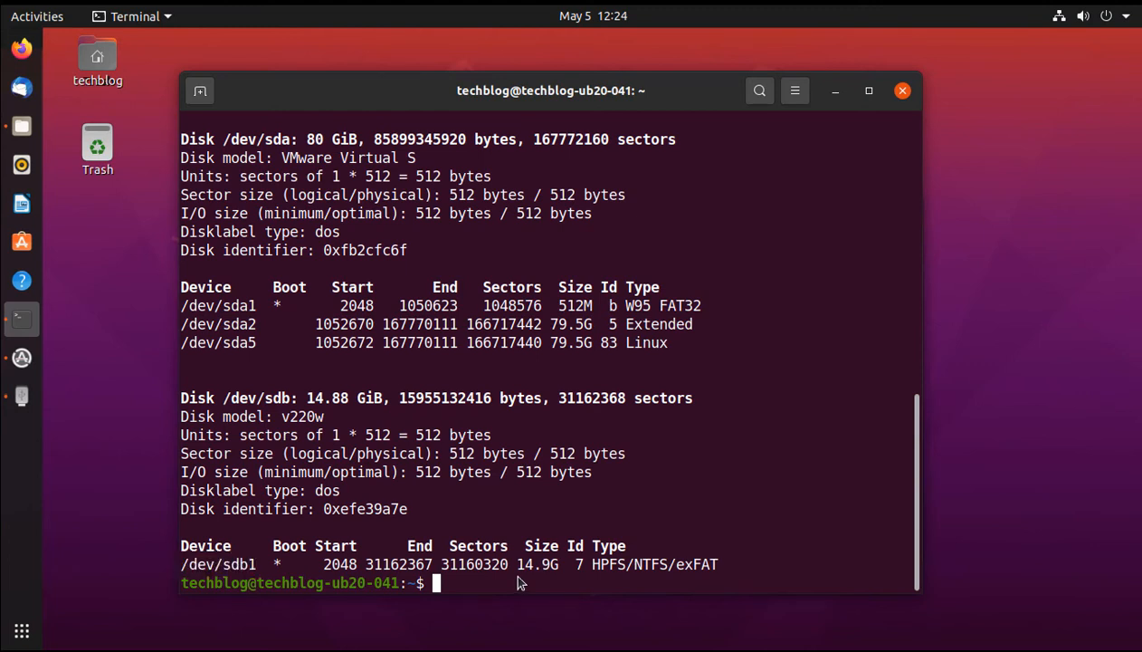
pyautogui.doubleClick(217, 565)
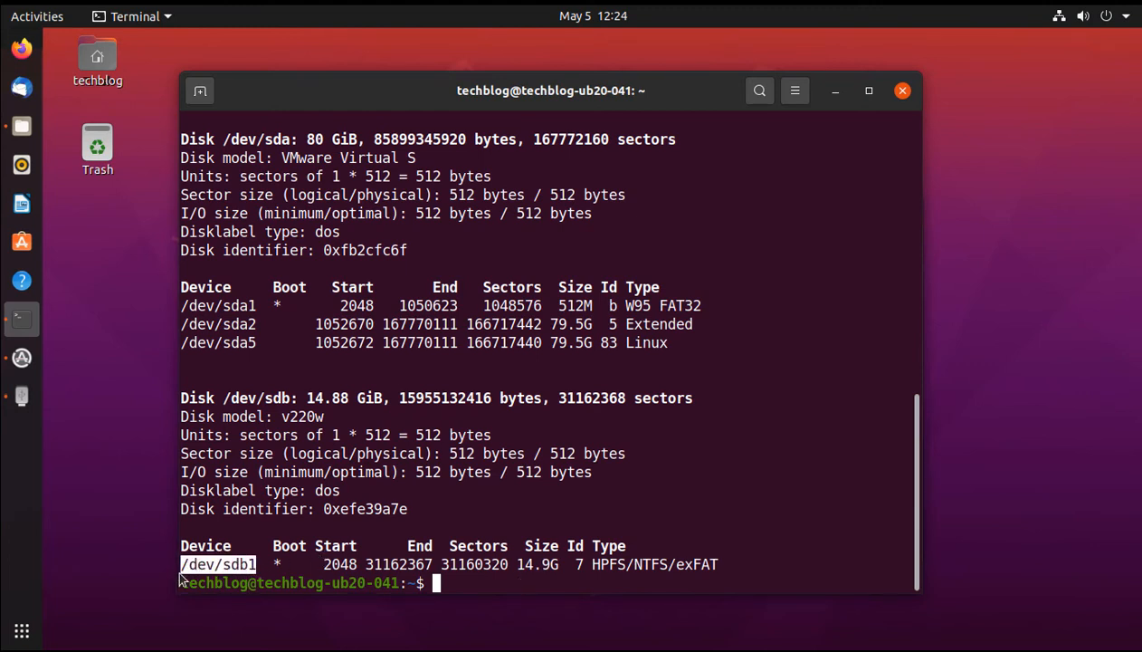
pyautogui.moveTo(535, 590)
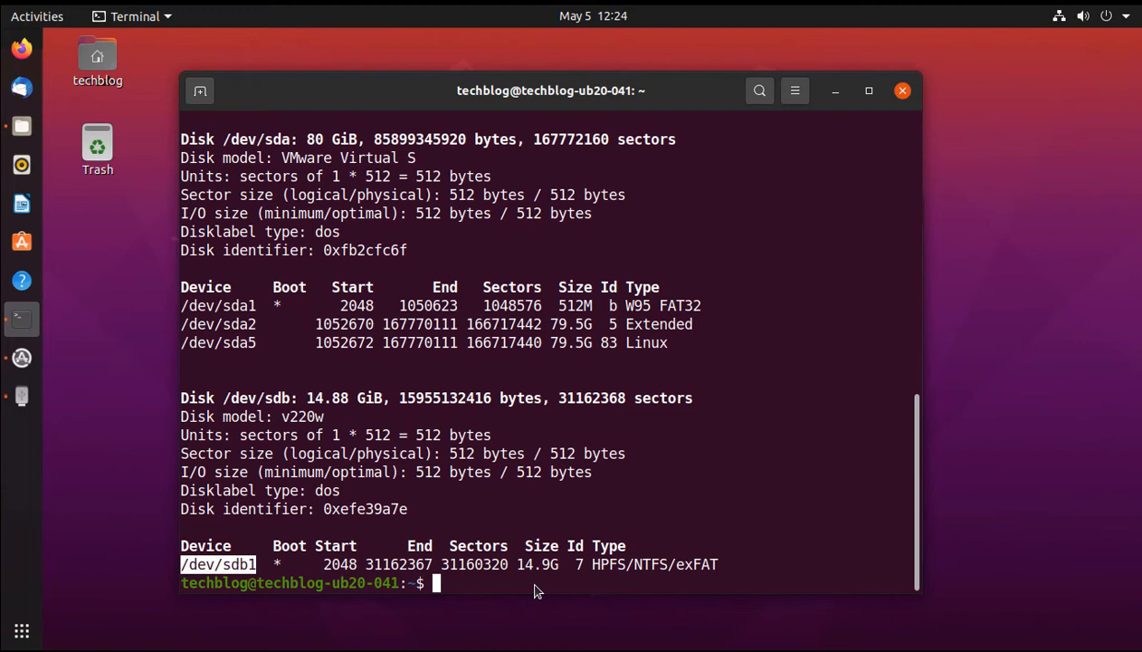
pyautogui.write('clear')
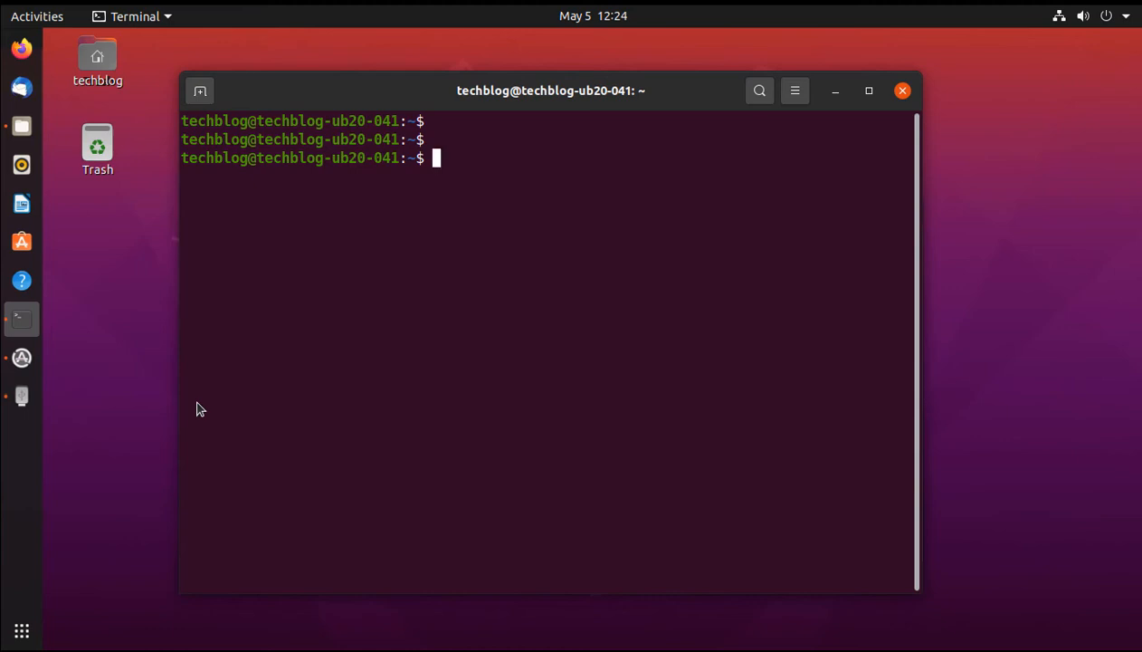
pyautogui.moveTo(268, 206)
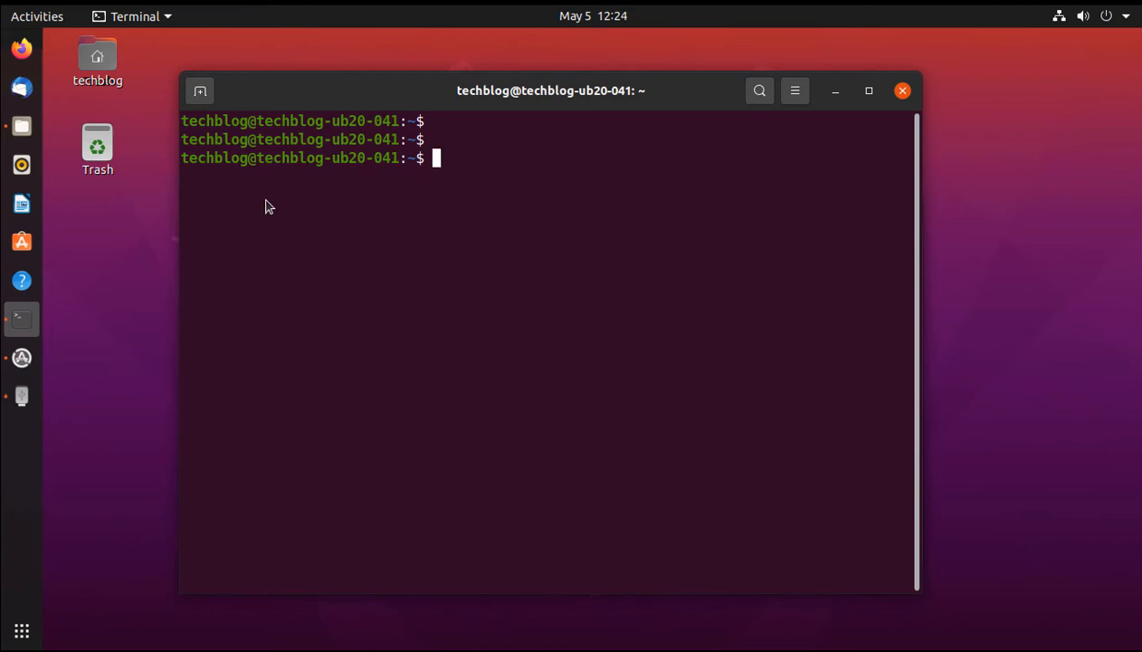
pyautogui.moveTo(467, 170)
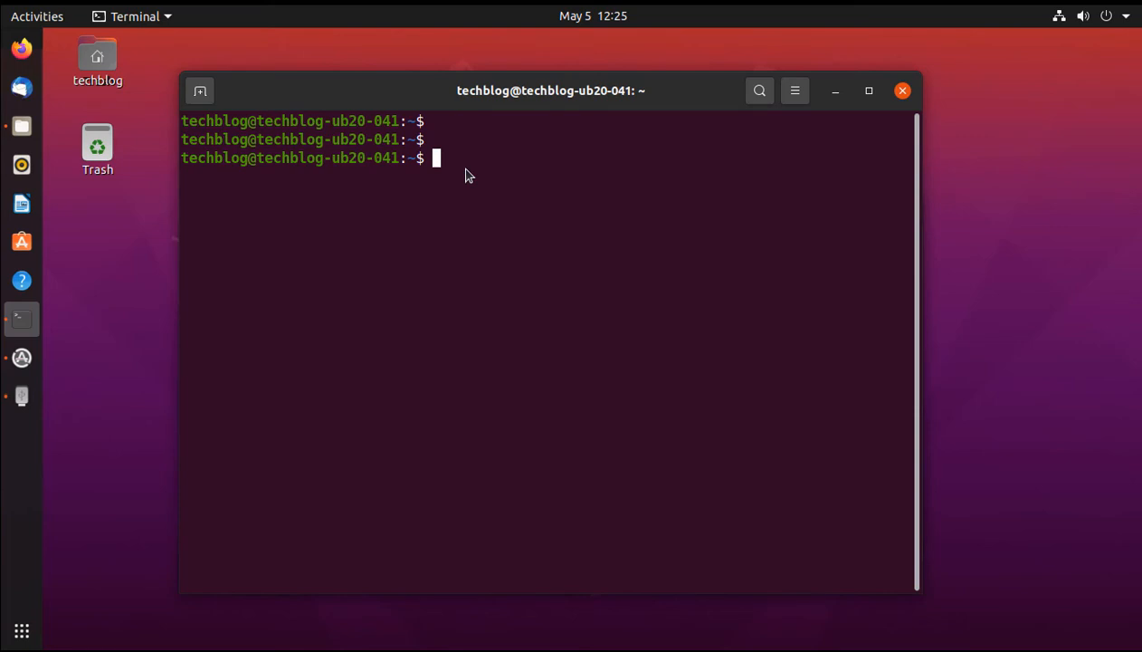
# List the home directory, create an output folder with mkdir, cd into it and clear the screen
pyautogui.write('ls -l')
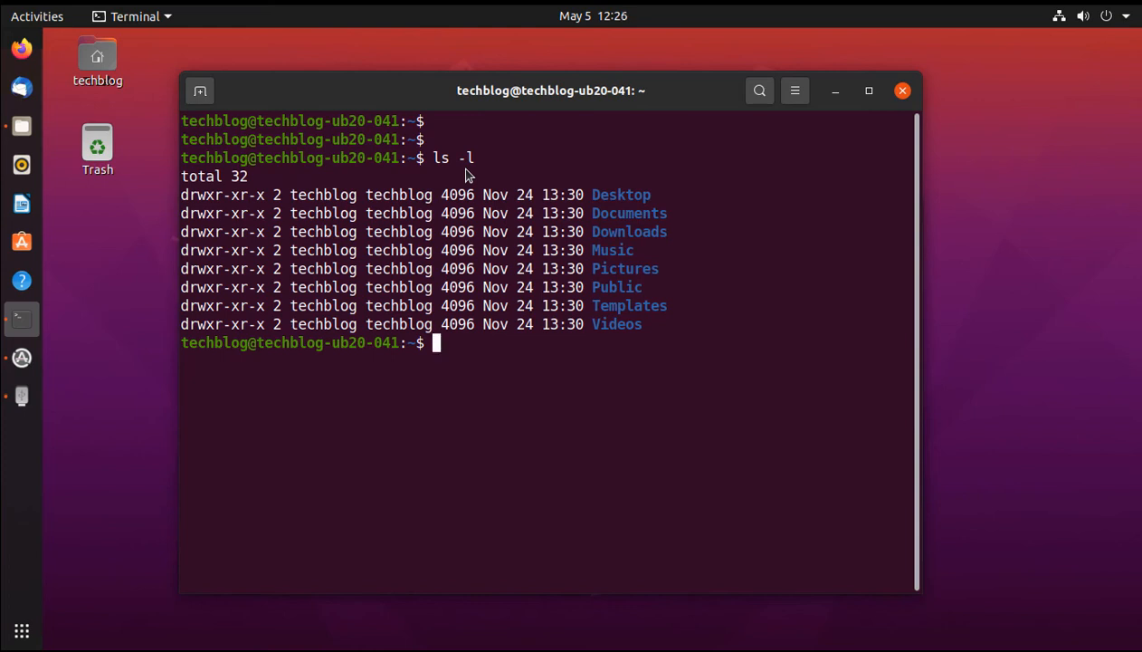
pyautogui.write('m')
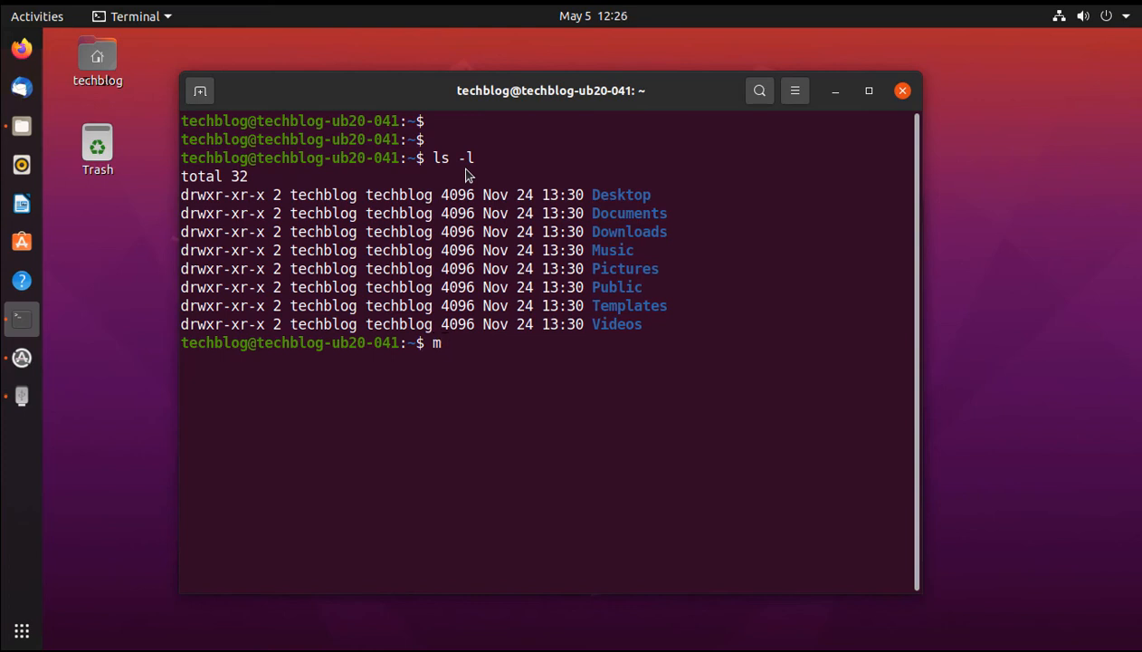
pyautogui.write('kd')
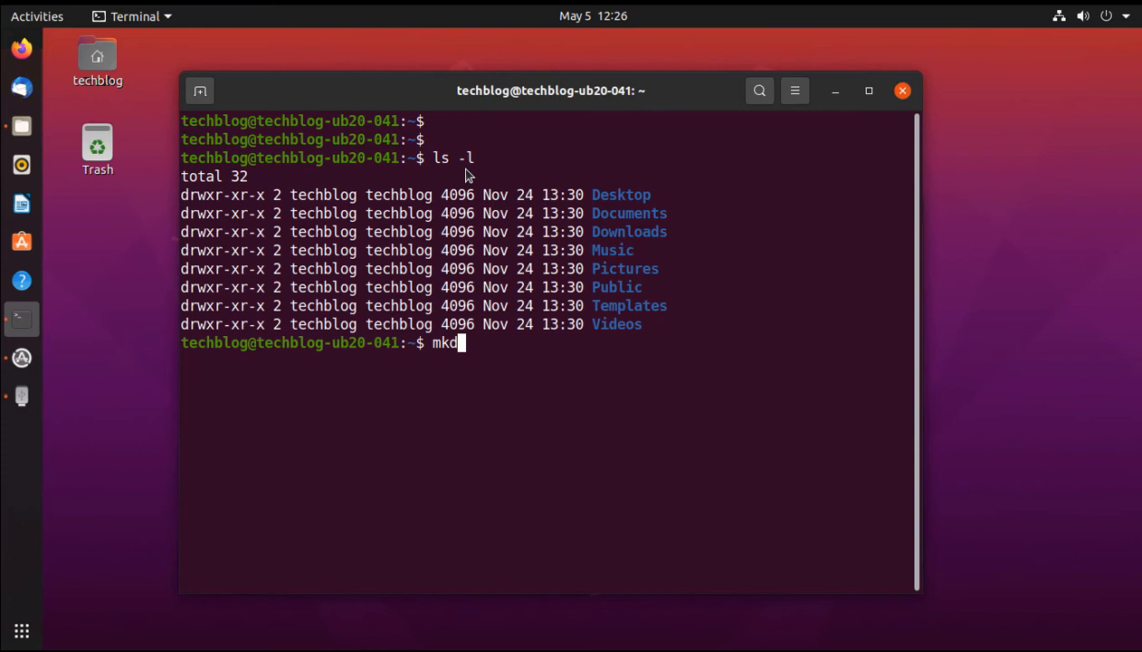
pyautogui.write('ir')
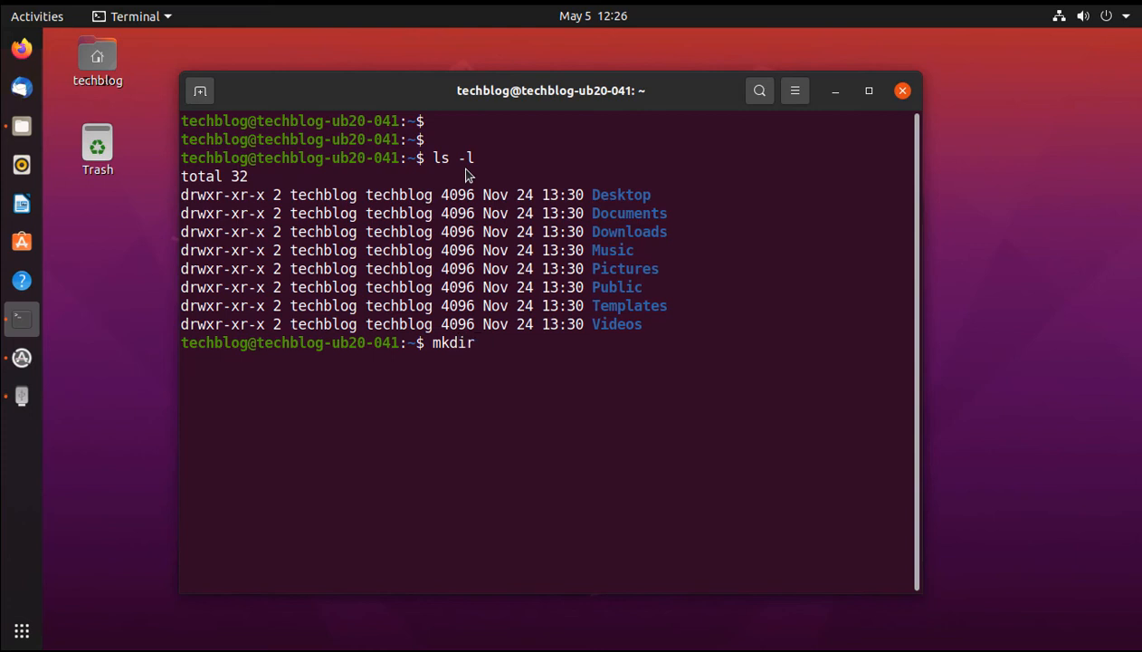
pyautogui.write('outp')
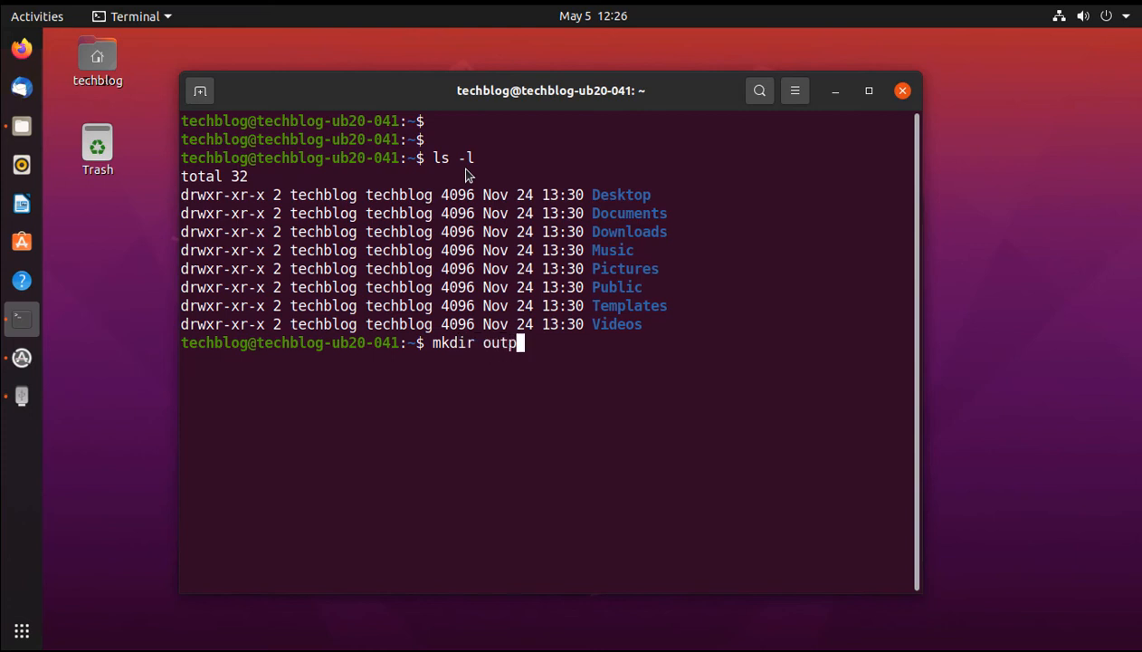
pyautogui.press('Return')
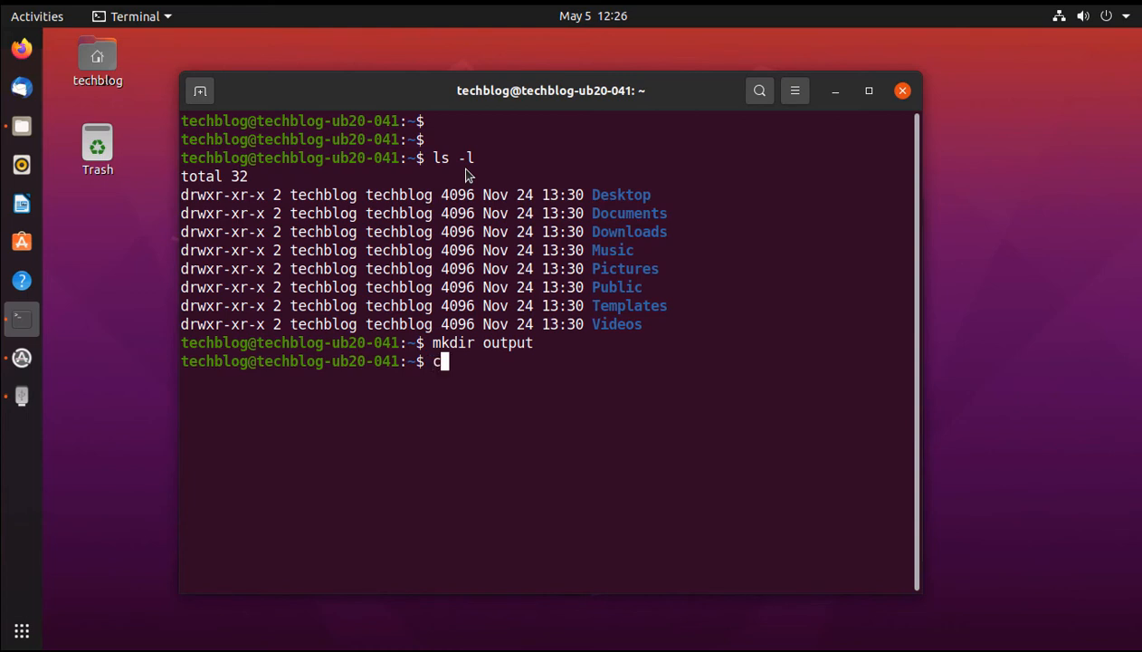
pyautogui.write('d output/')
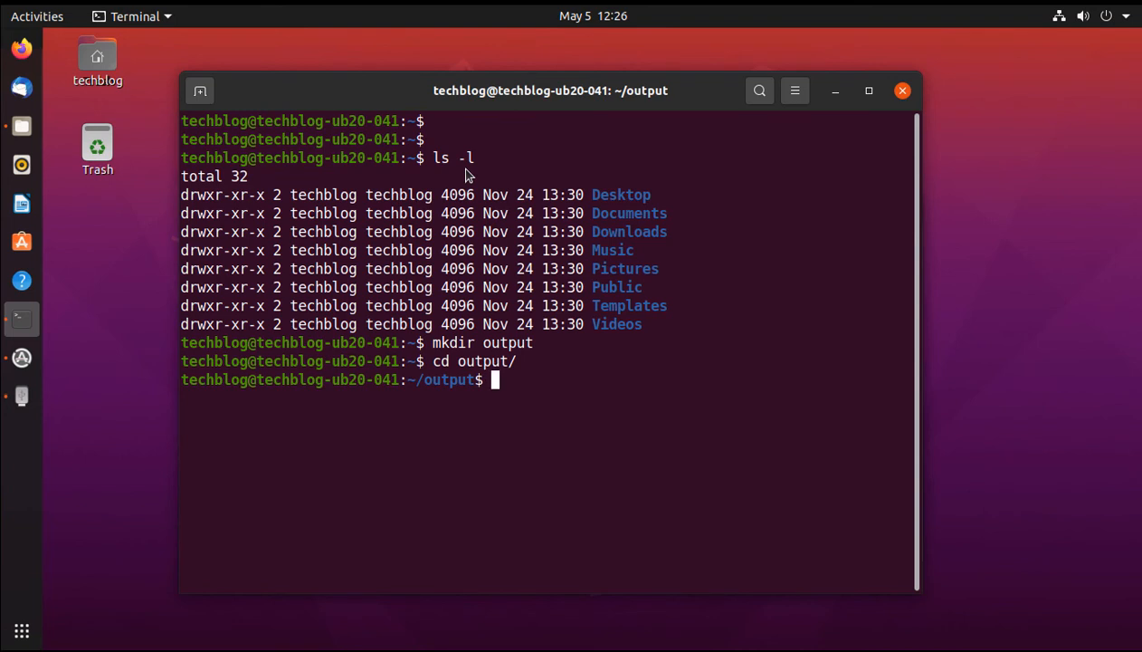
pyautogui.write('cler')
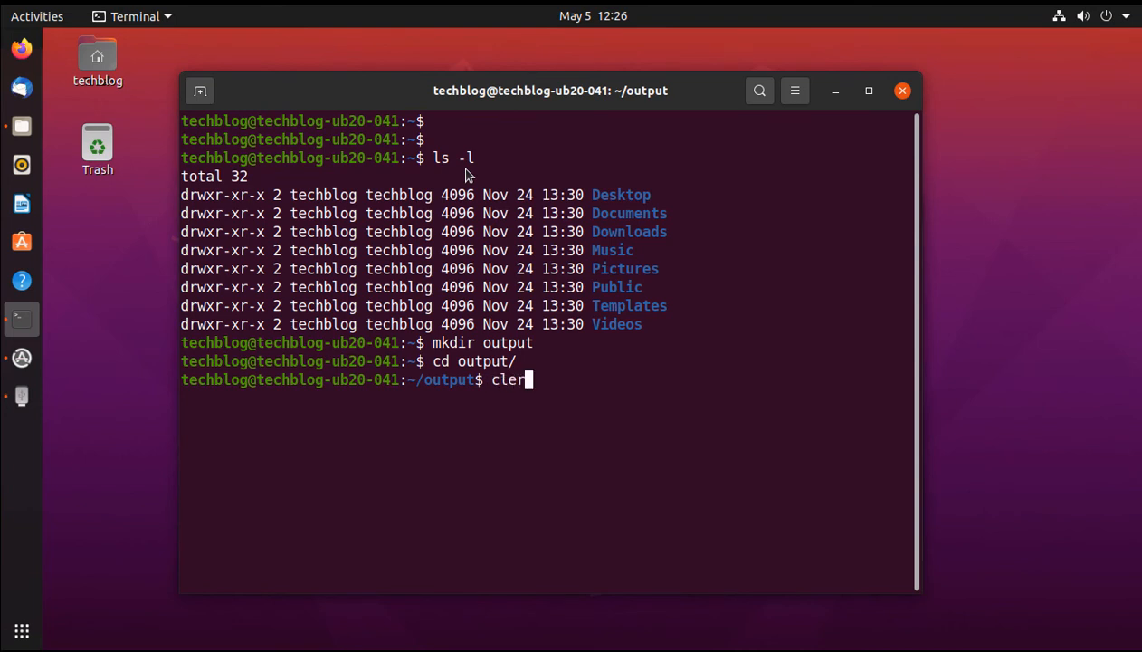
pyautogui.write('ar')
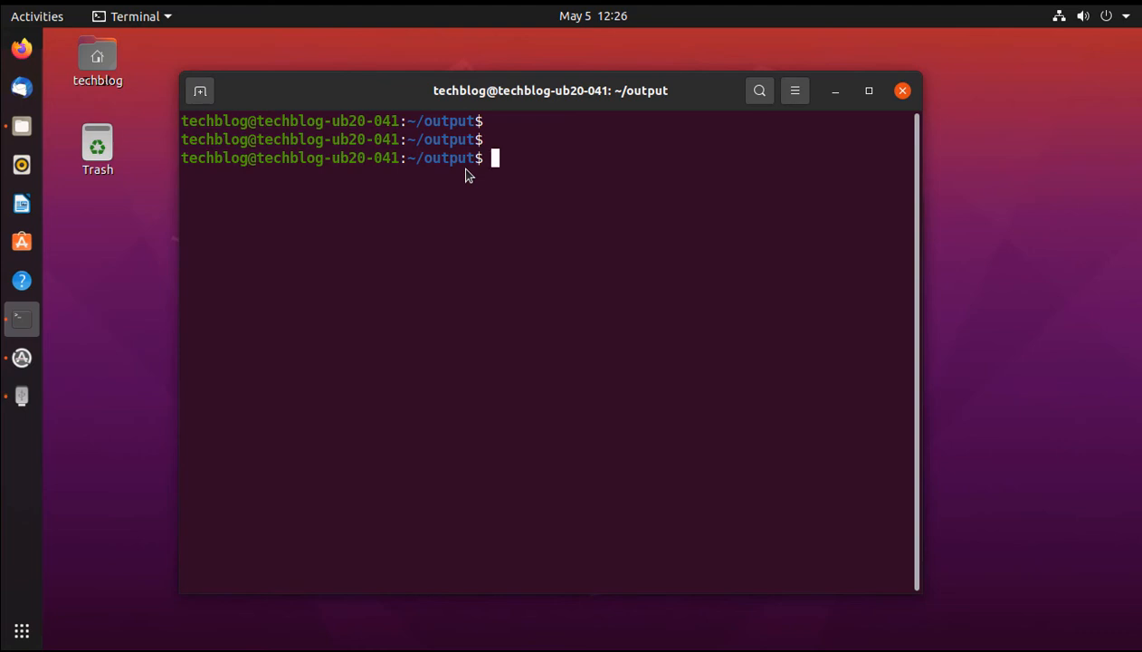
# Start typing sudo foremost -i with a pdf,jpg,gif type list, then erase the mistaken list
pyautogui.write('sudo for')
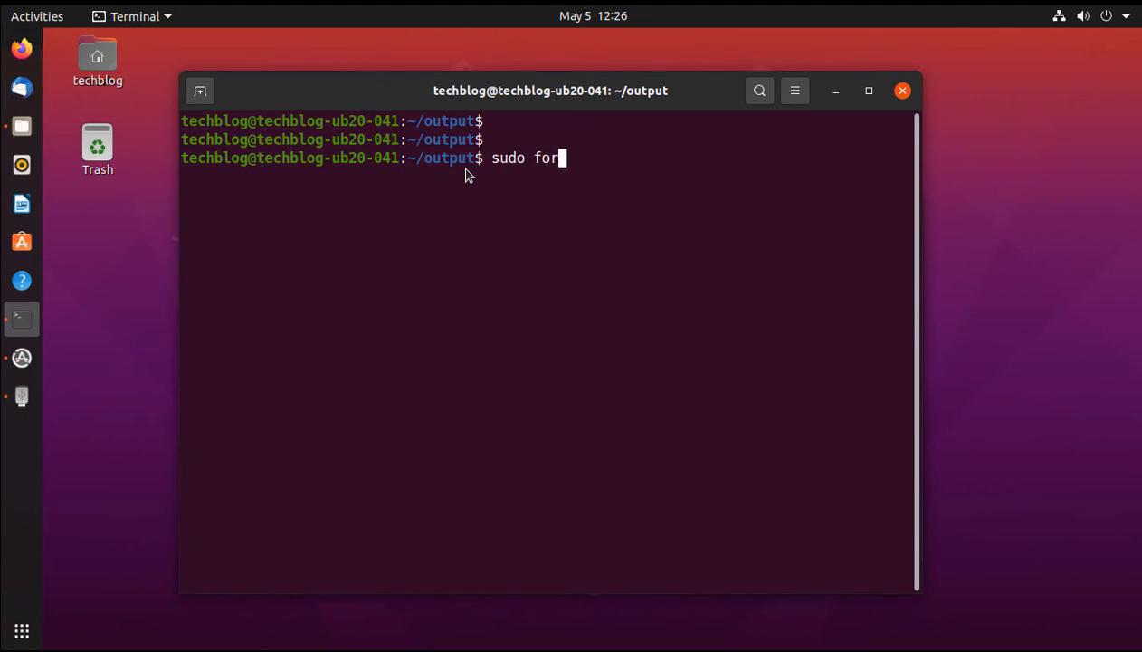
pyautogui.write('emost')
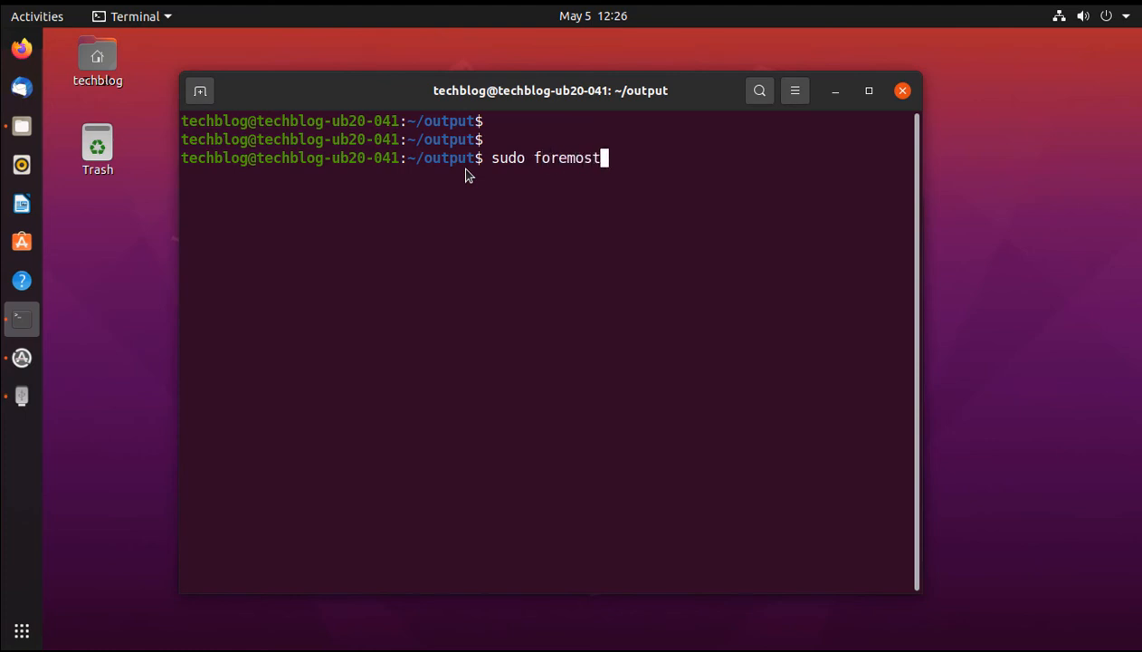
pyautogui.write('-')
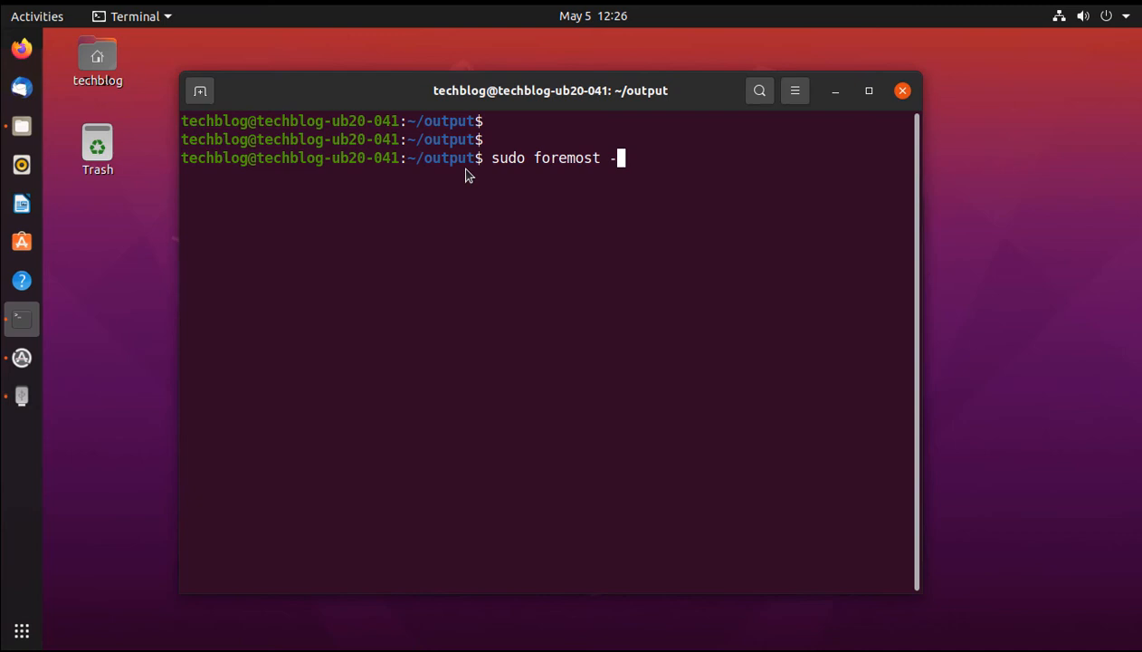
pyautogui.write('i')
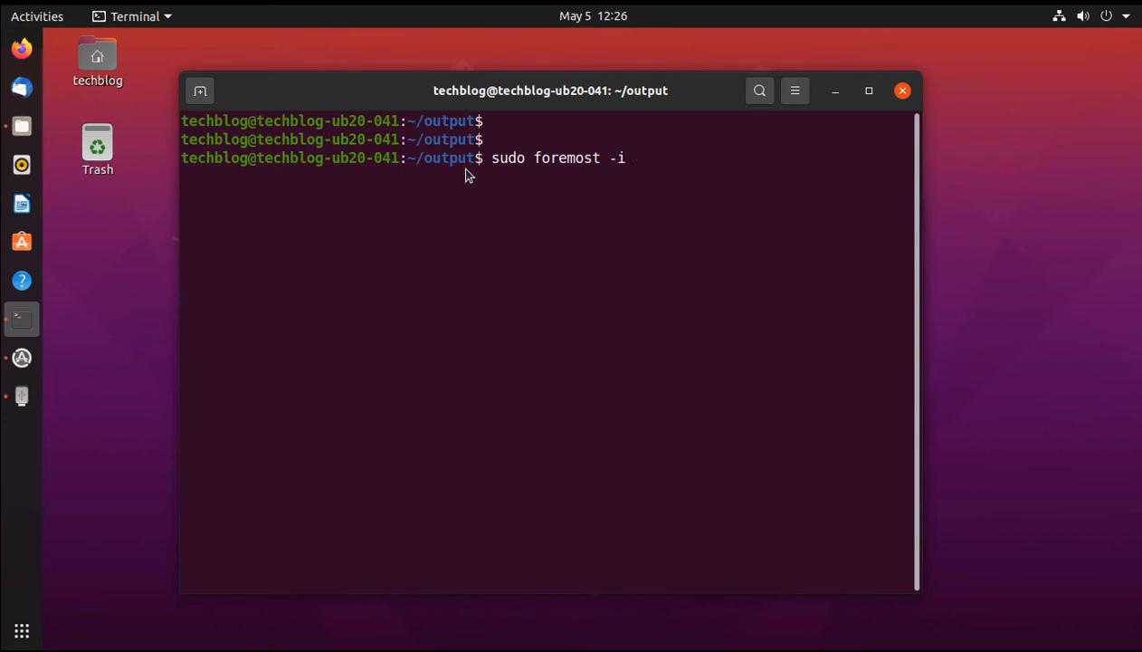
pyautogui.write('" "')
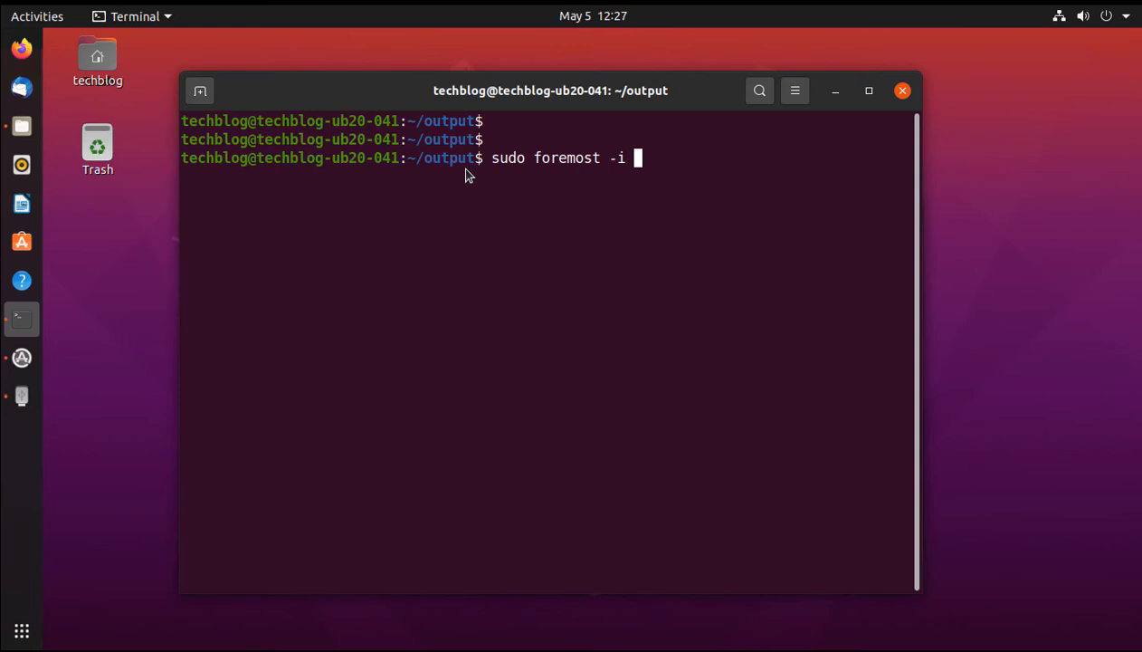
pyautogui.write('pd')
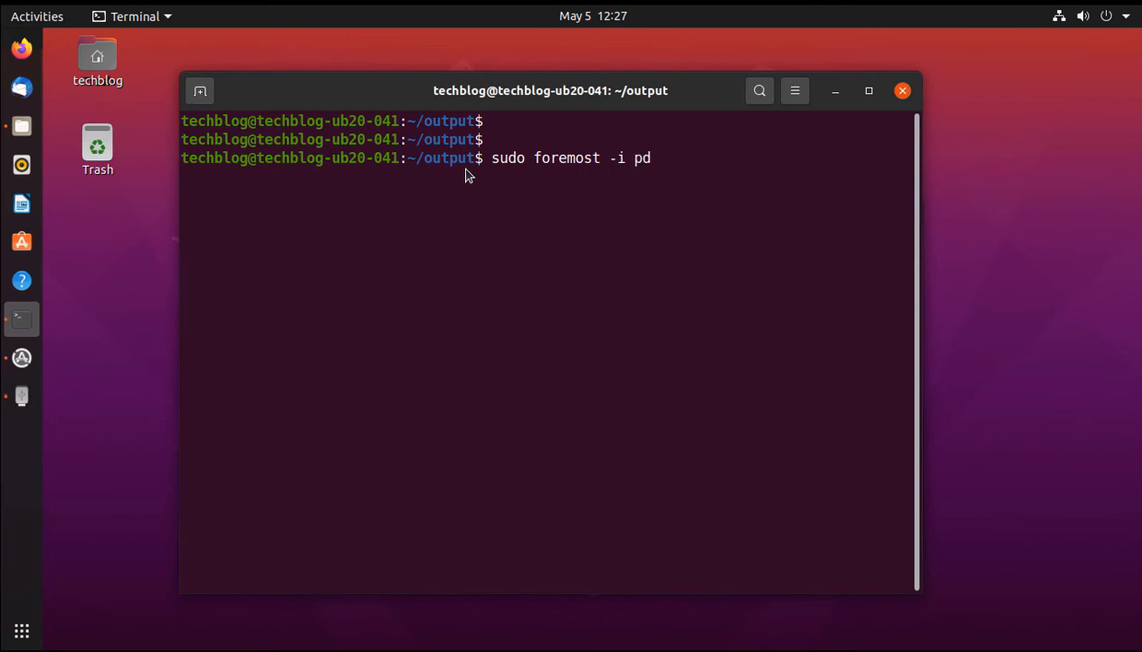
pyautogui.write('f')
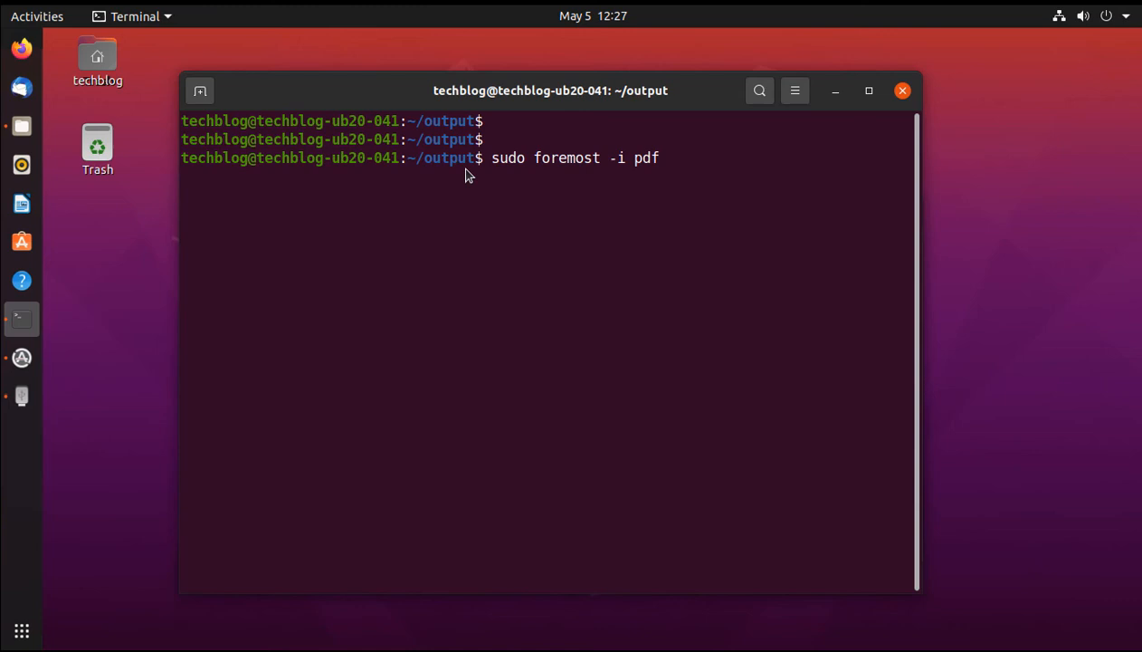
pyautogui.write(',j')
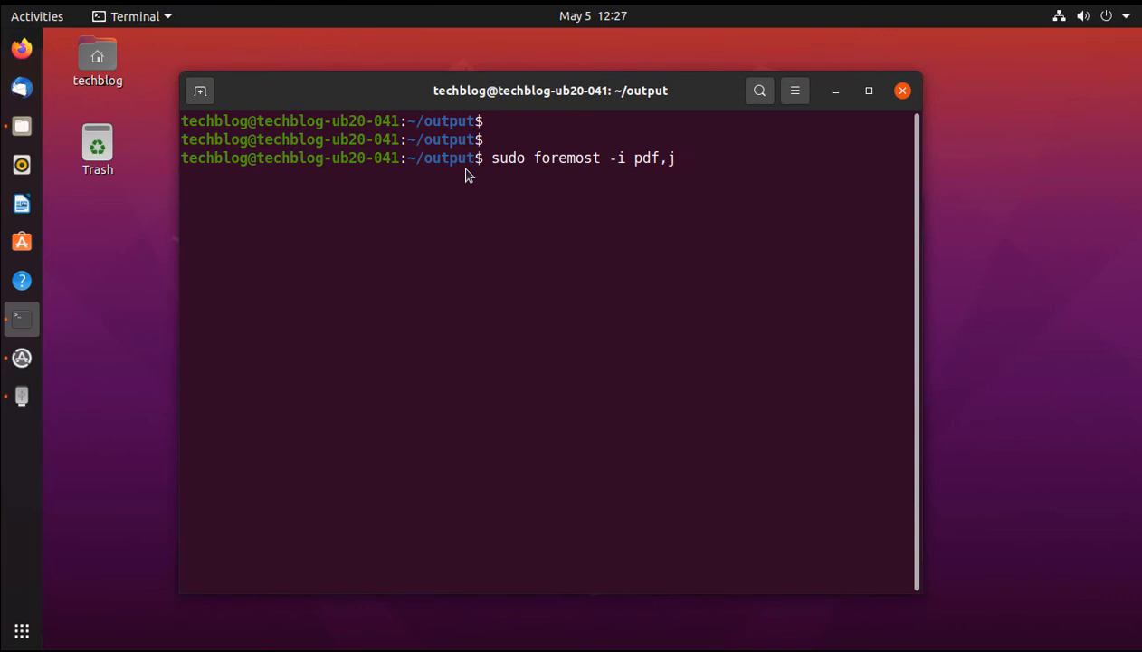
pyautogui.write('pg,')
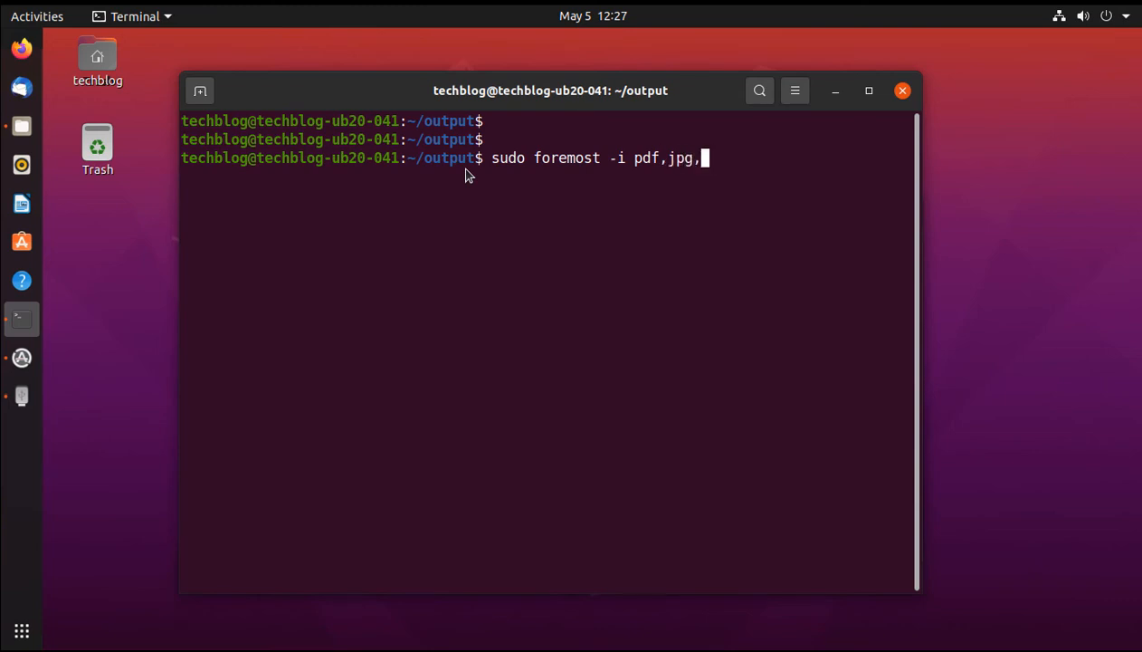
pyautogui.write('f')
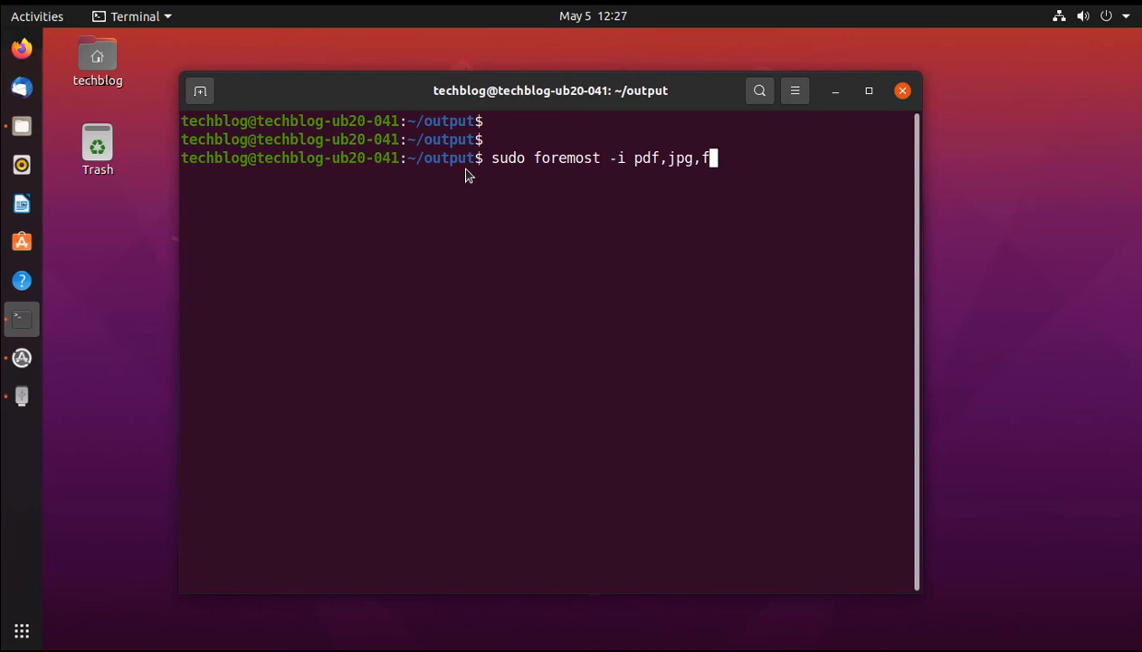
pyautogui.write('if')
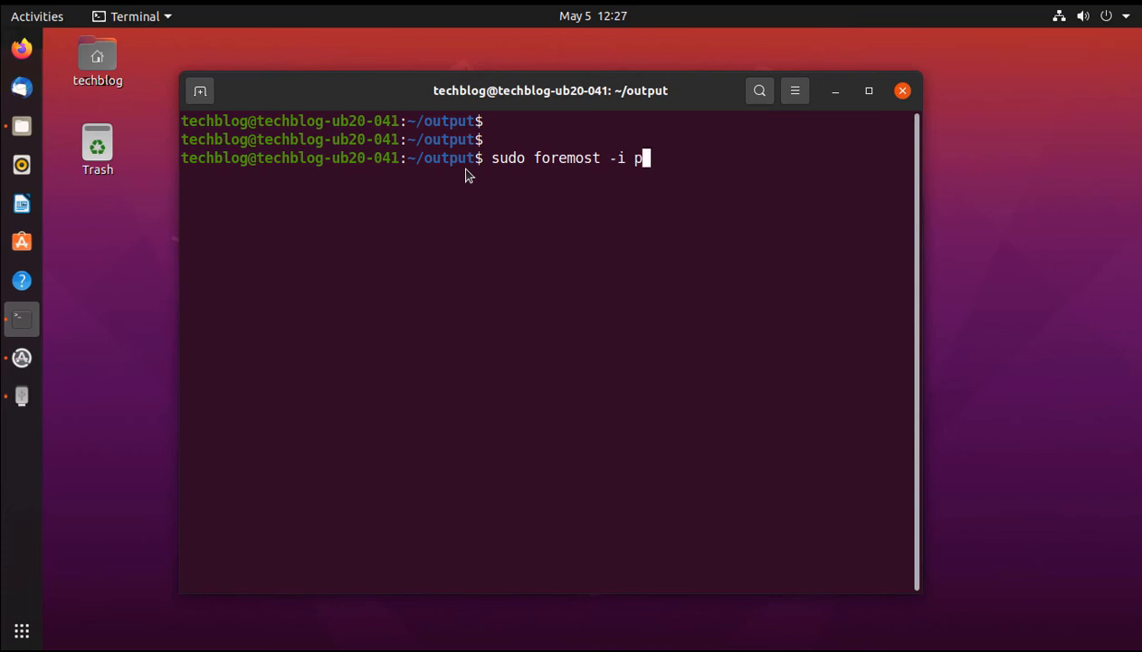
pyautogui.press('BackSpace')
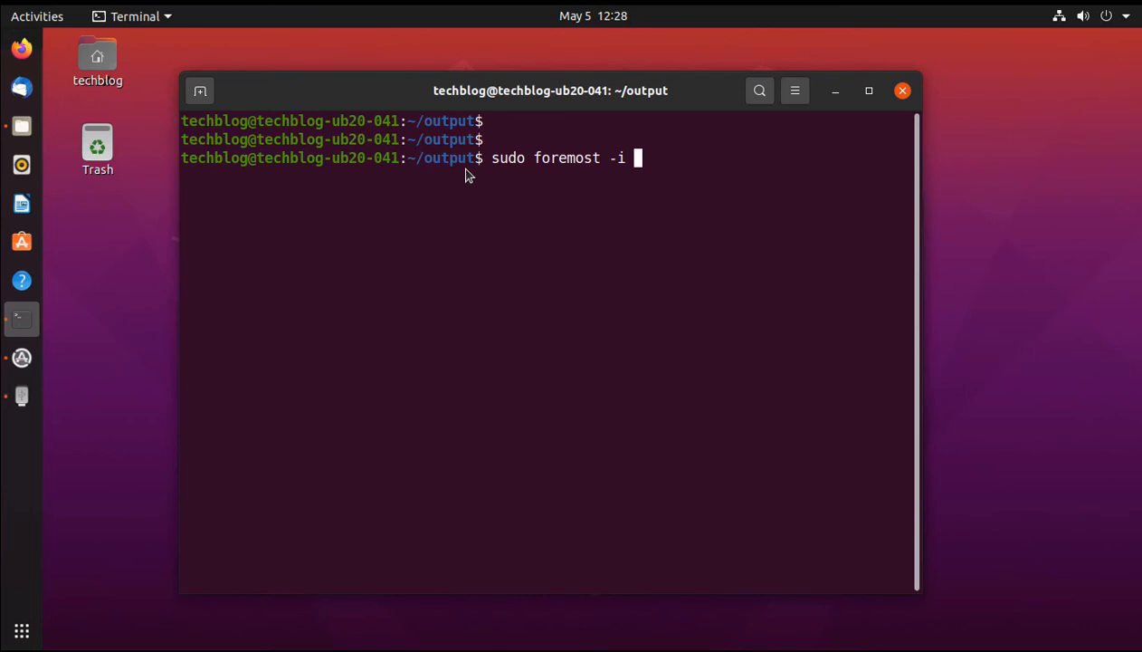
# Complete the command with the pen drive partition /dev/sdb1 as input, without running it
pyautogui.write('/d')
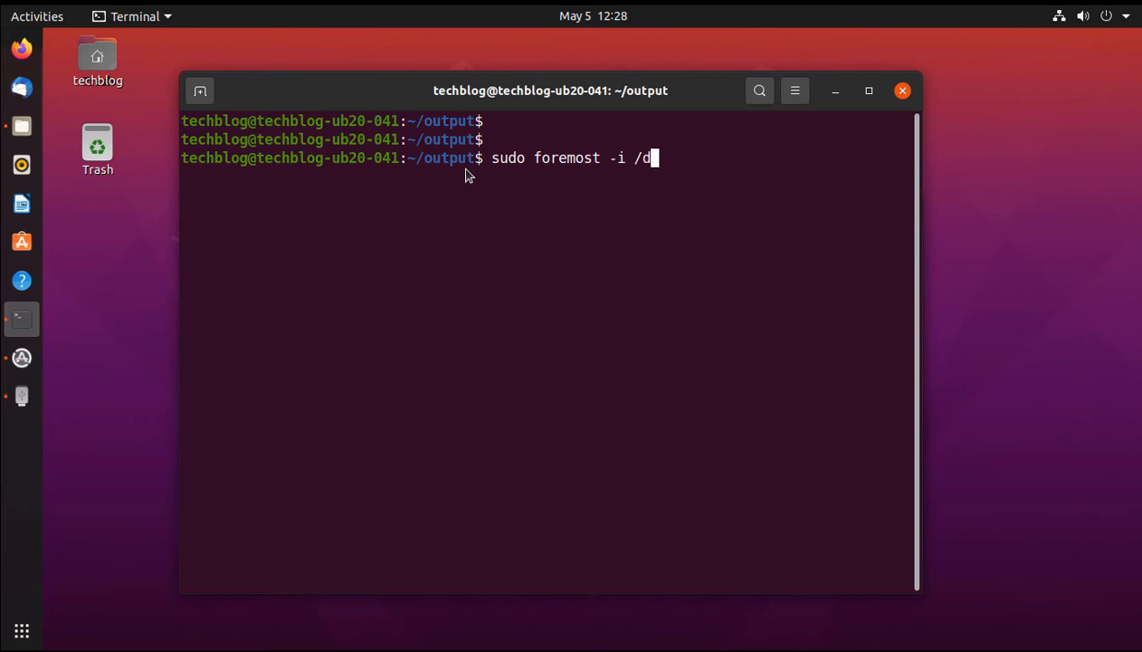
pyautogui.write('ev/')
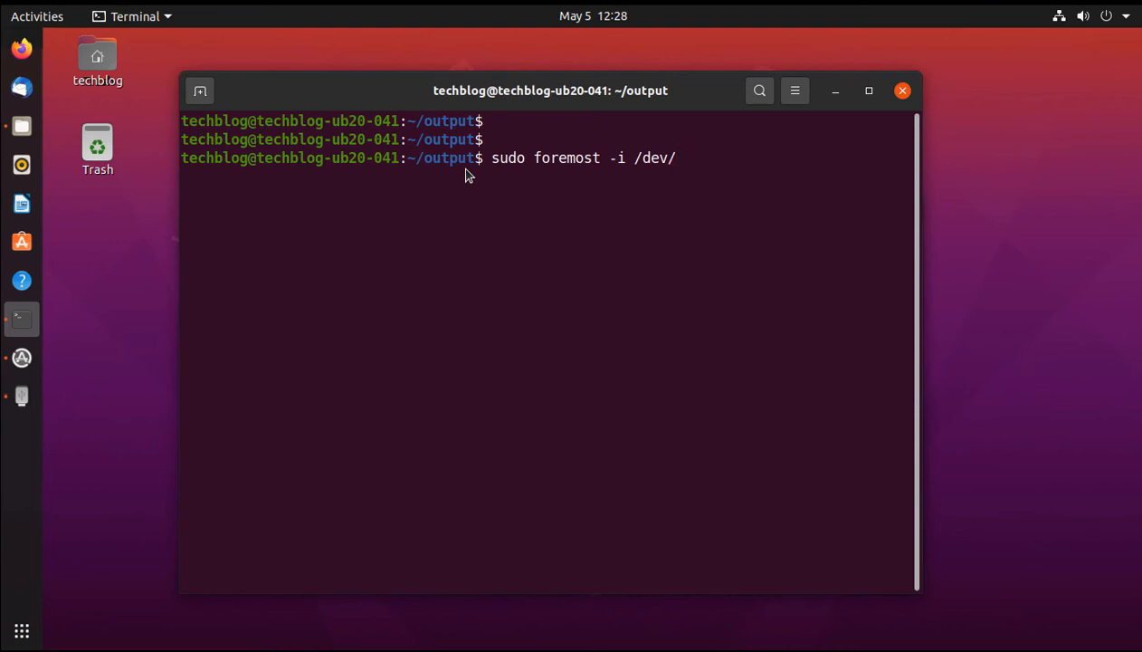
pyautogui.write('sdb')
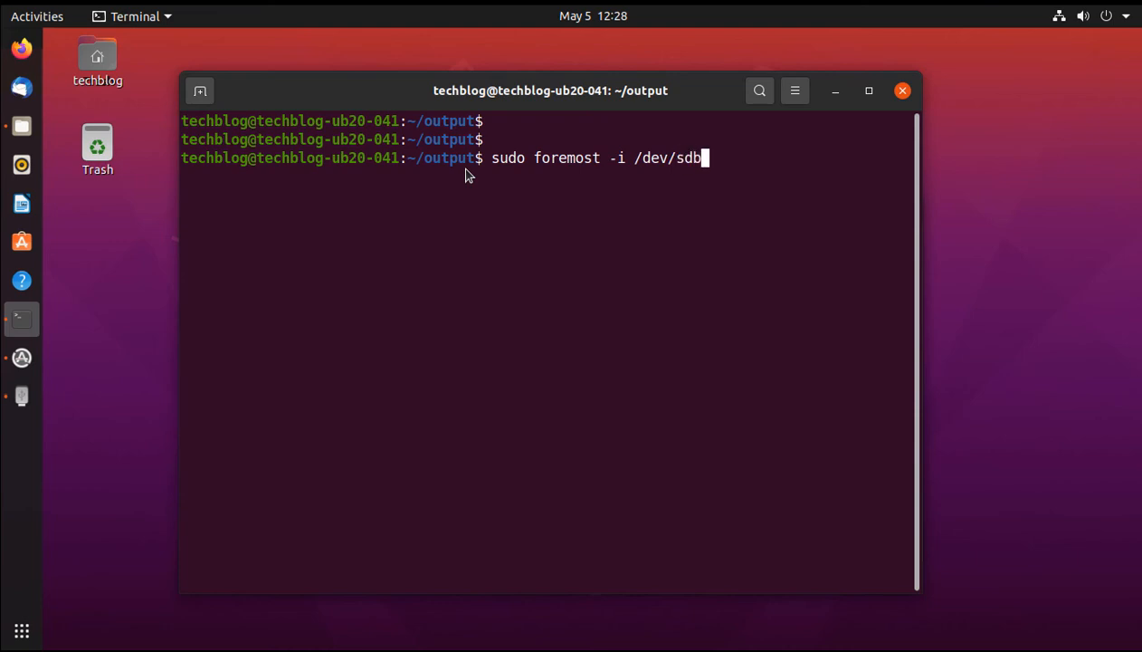
pyautogui.write('1')
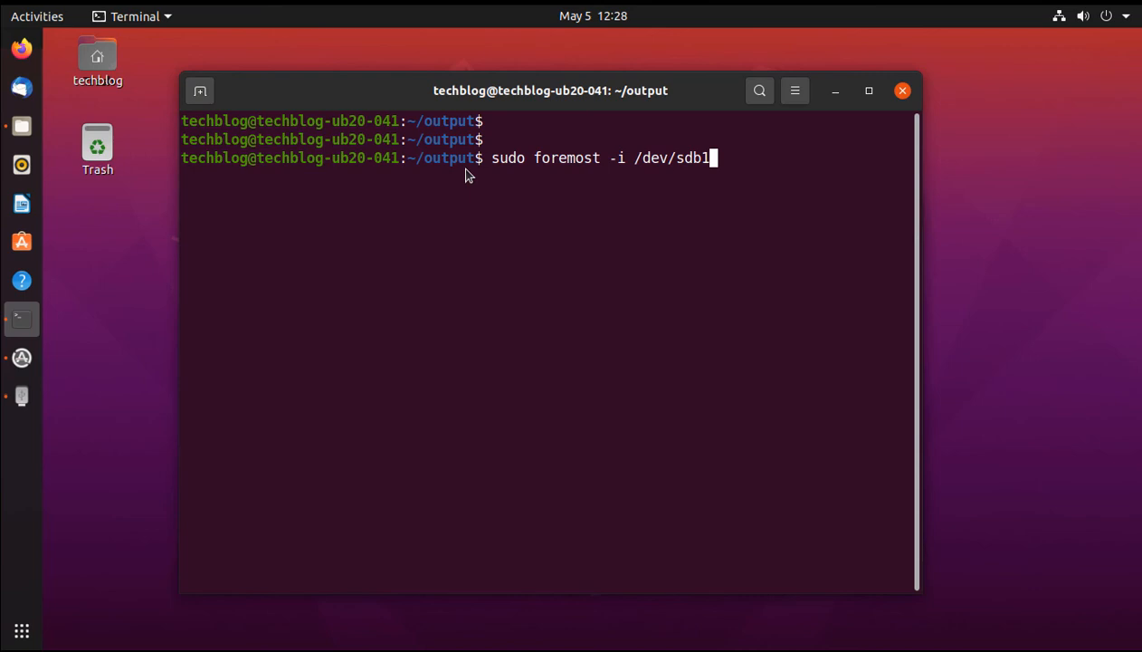
# Run sudo foremost -i /dev/sdb1 and let it carve deleted files into the output folder
pyautogui.press('Return')
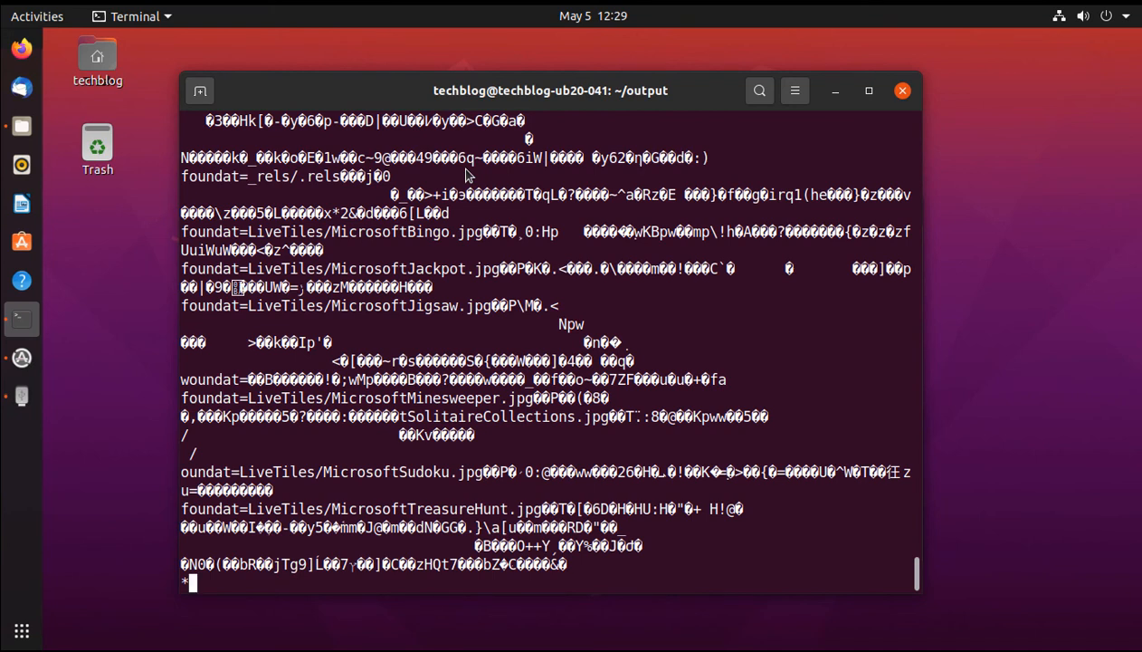
pyautogui.write('*')
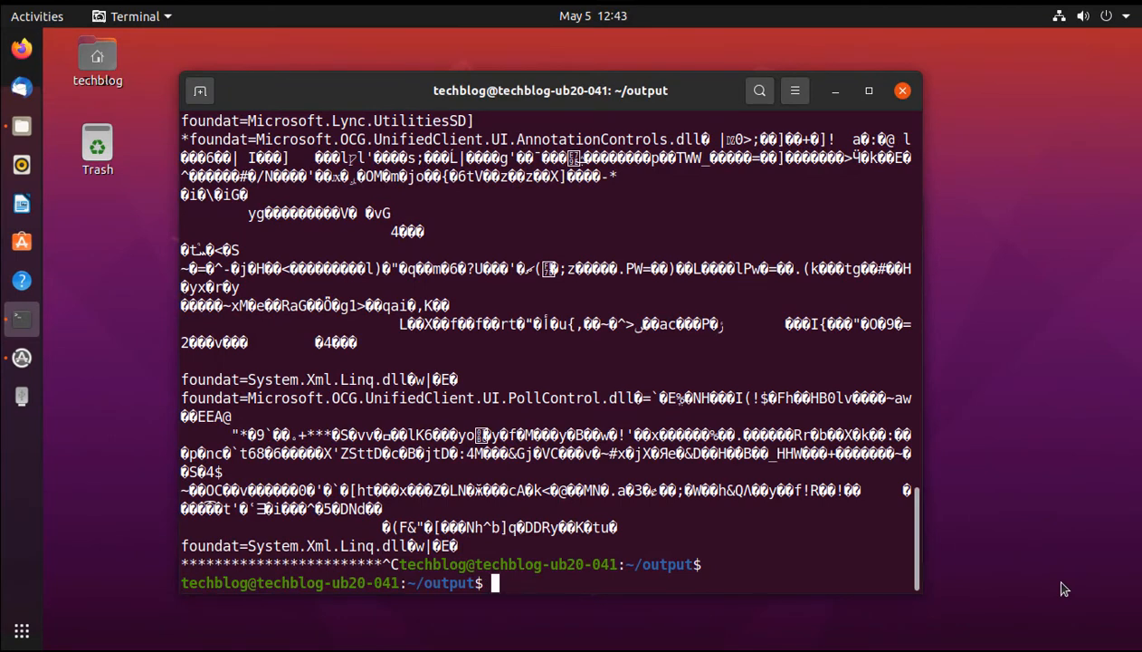
pyautogui.moveTo(235, 236)
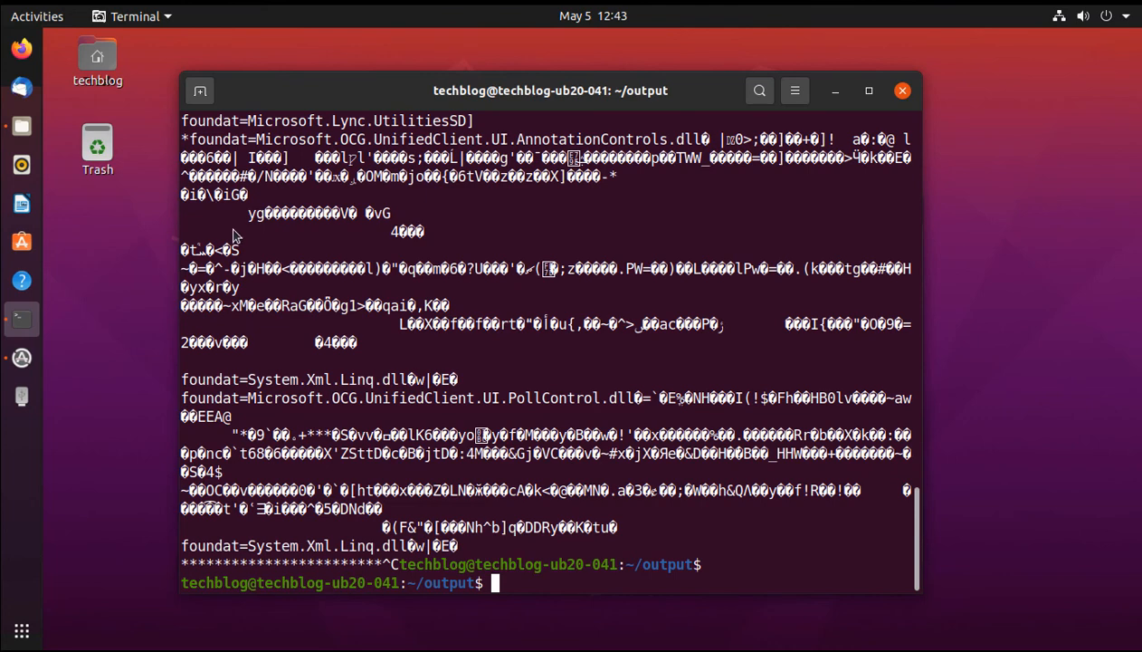
pyautogui.moveTo(22, 127)
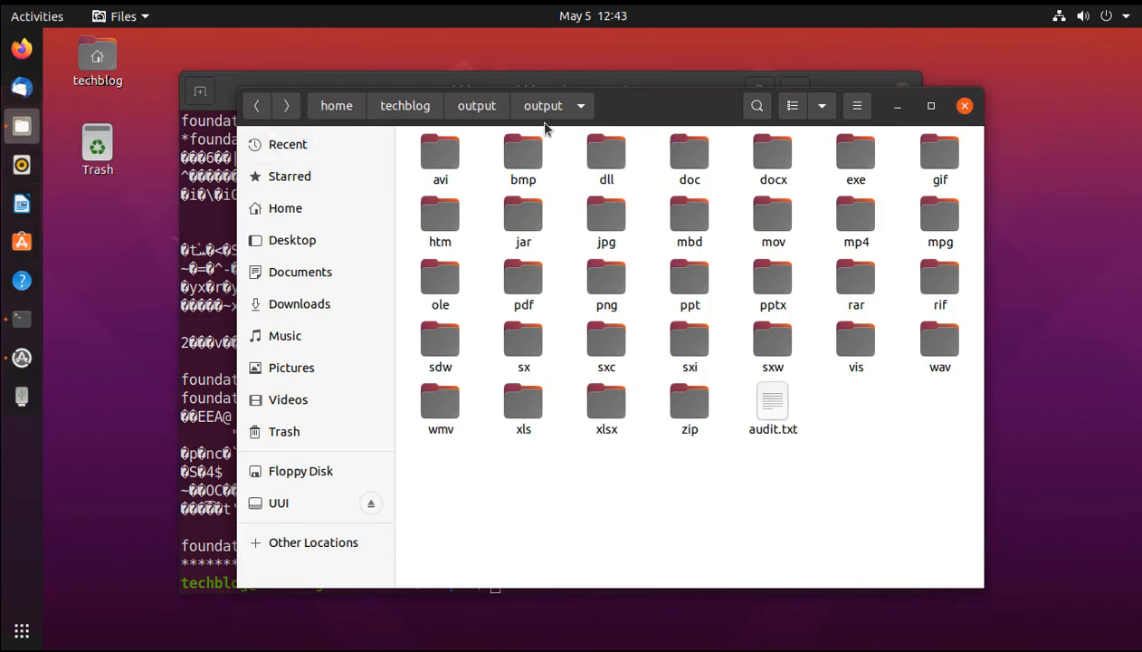
pyautogui.moveTo(414, 184)
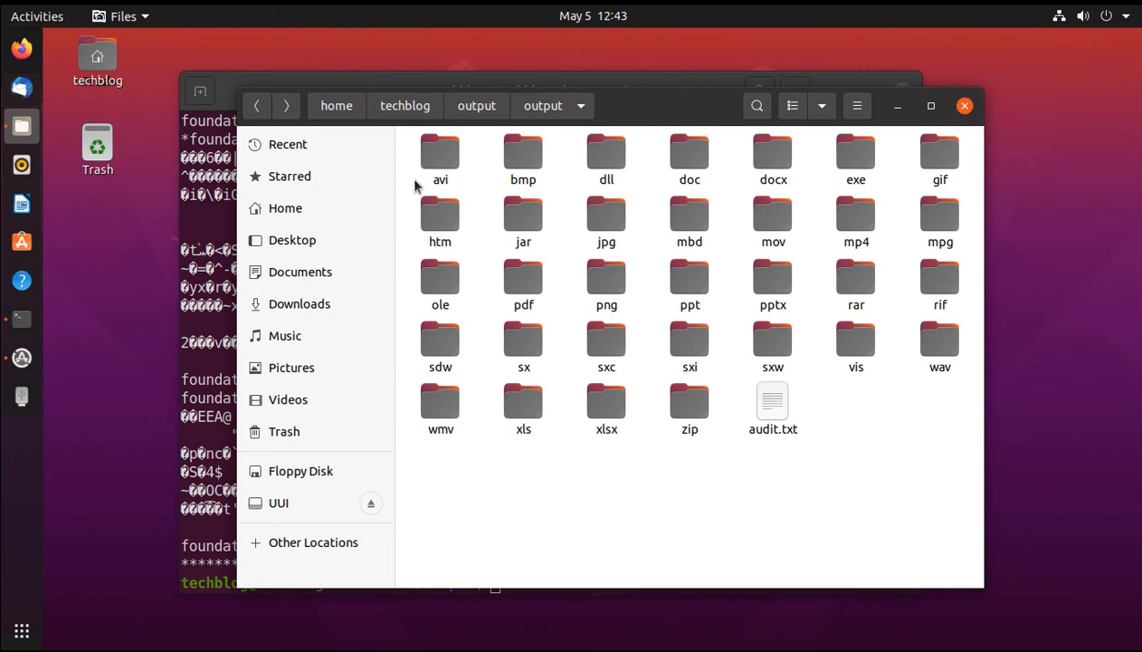
# Enter the jpg folder of recovered files, authenticating with the password to list the images
pyautogui.press('ctrl+a')
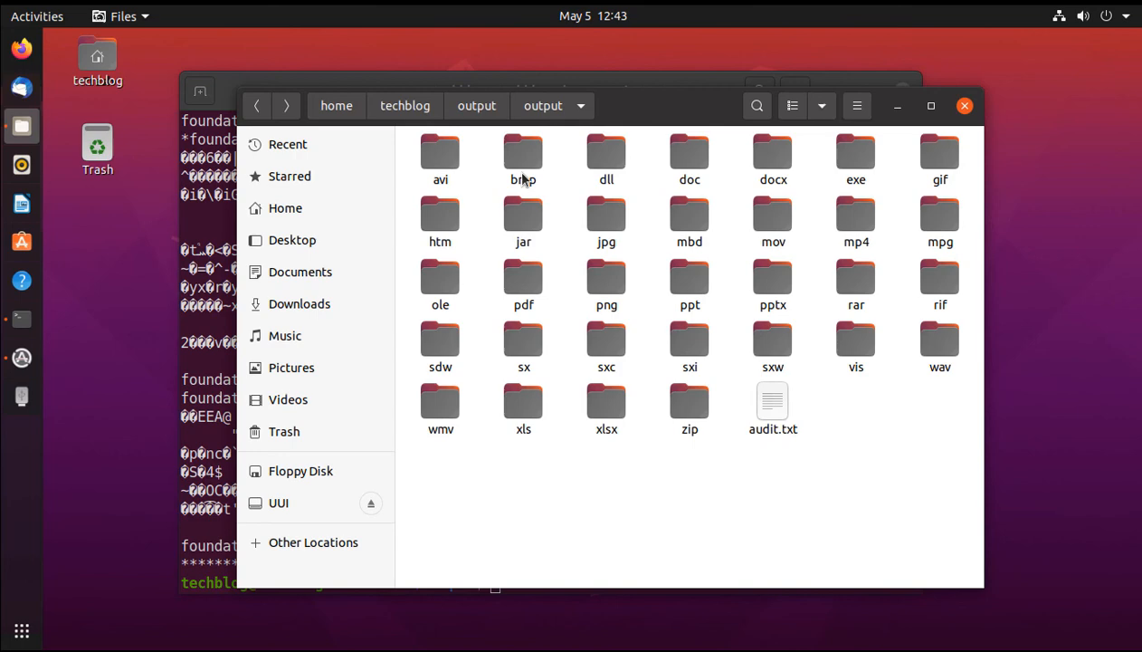
pyautogui.moveTo(606, 250)
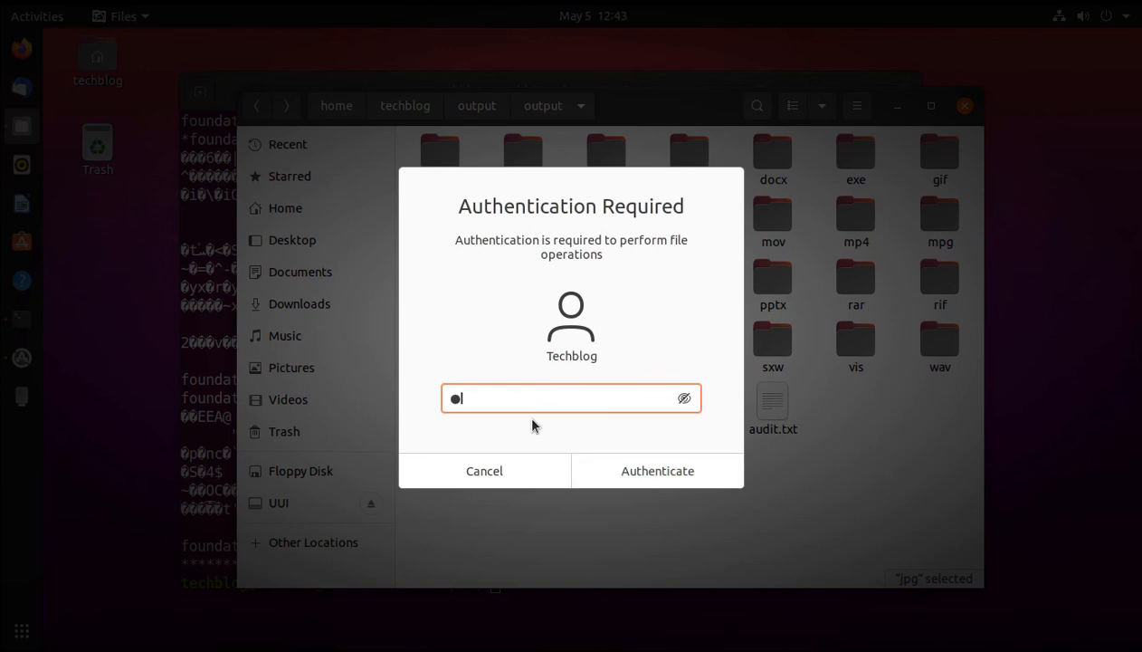
pyautogui.write('•')
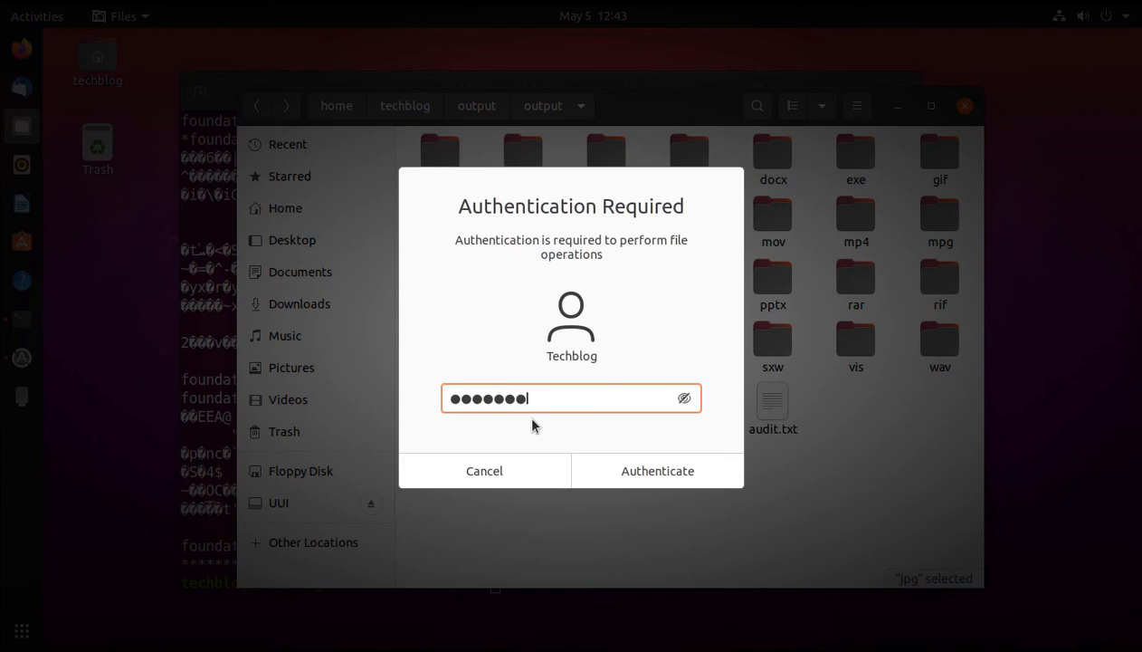
pyautogui.click(657, 471)
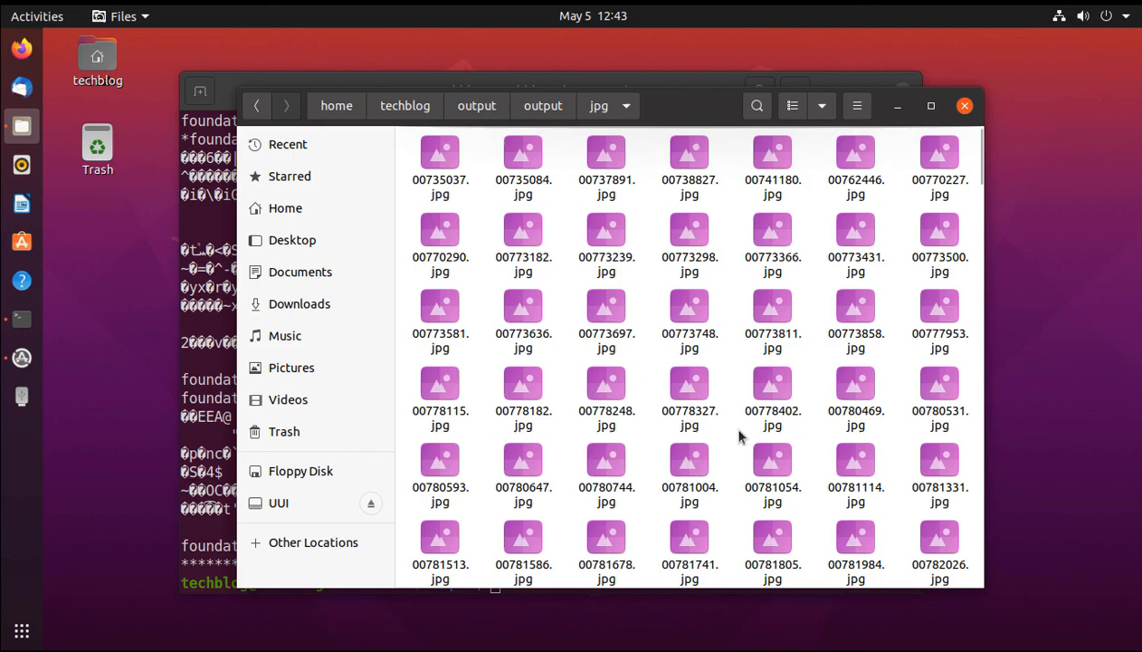
pyautogui.moveTo(767, 463)
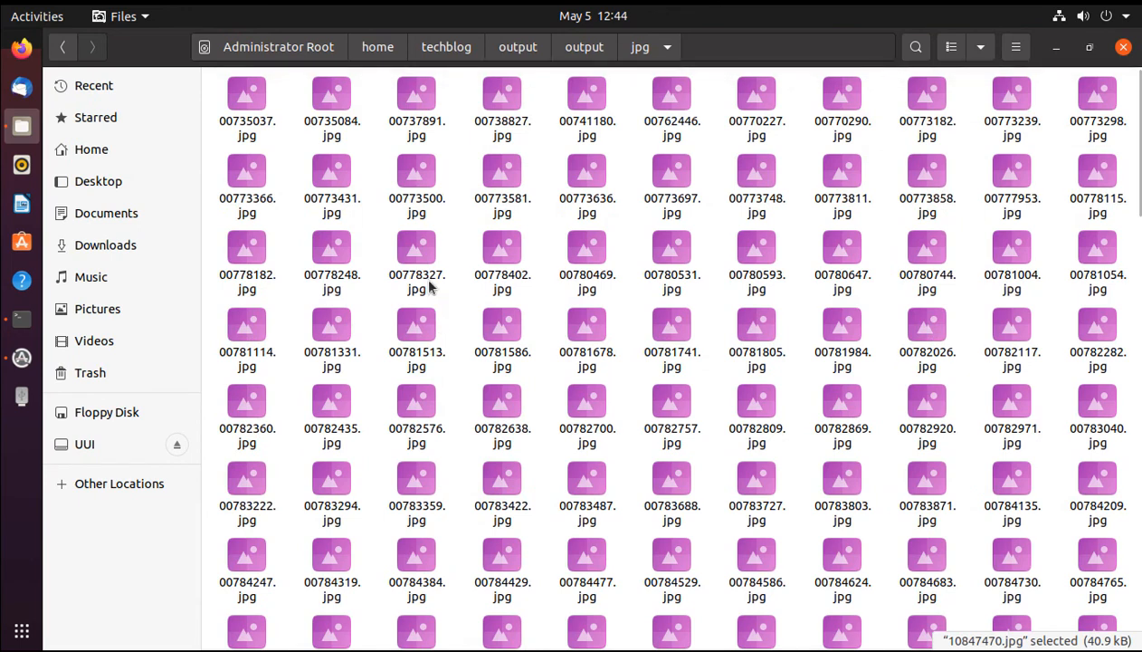
pyautogui.moveTo(612, 405)
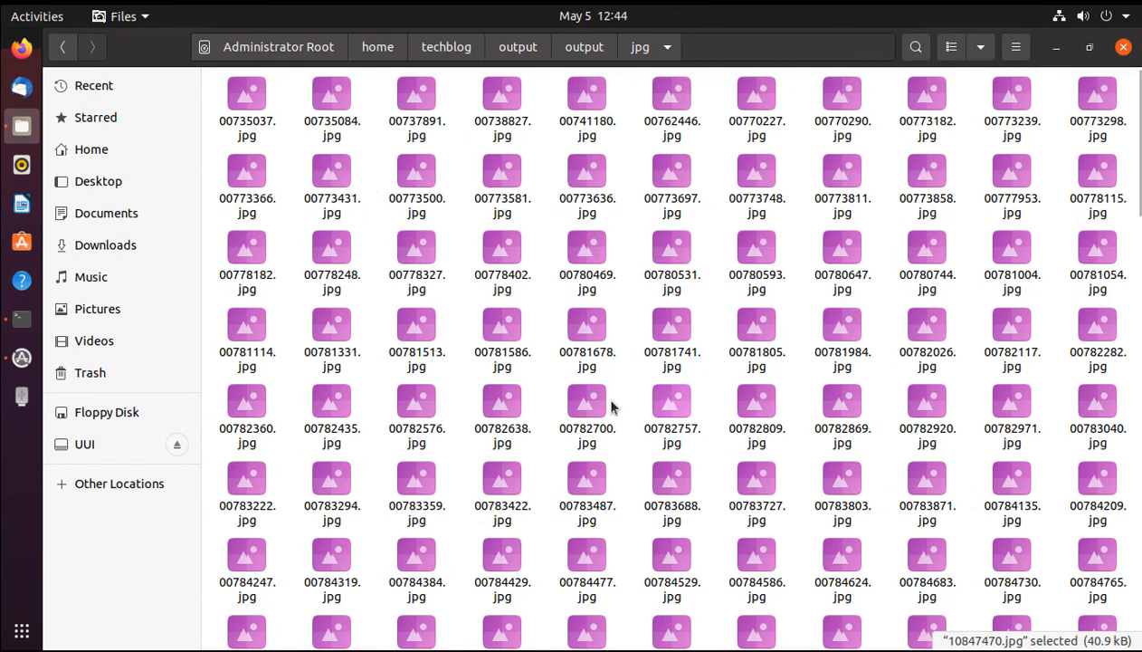
pyautogui.moveTo(579, 380)
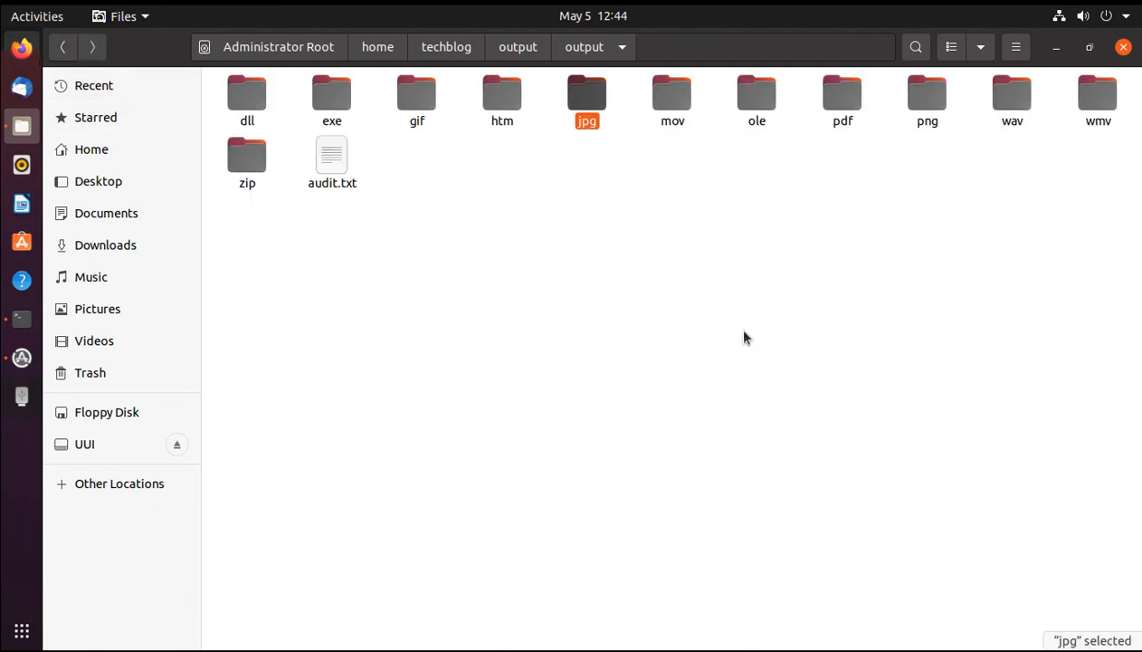
pyautogui.moveTo(842, 94)
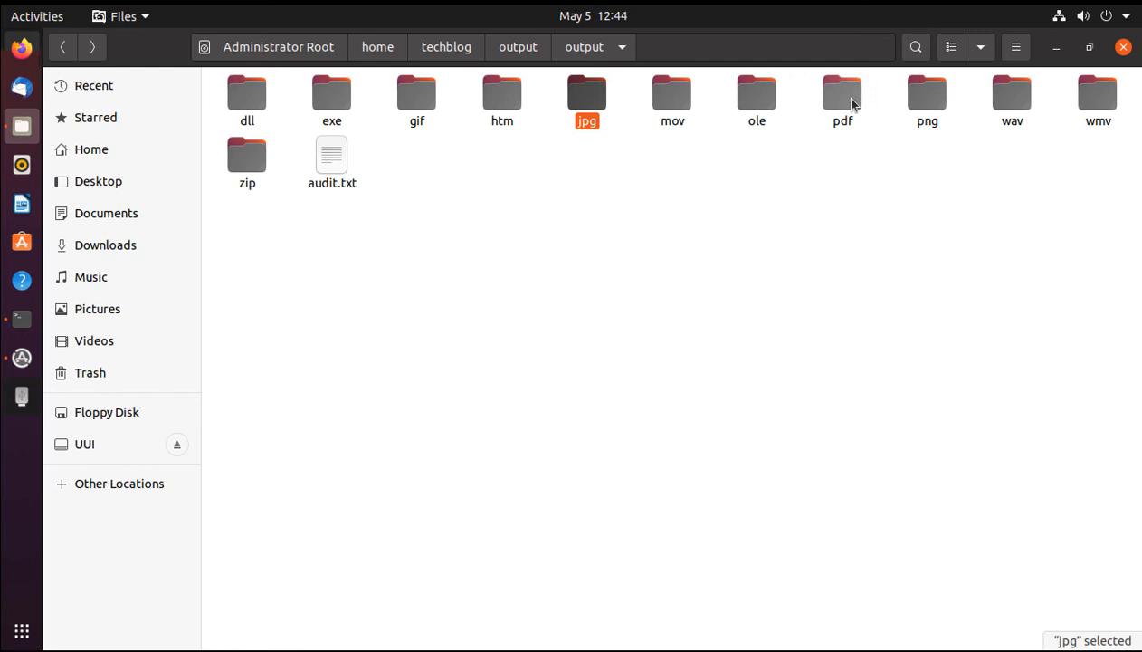
pyautogui.moveTo(588, 148)
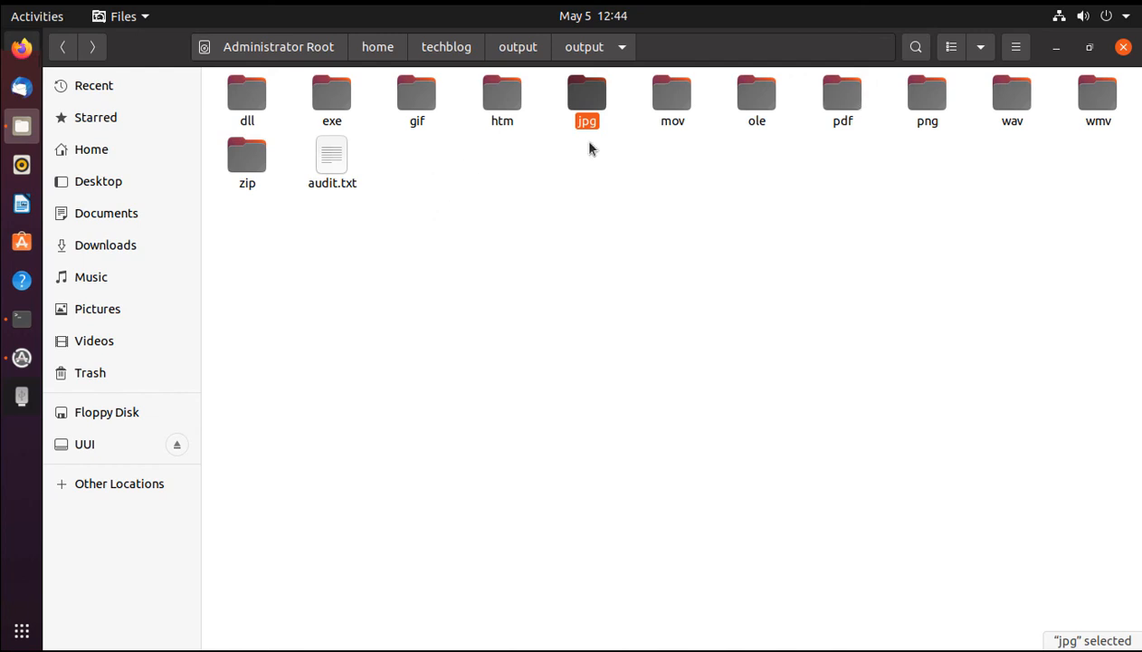
pyautogui.moveTo(843, 94)
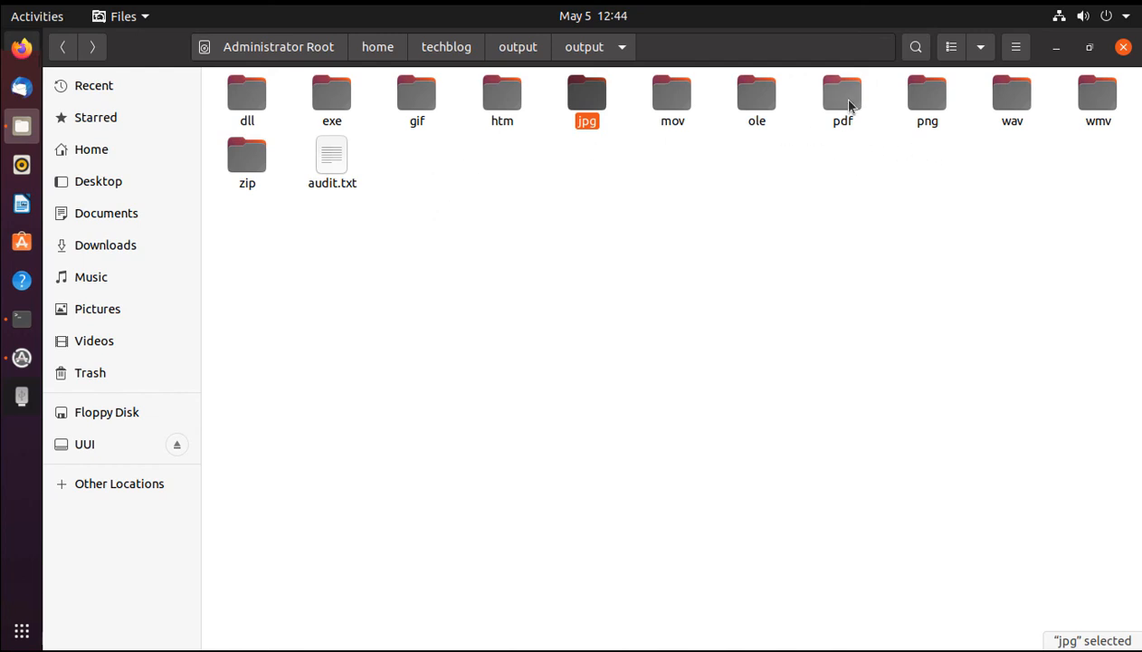
# View the pdf folder of recovered documents, then go back to the output folder
pyautogui.doubleClick(841, 94)
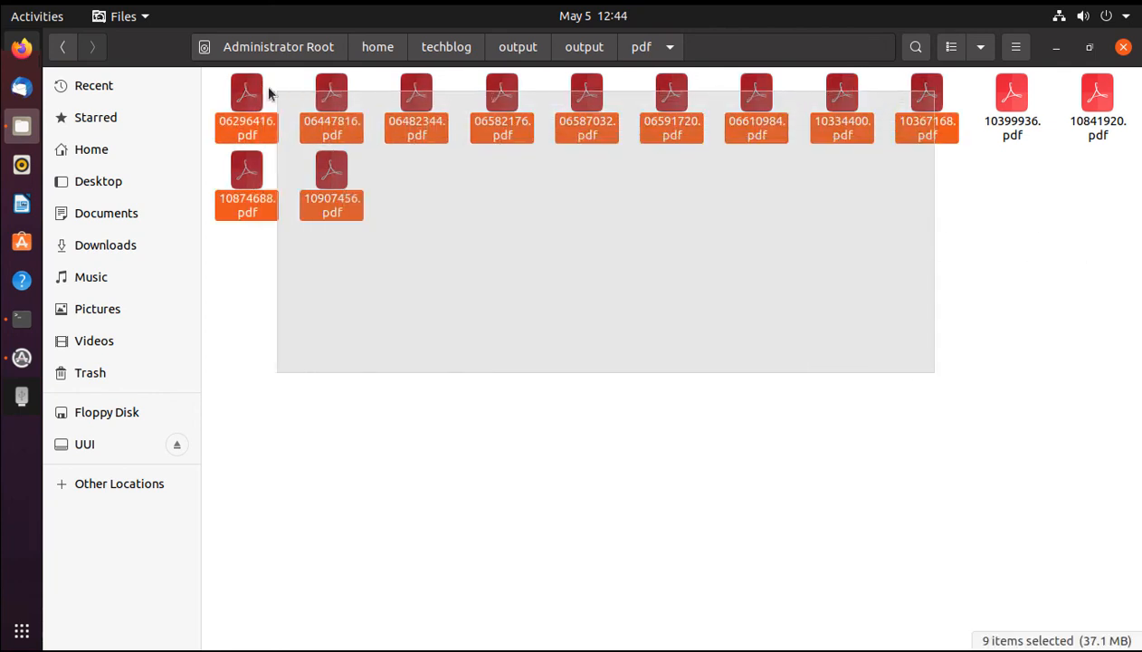
pyautogui.click(583, 47)
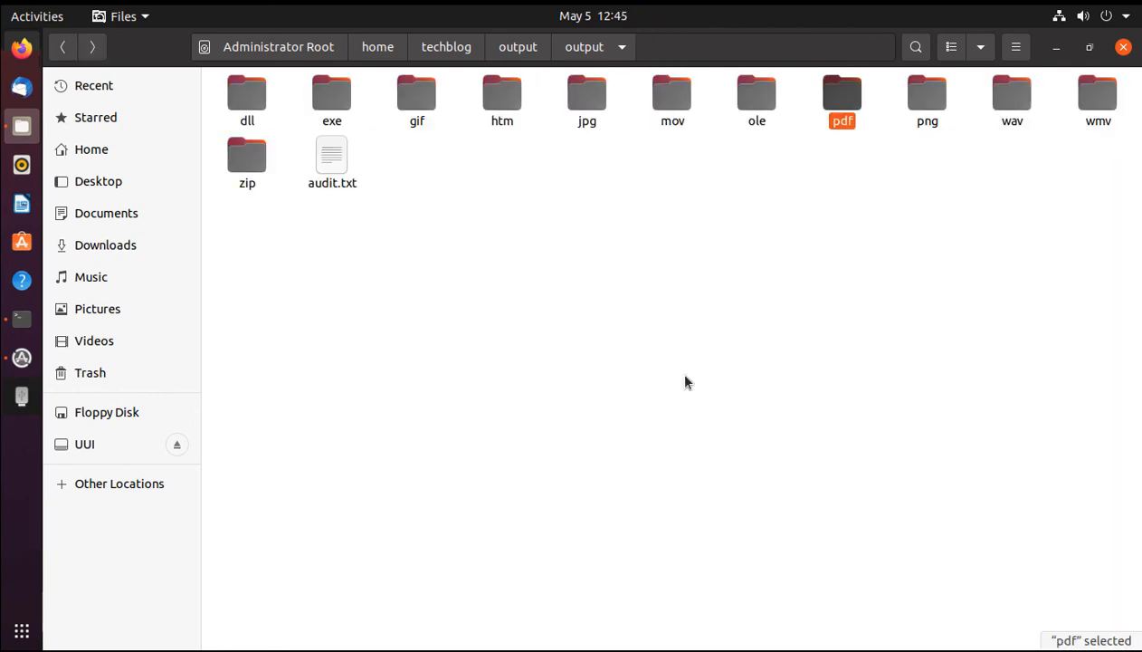